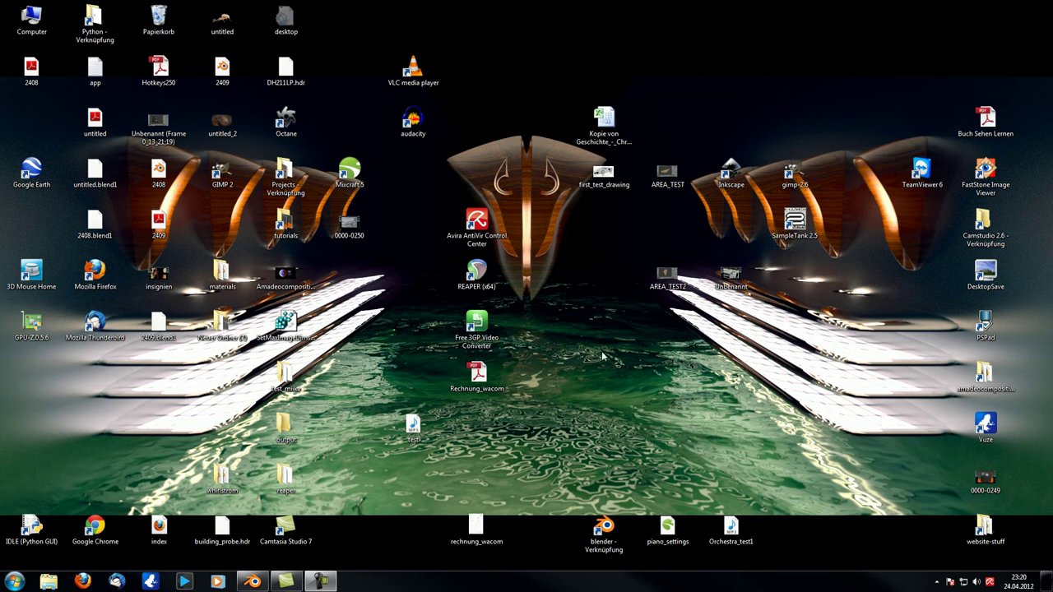
mouse_move(591, 366)
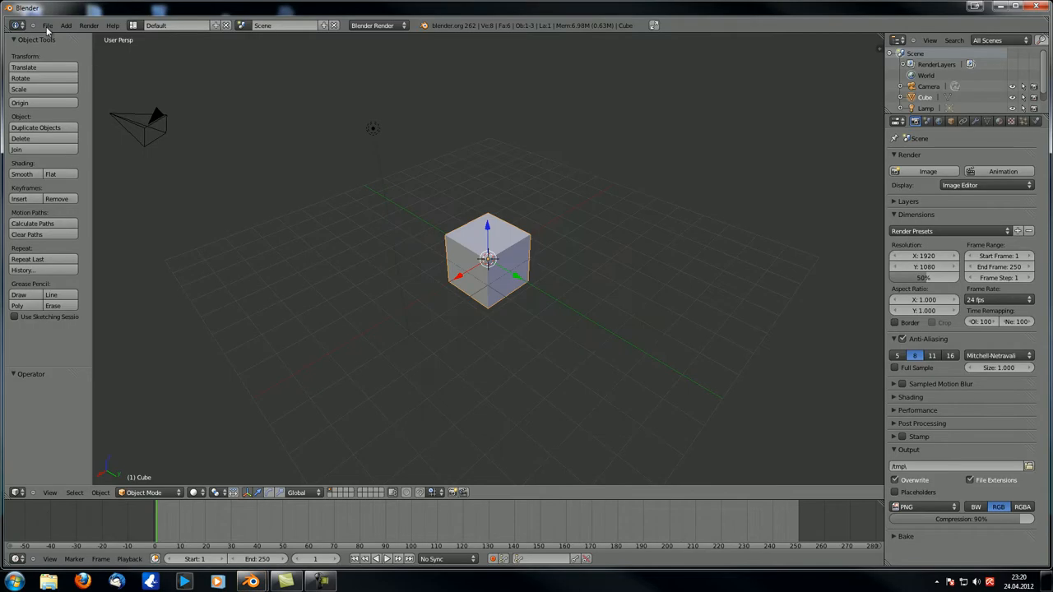
- Load the recent glass scene file with the ribbed cup and wood texture
left_click(59, 25)
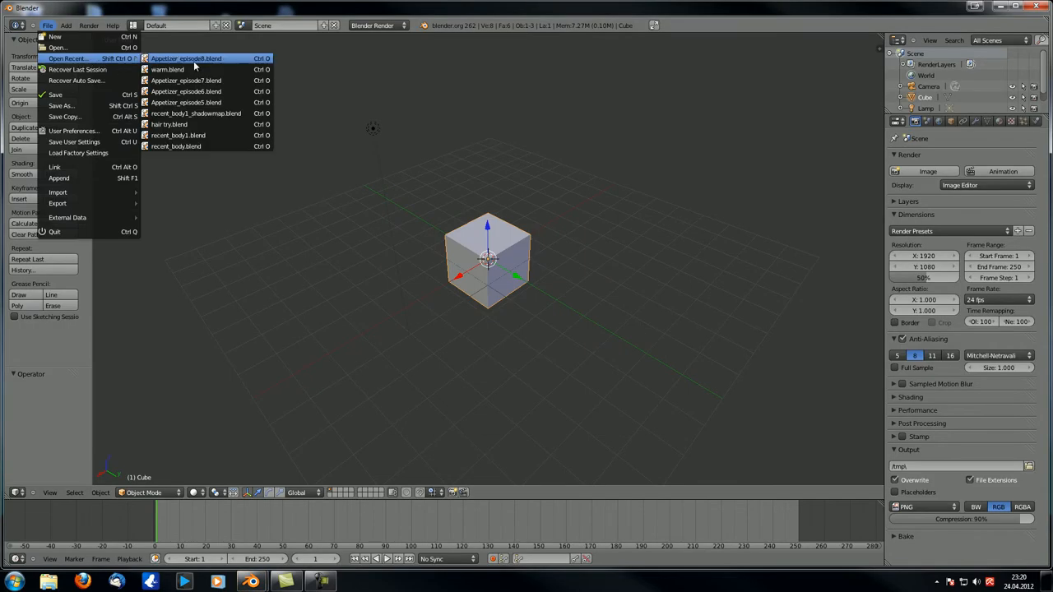
left_click(207, 59)
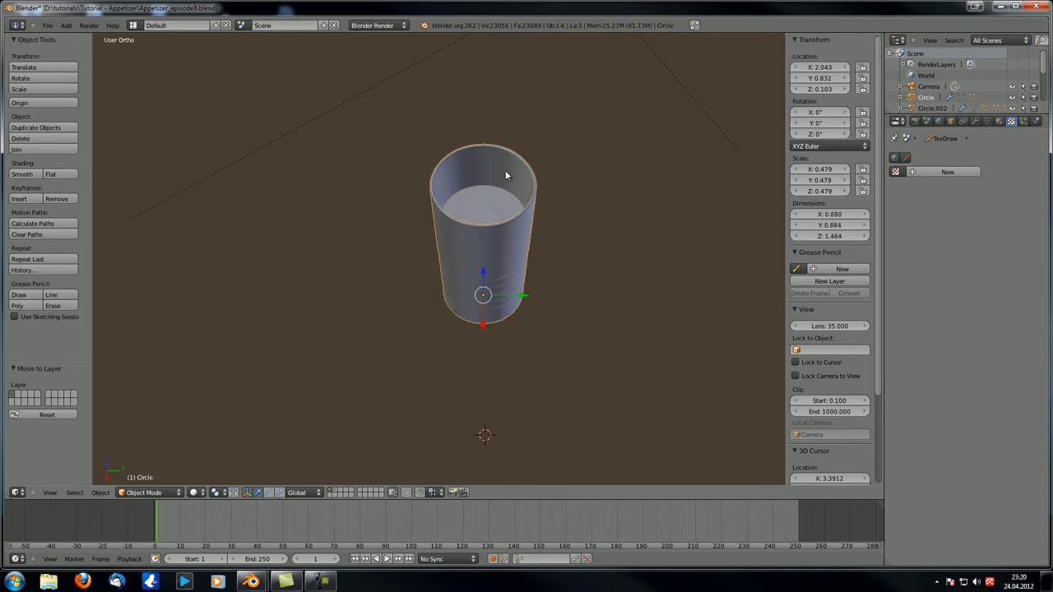
key("M")
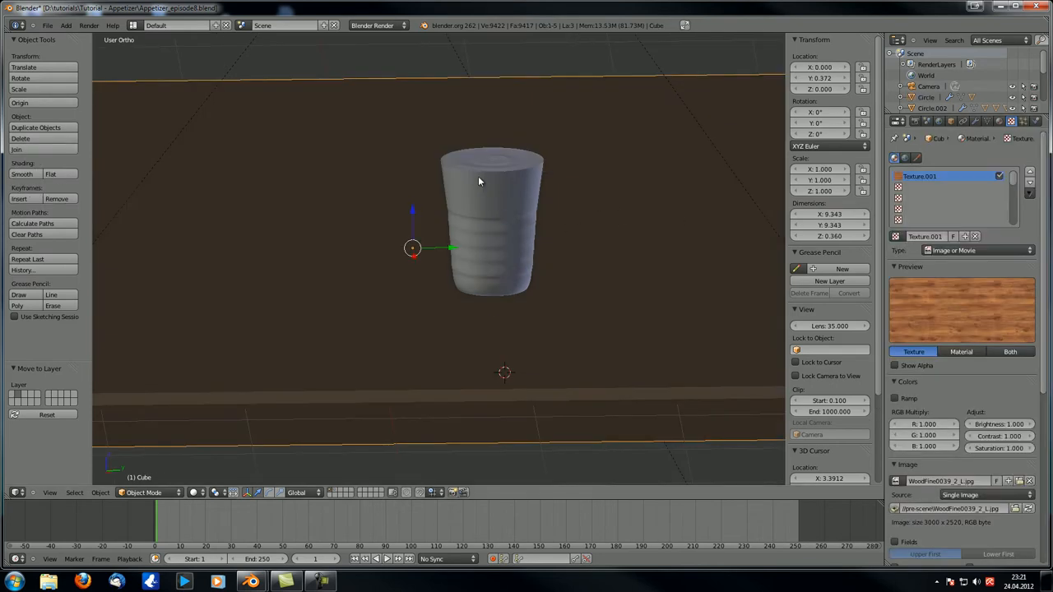
key("Tab")
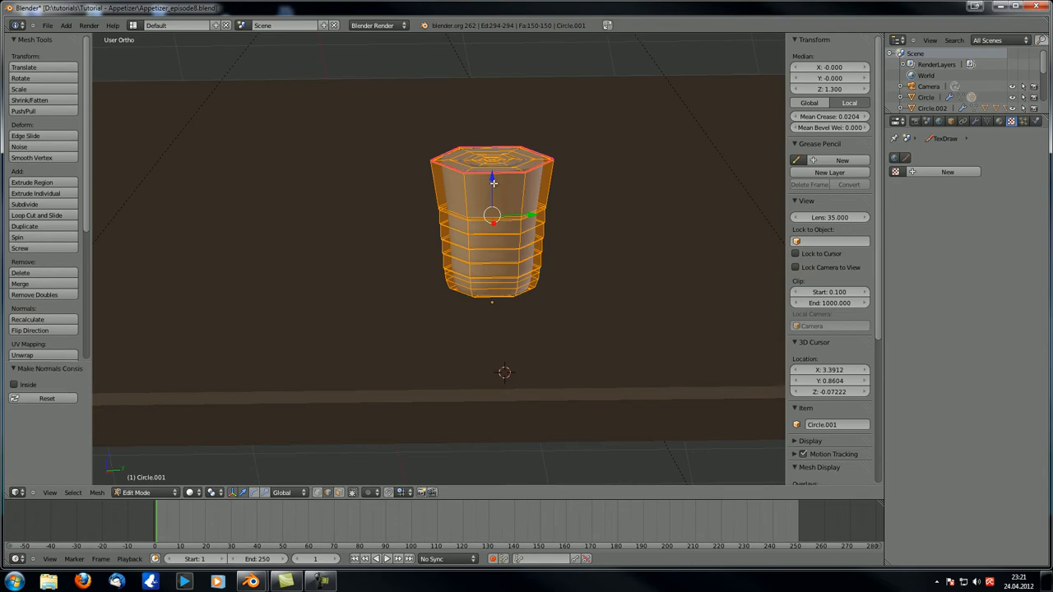
key("Tab")
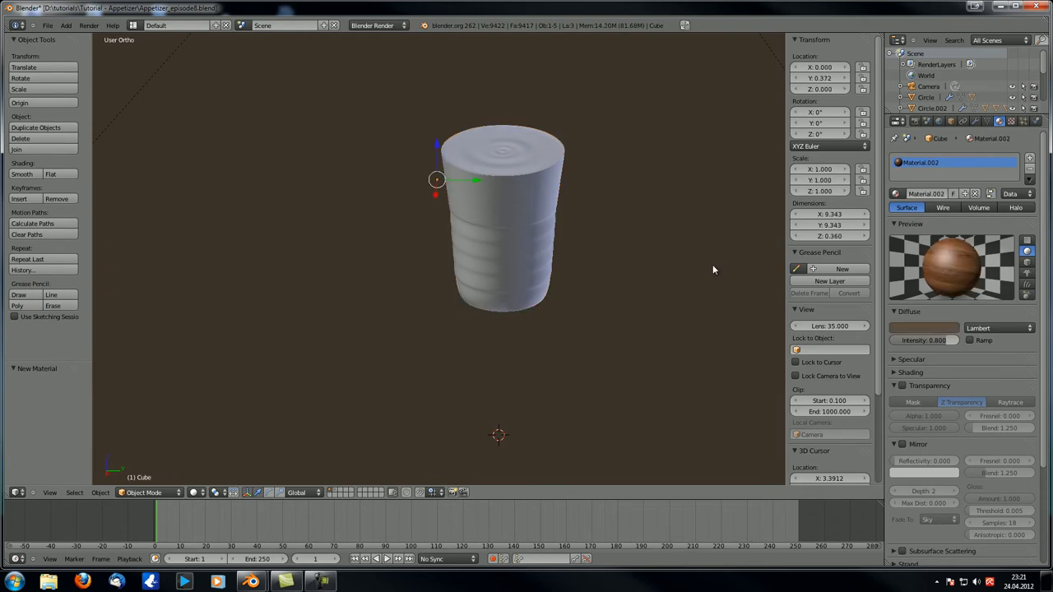
mouse_move(680, 203)
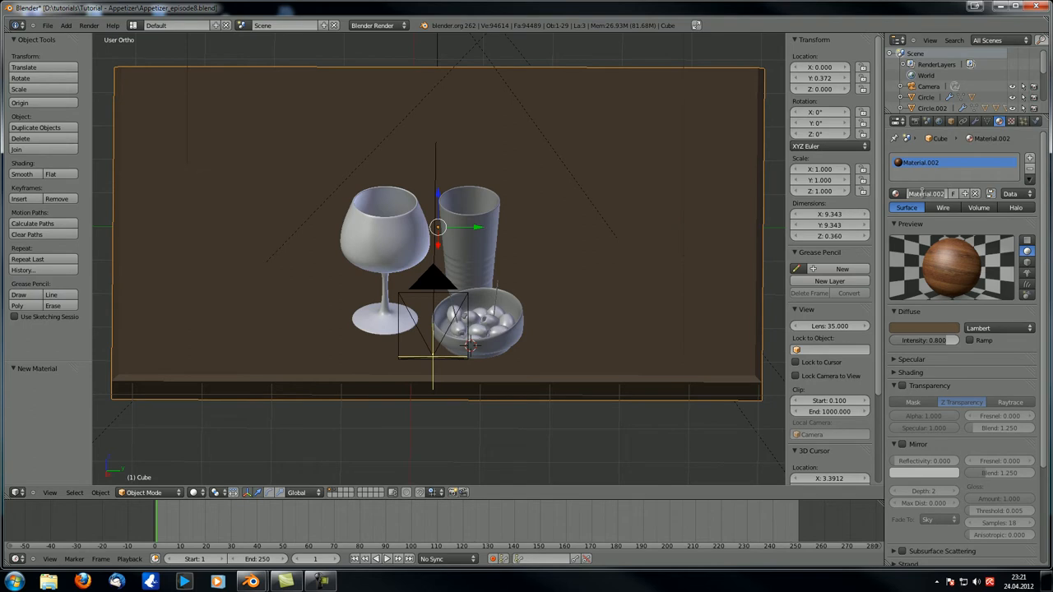
- Select the wine glass object in the scene, entering the name Wineglass
left_click(922, 194)
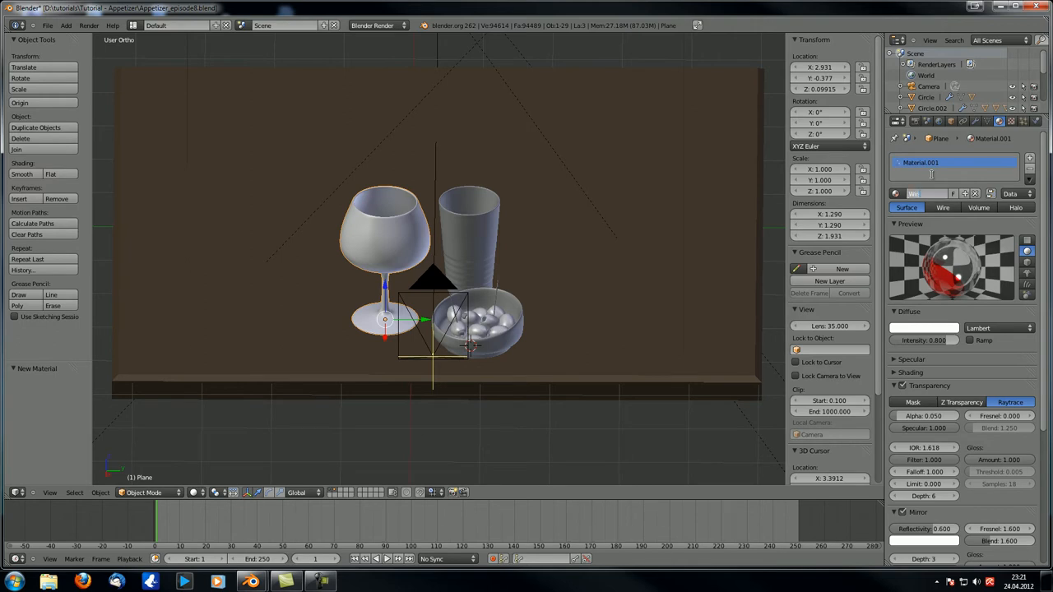
type("Wineglass")
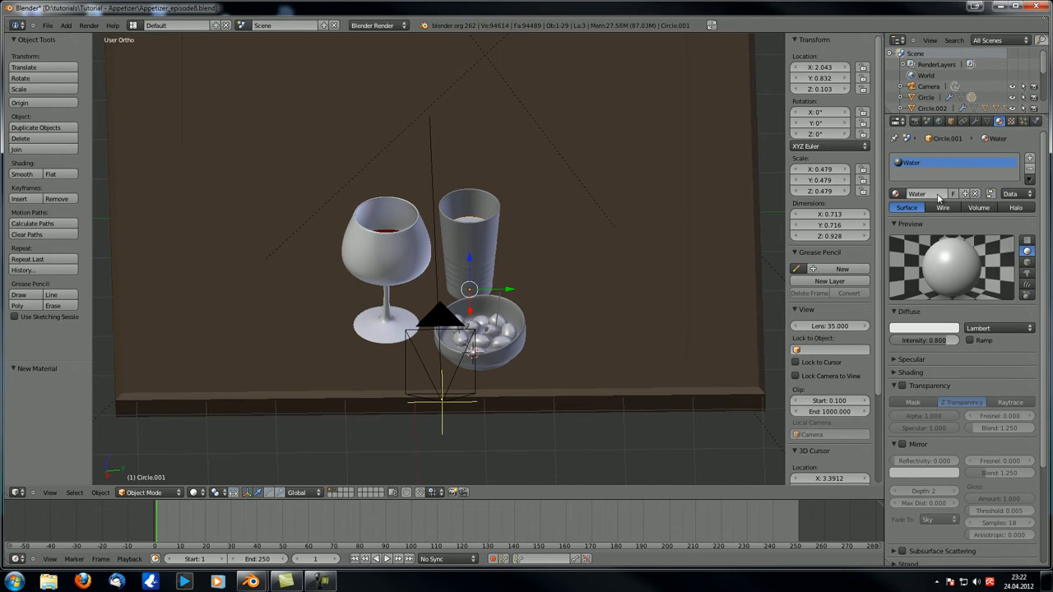
mouse_move(529, 344)
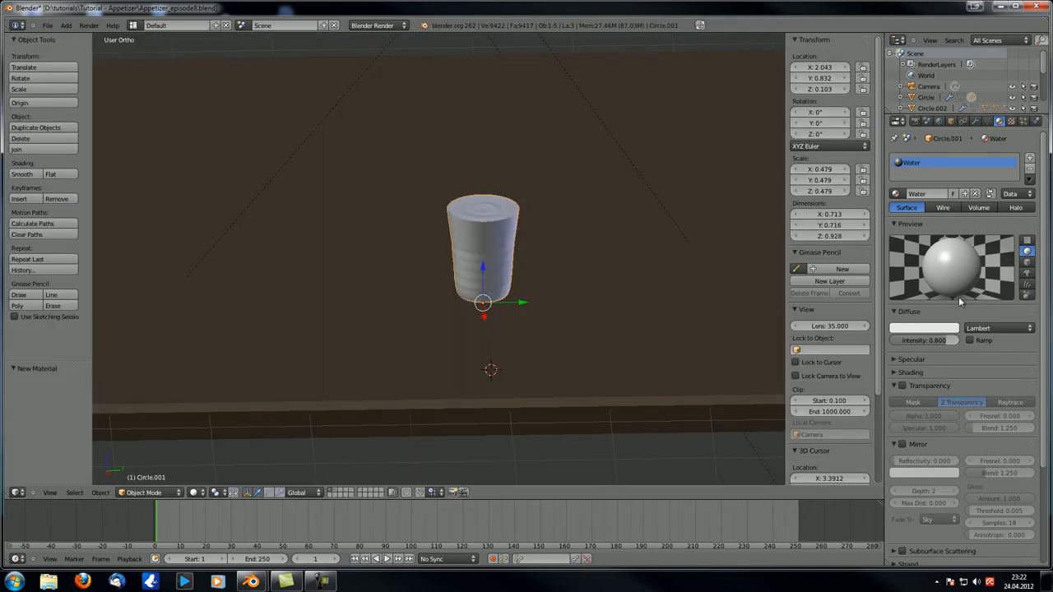
mouse_move(973, 339)
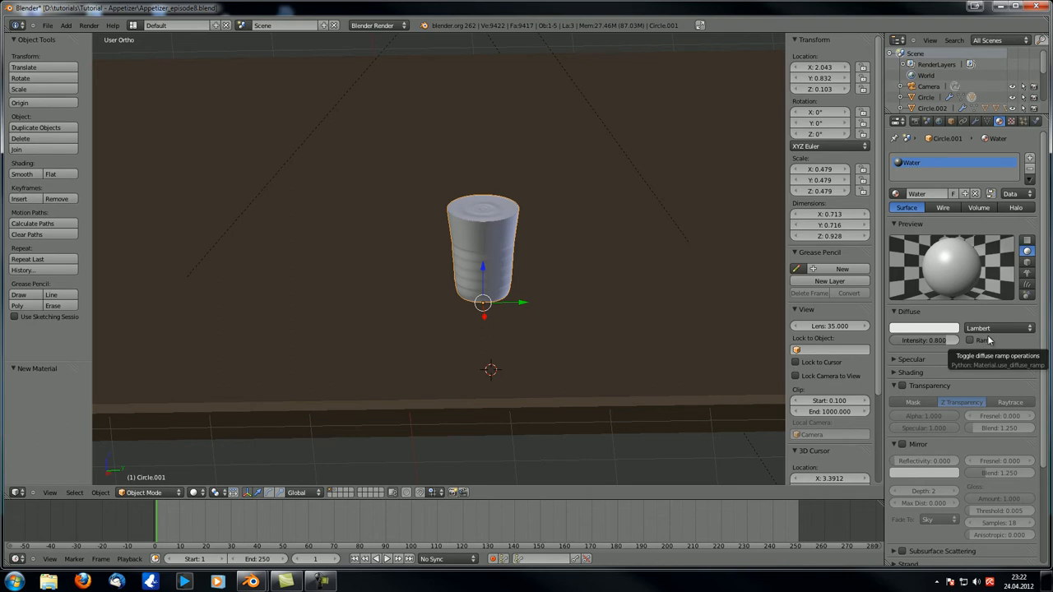
mouse_move(935, 352)
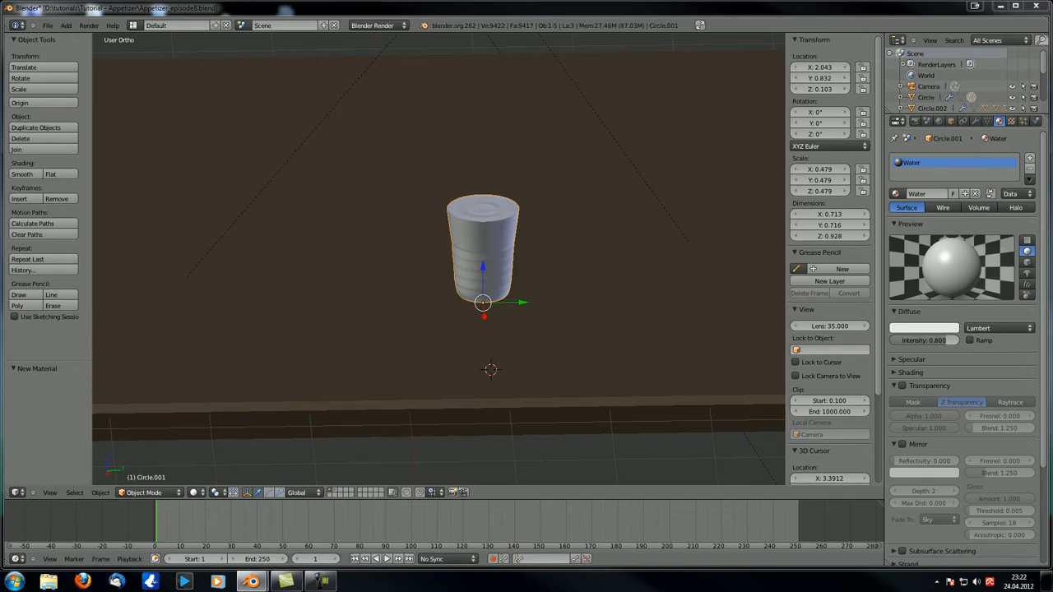
mouse_move(954, 339)
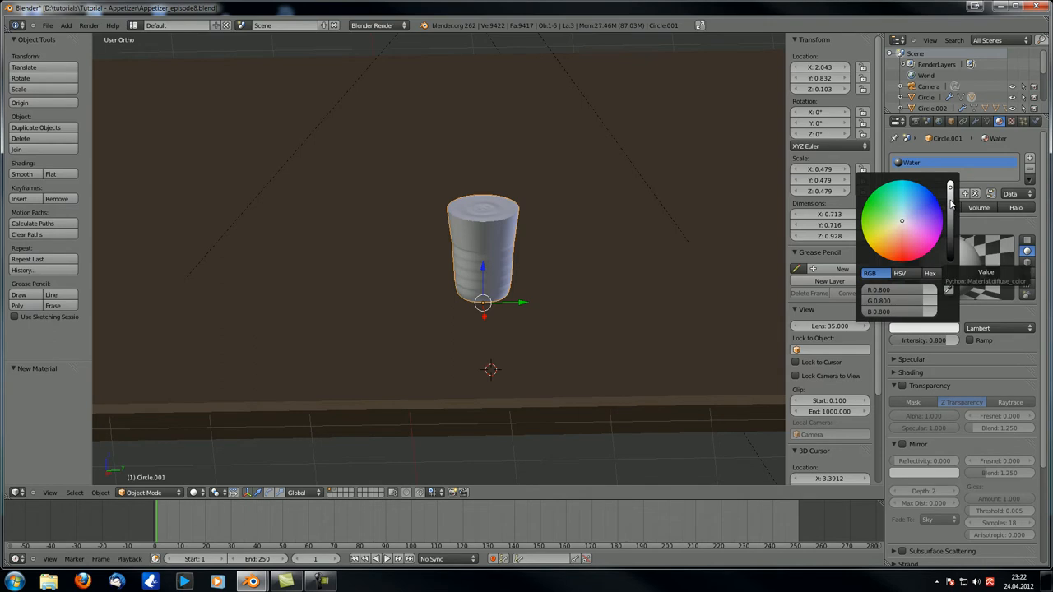
- Pick a new diffuse colour for the Water material from the colour wheel
left_click_drag(951, 189, 951, 214)
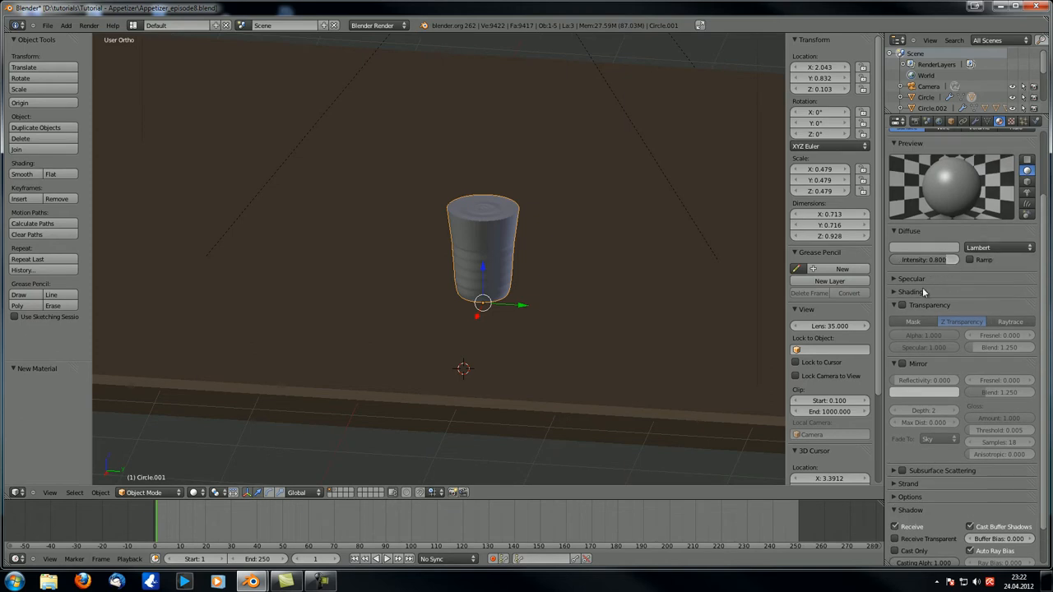
- Set Water's specular to Wardiso at 0.2 intensity and enable raytraced transparency
left_click(907, 278)
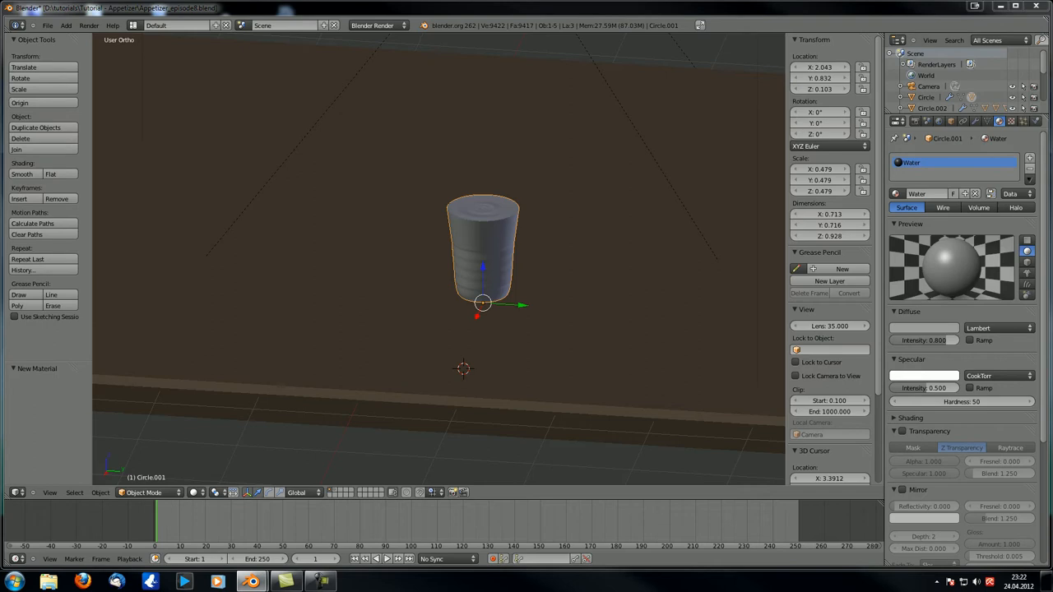
mouse_move(955, 410)
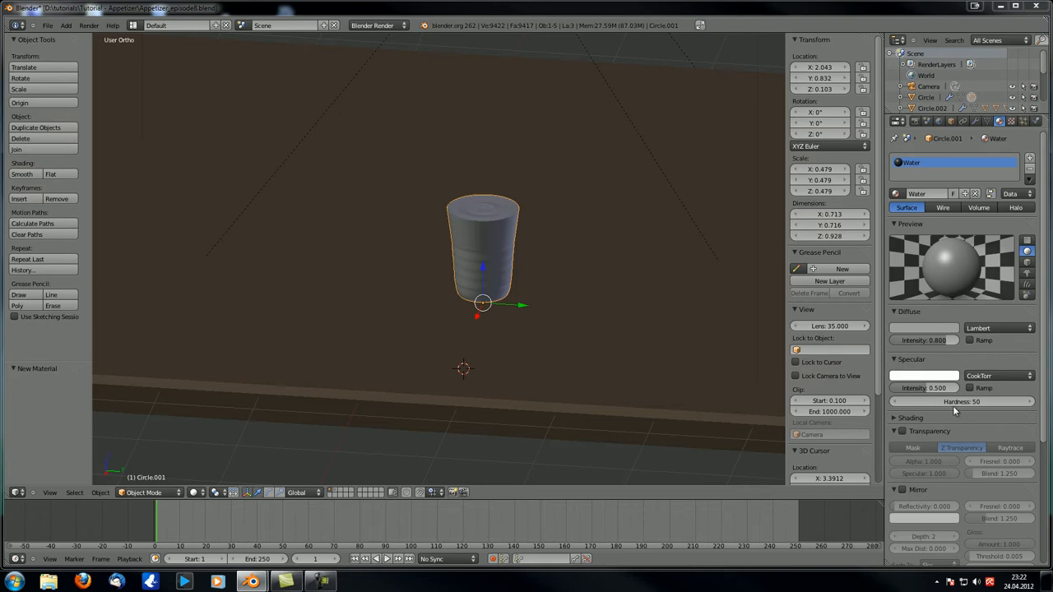
left_click(991, 375)
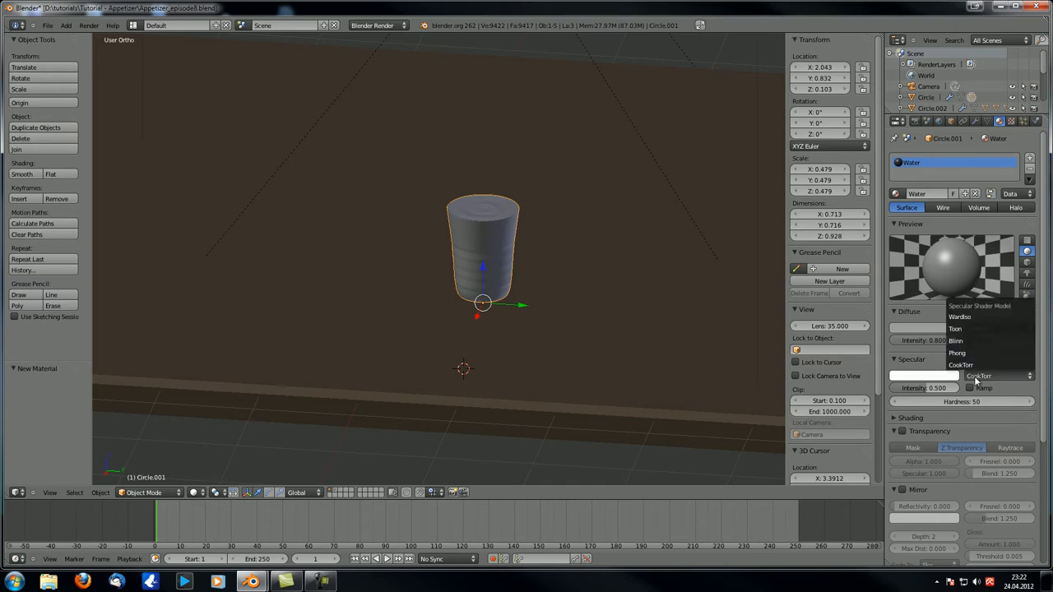
left_click(957, 316)
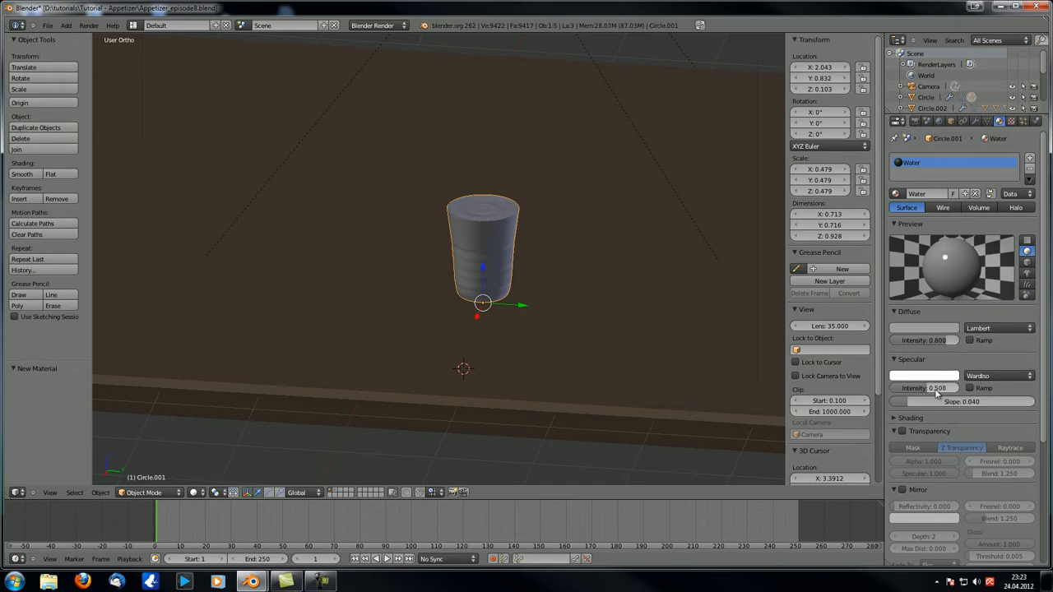
left_click_drag(929, 388, 905, 388)
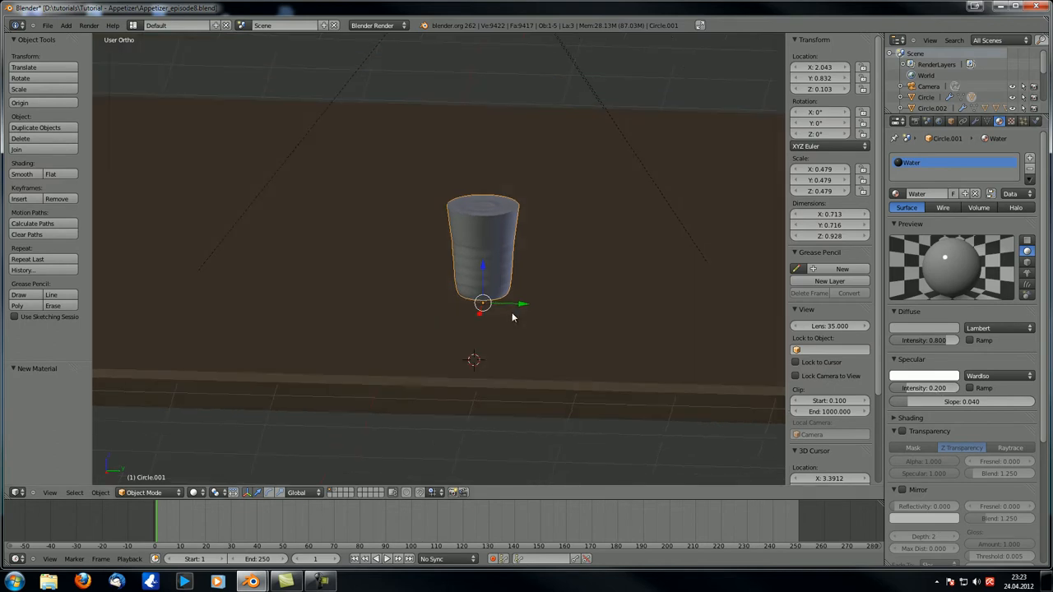
left_click(892, 344)
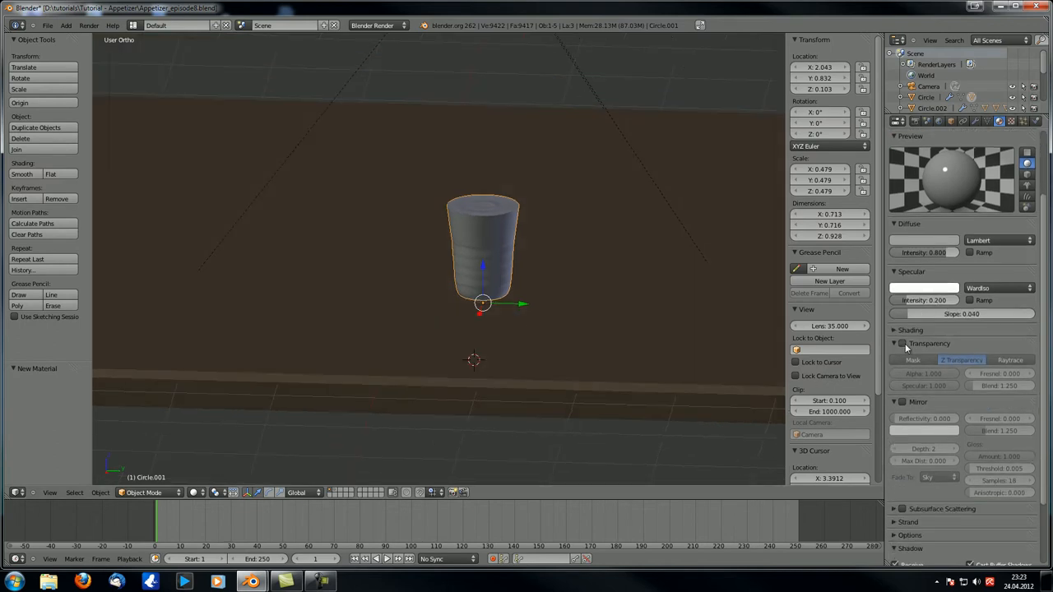
left_click(1009, 360)
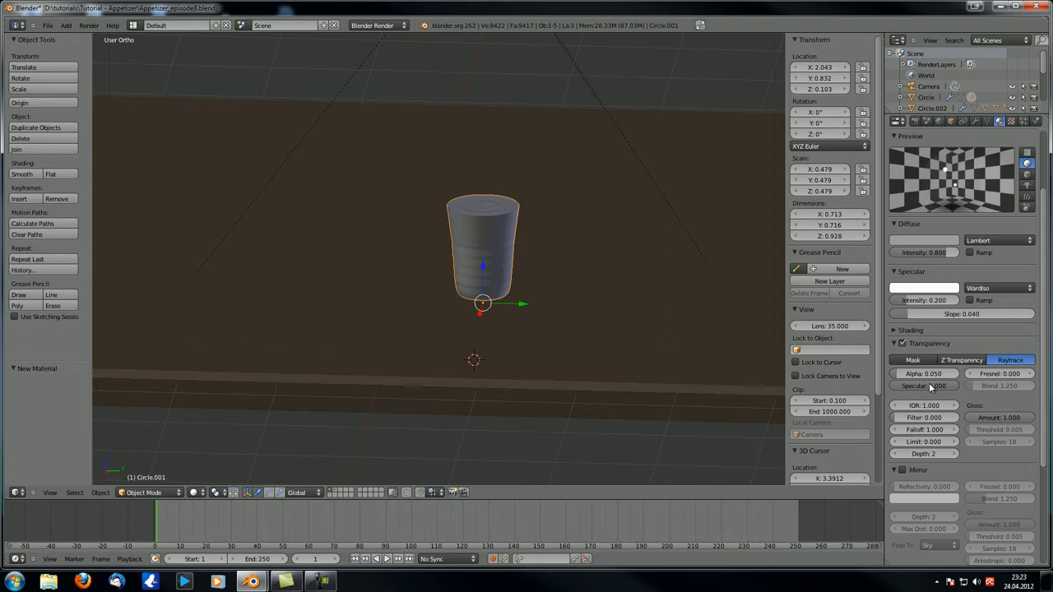
mouse_move(934, 385)
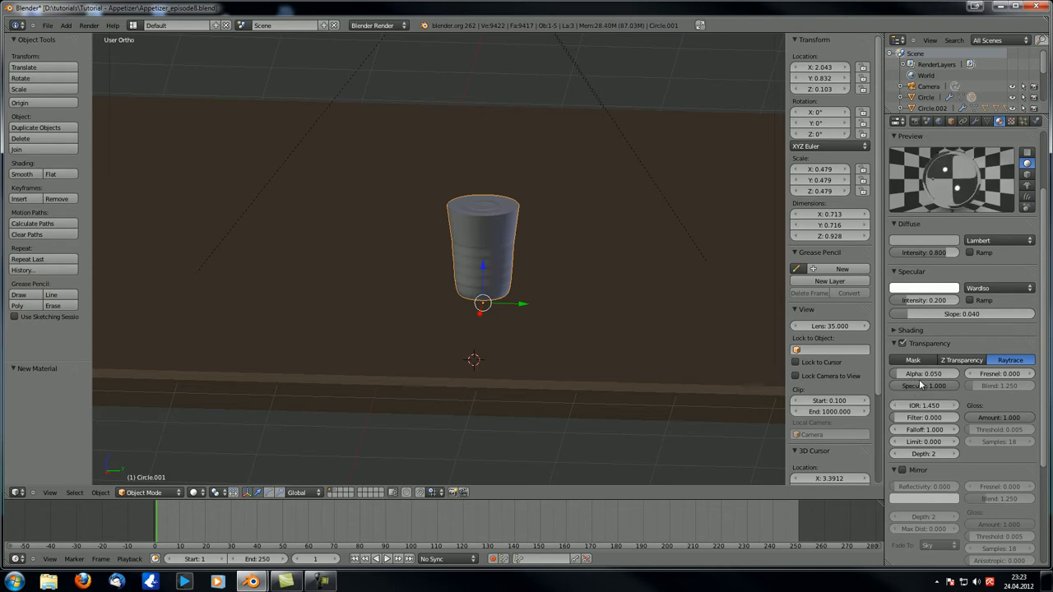
mouse_move(939, 411)
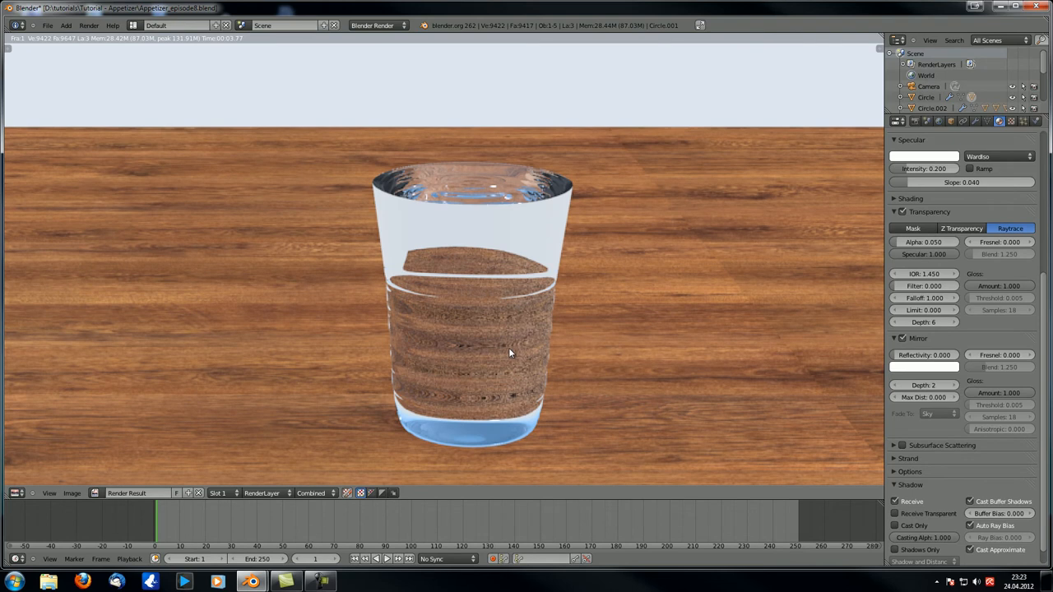
mouse_move(506, 352)
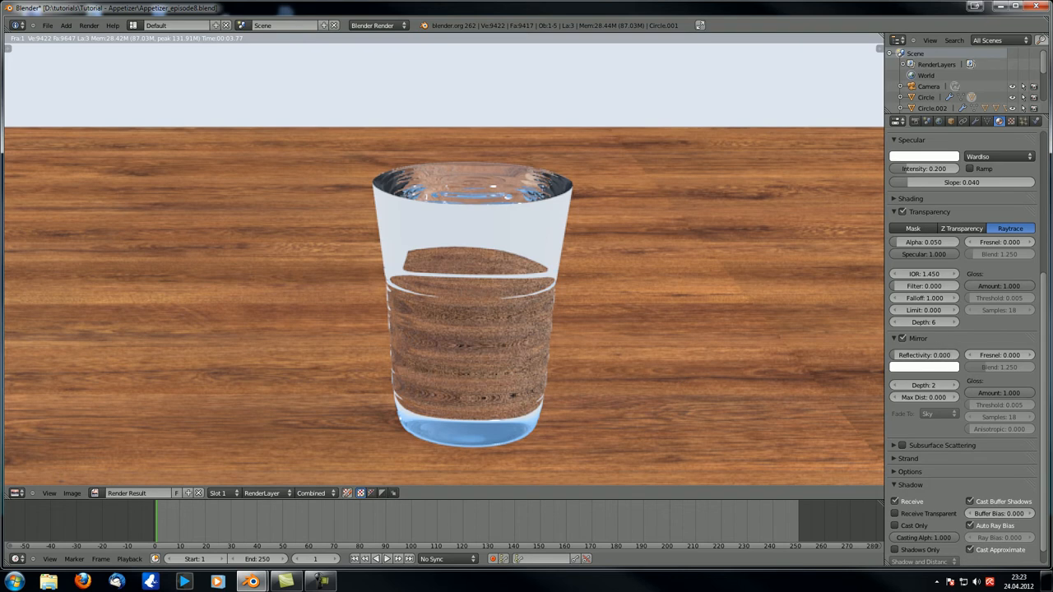
- Set the Water mirror Fresnel to 1.4, adjust its blend, and return from the render to the scene
scroll("down", 3)
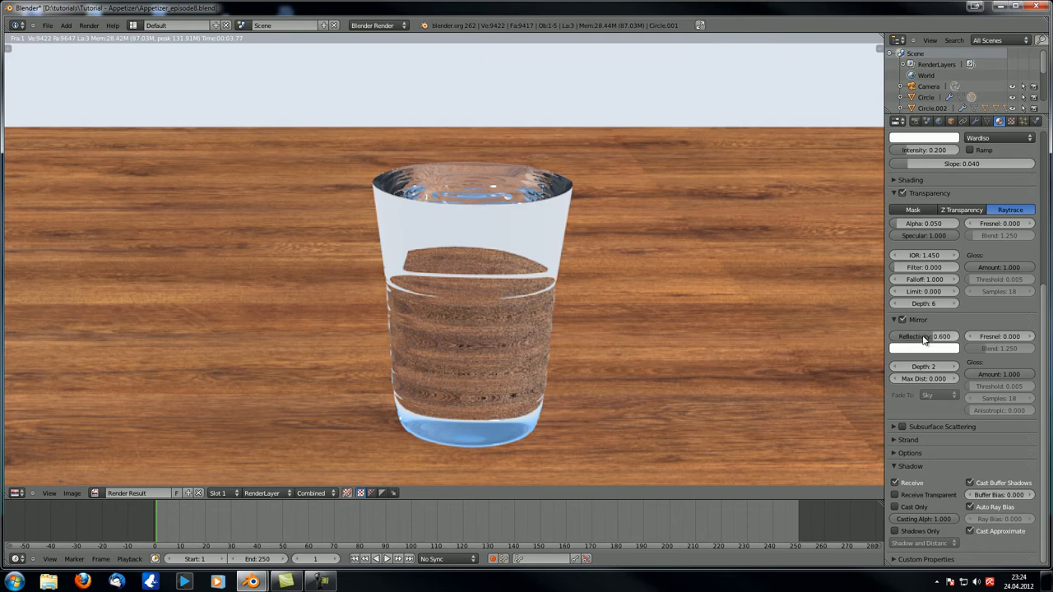
left_click(997, 335)
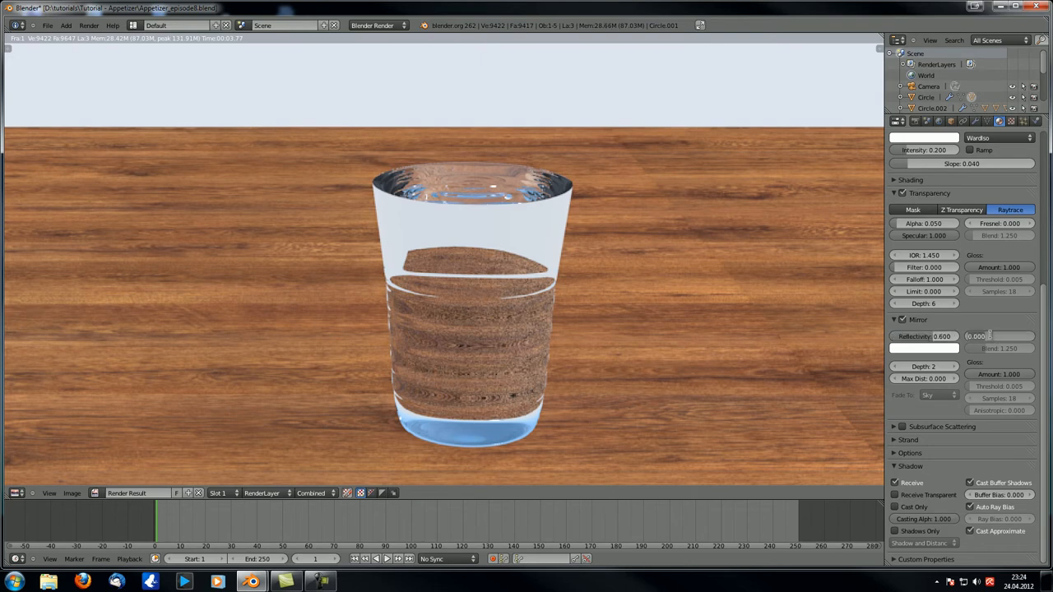
left_click(1000, 336)
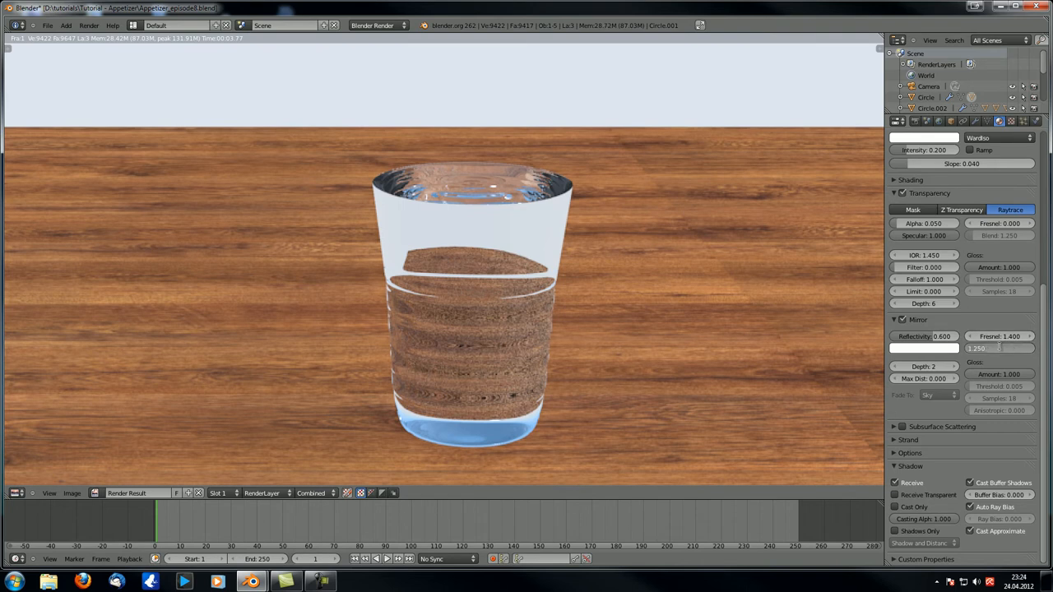
left_click_drag(1000, 349, 1020, 349)
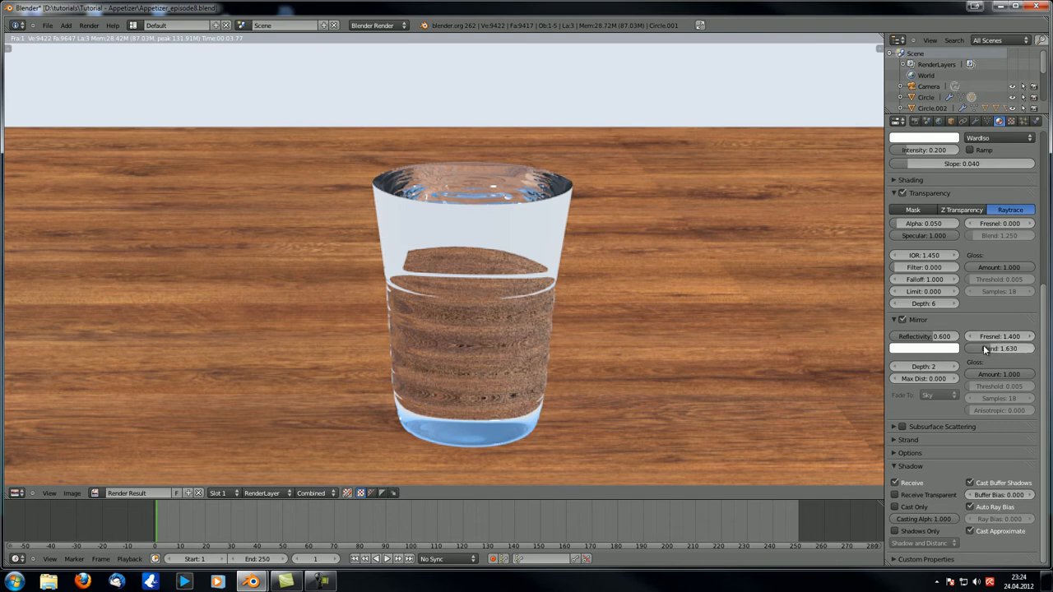
left_click(1000, 348)
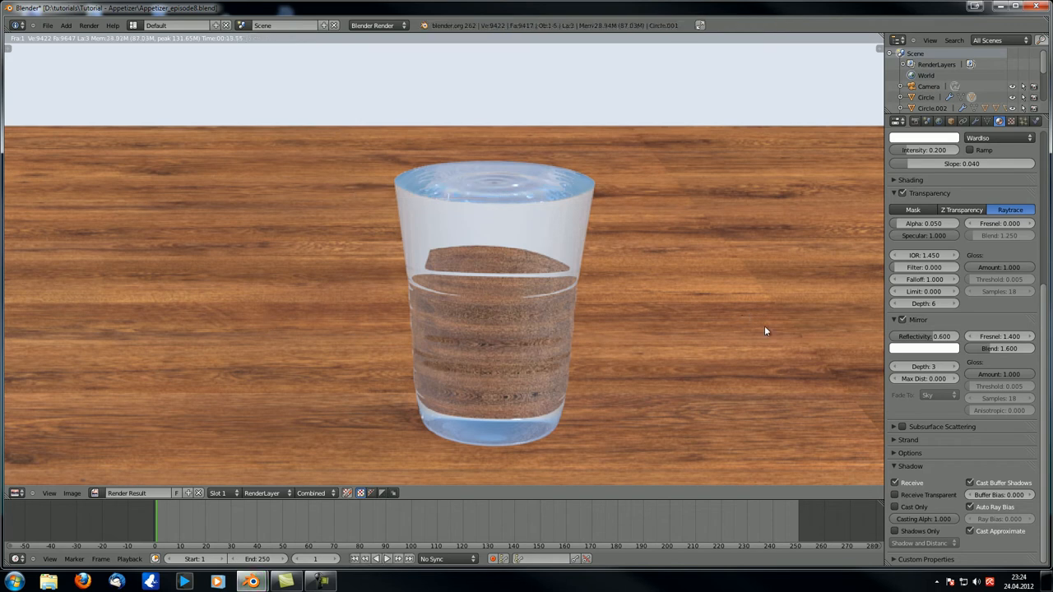
left_click(1002, 347)
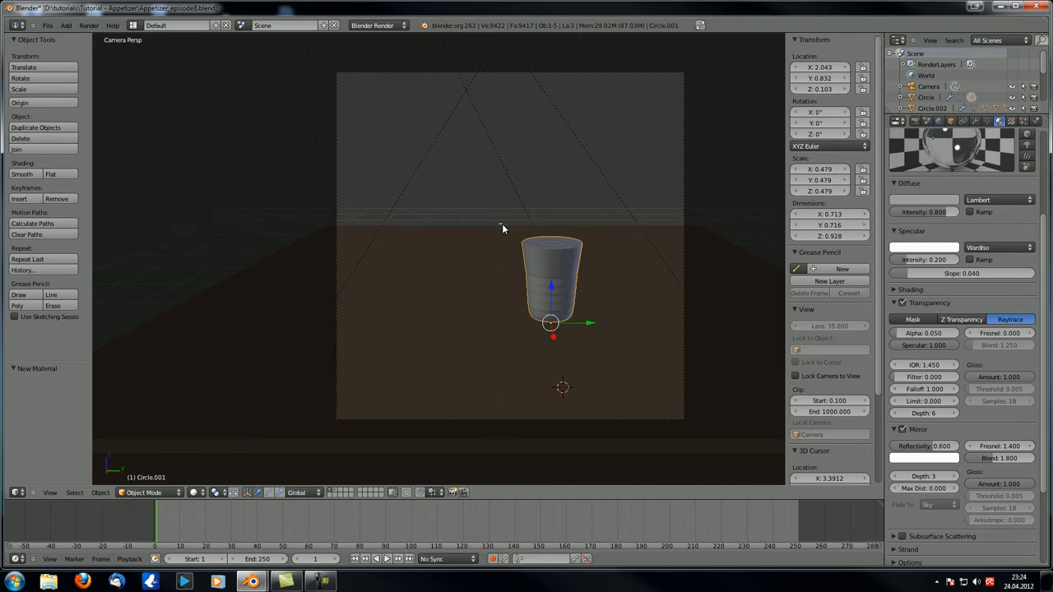
- Orbit the 3D view out of the camera perspective around the glass and table
left_click_drag(502, 233, 601, 267)
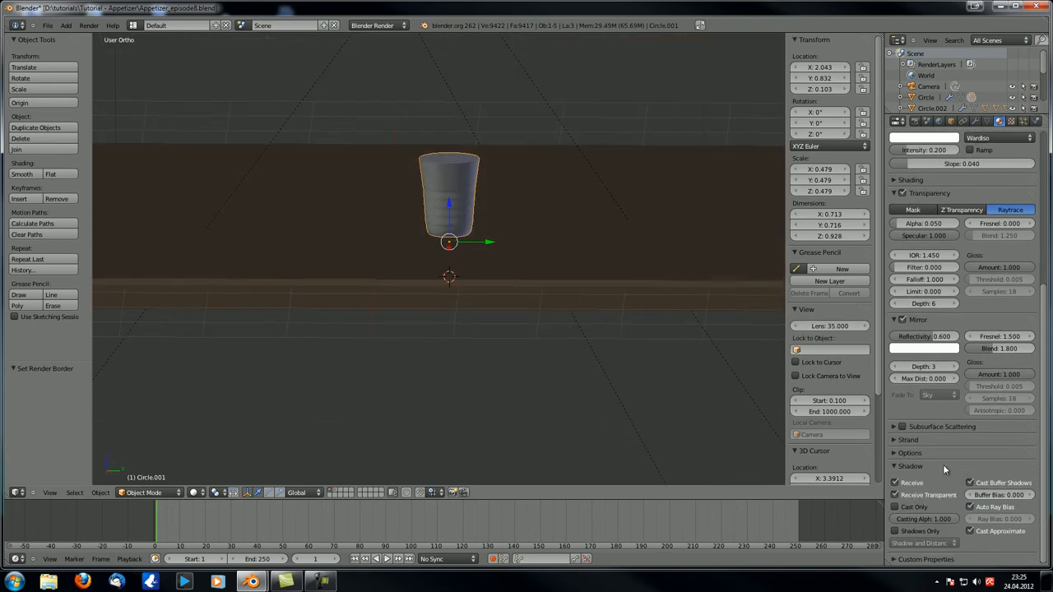
- Select the outer glass object and move it to its own layer with M
left_click(891, 124)
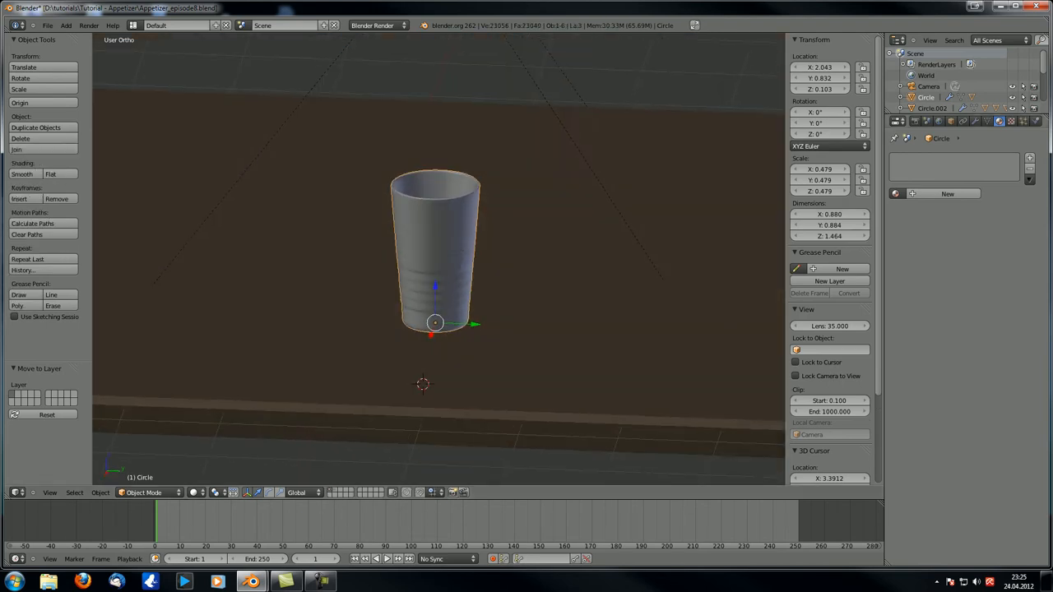
mouse_move(546, 295)
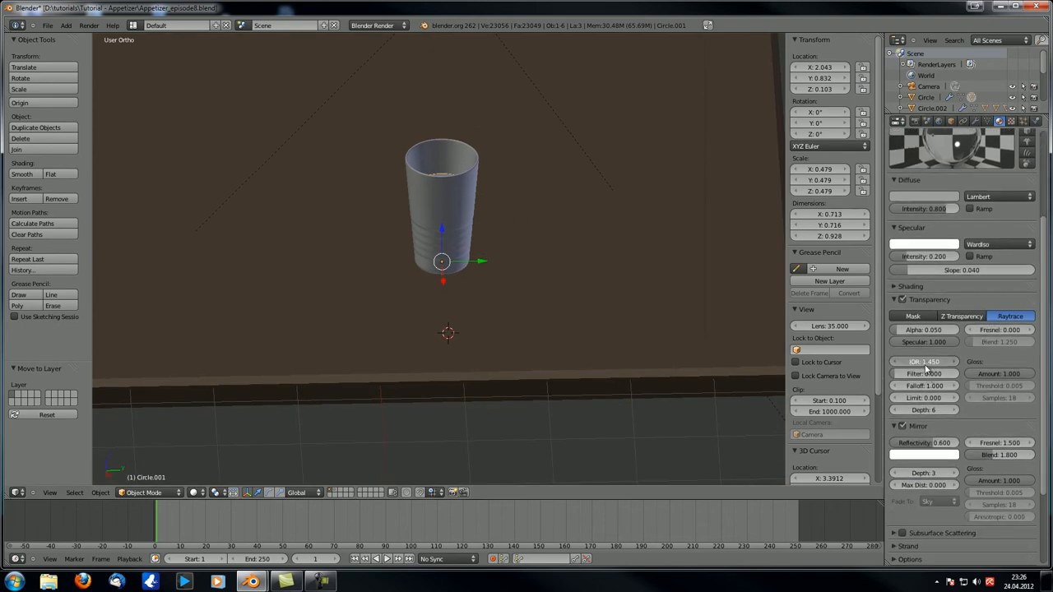
left_click(921, 359)
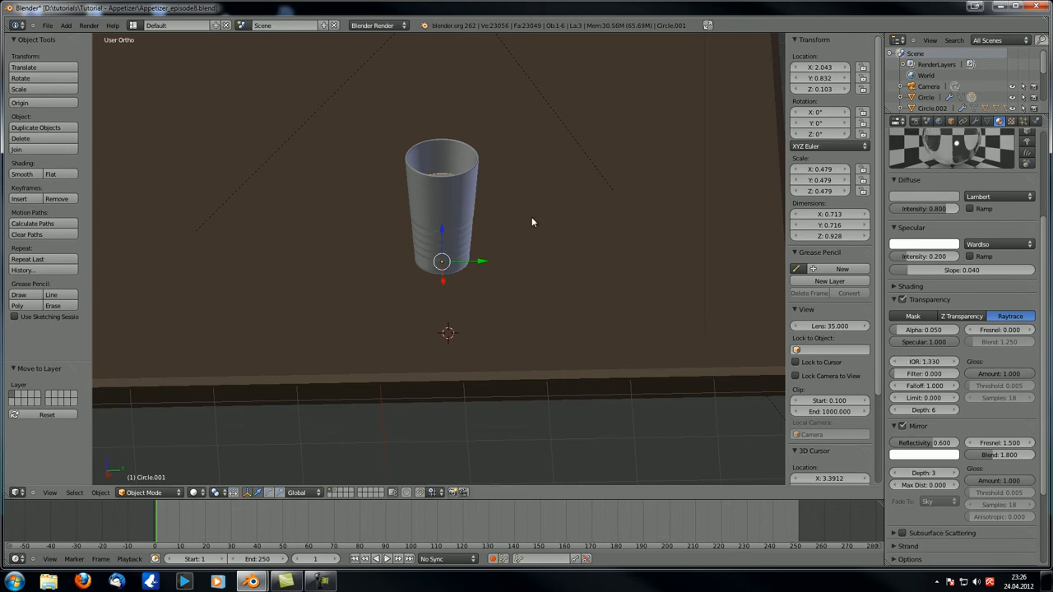
key("M")
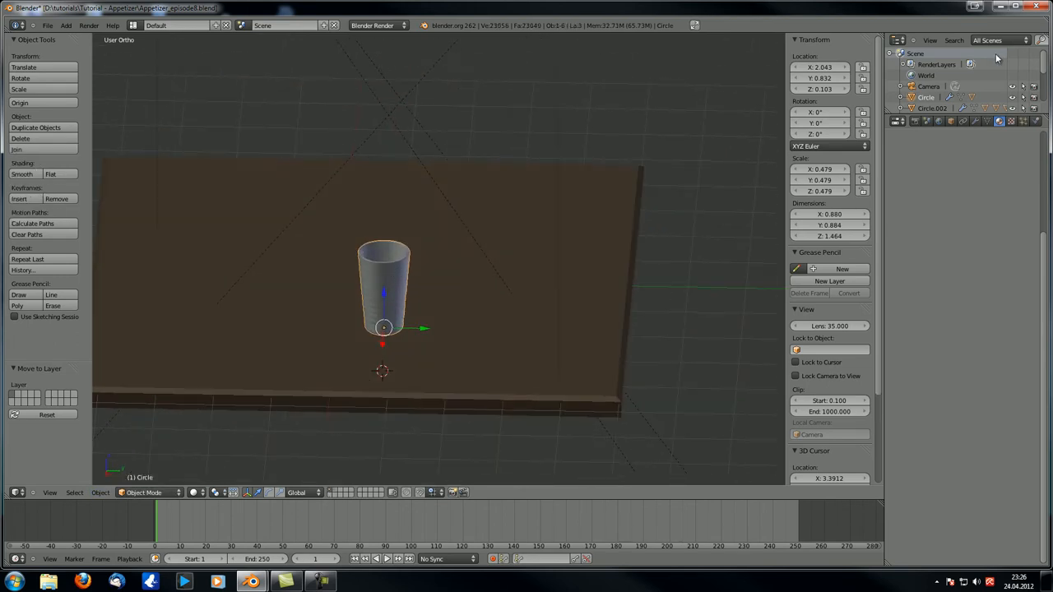
- Create a material named Glass_of_water on the glass with Wardiso specular shading
left_click(1004, 122)
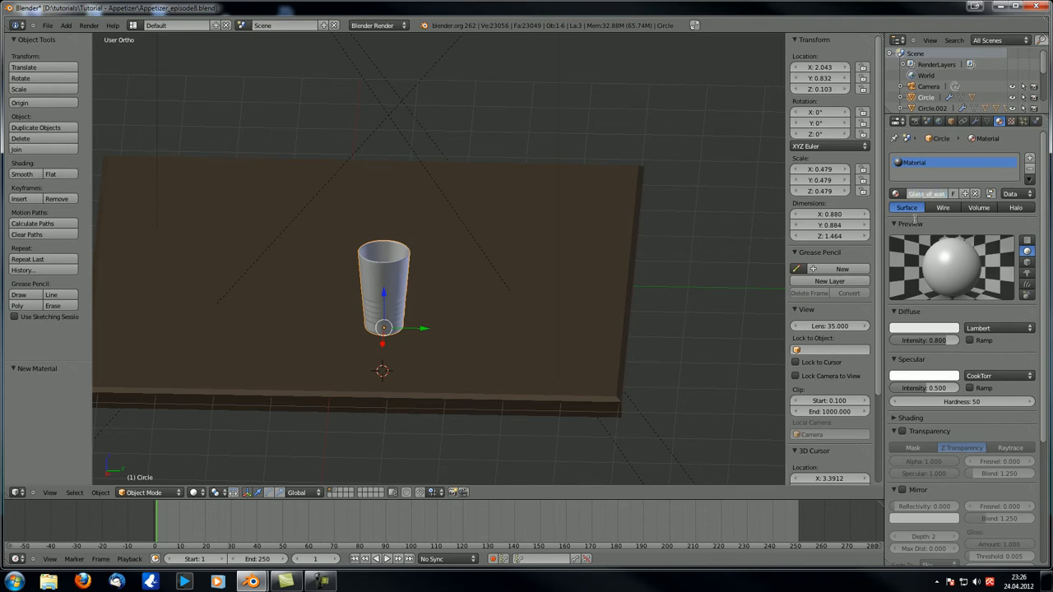
type("Glass_of_water")
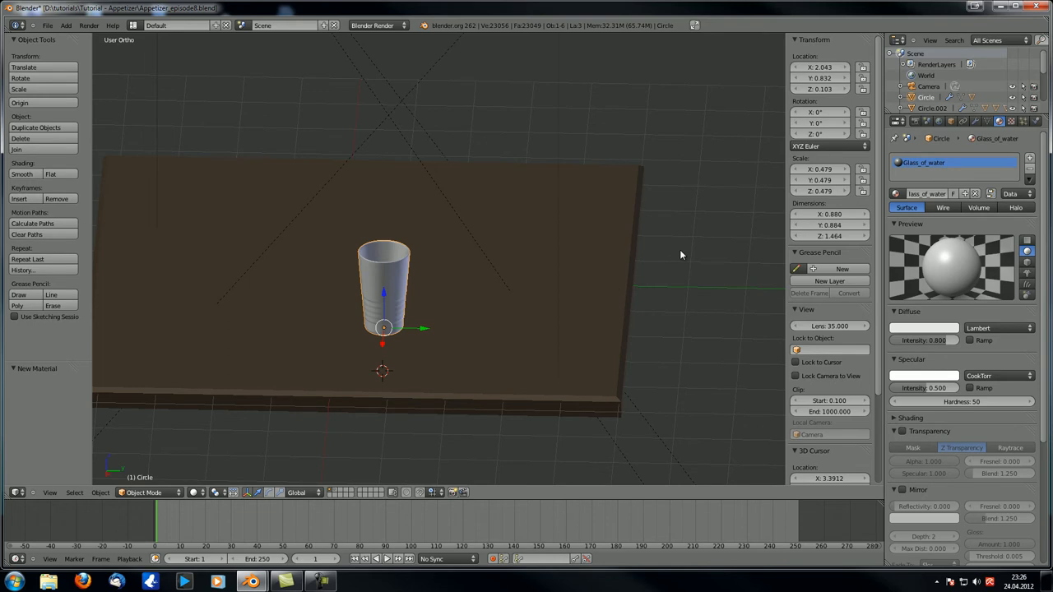
mouse_move(691, 247)
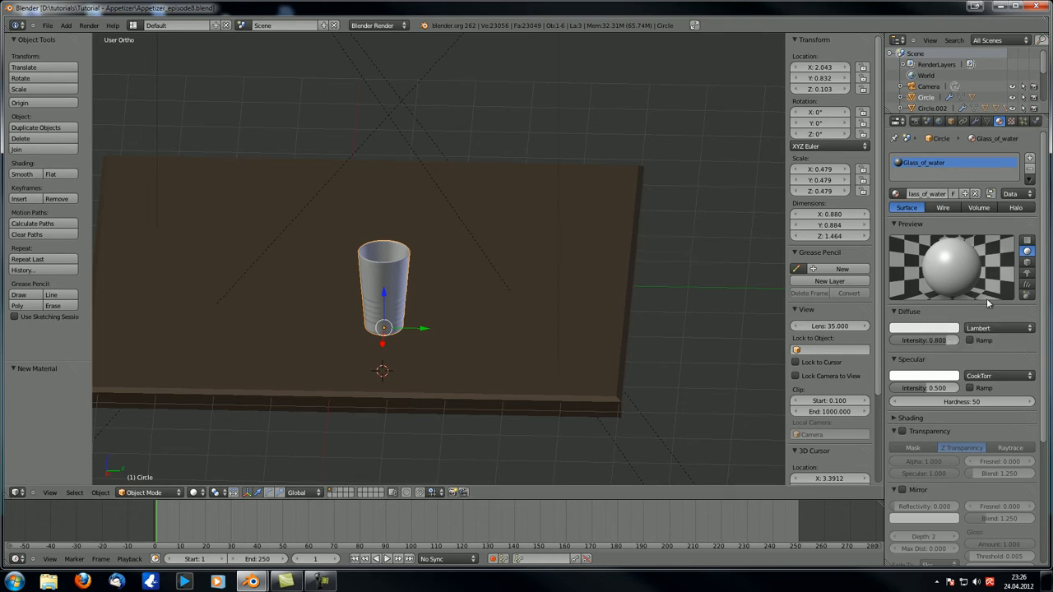
mouse_move(937, 401)
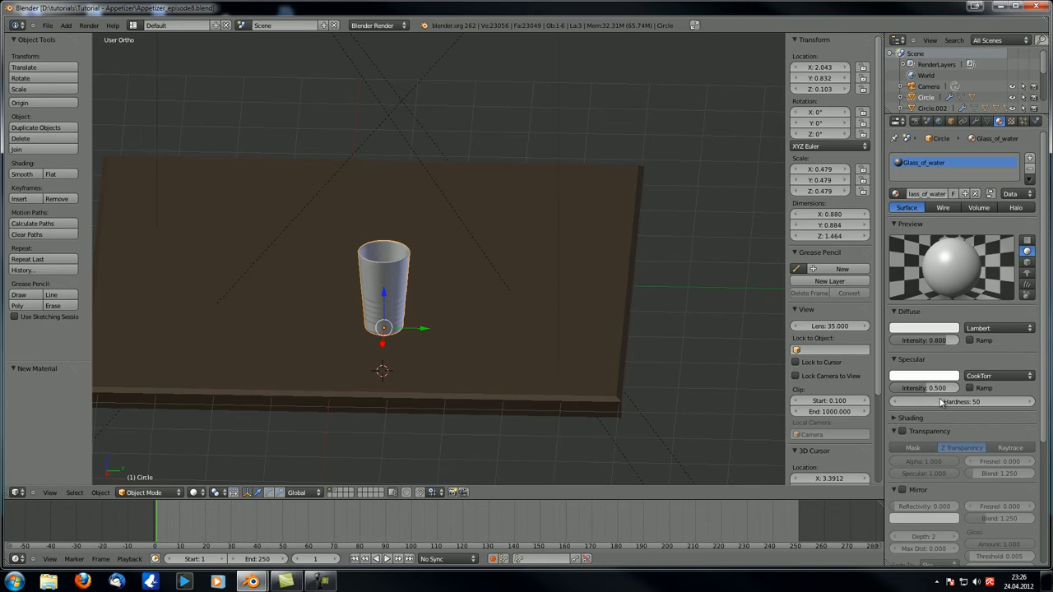
left_click(954, 400)
type("1")
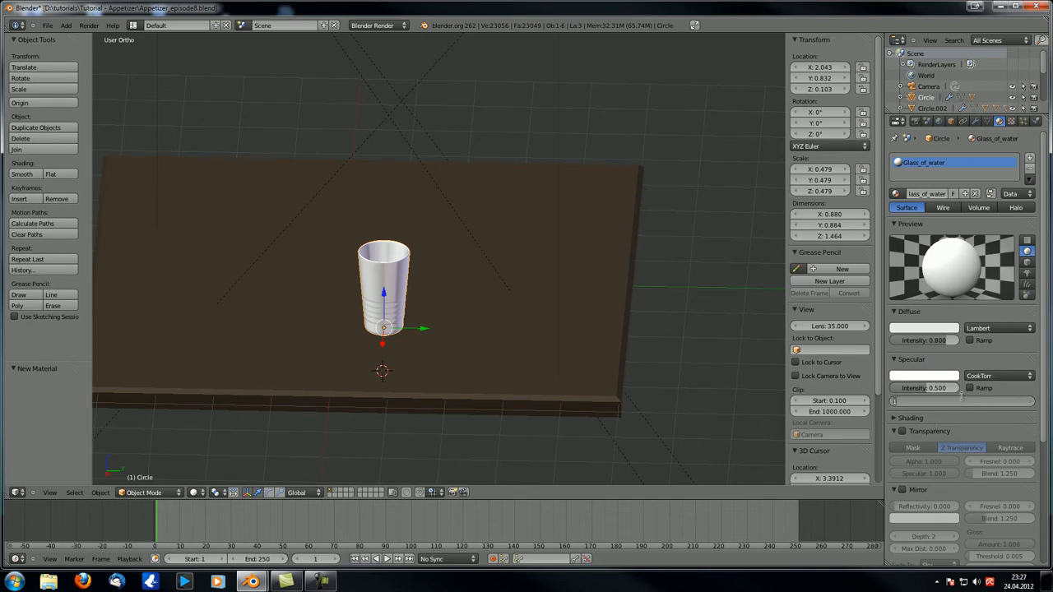
left_click(994, 372)
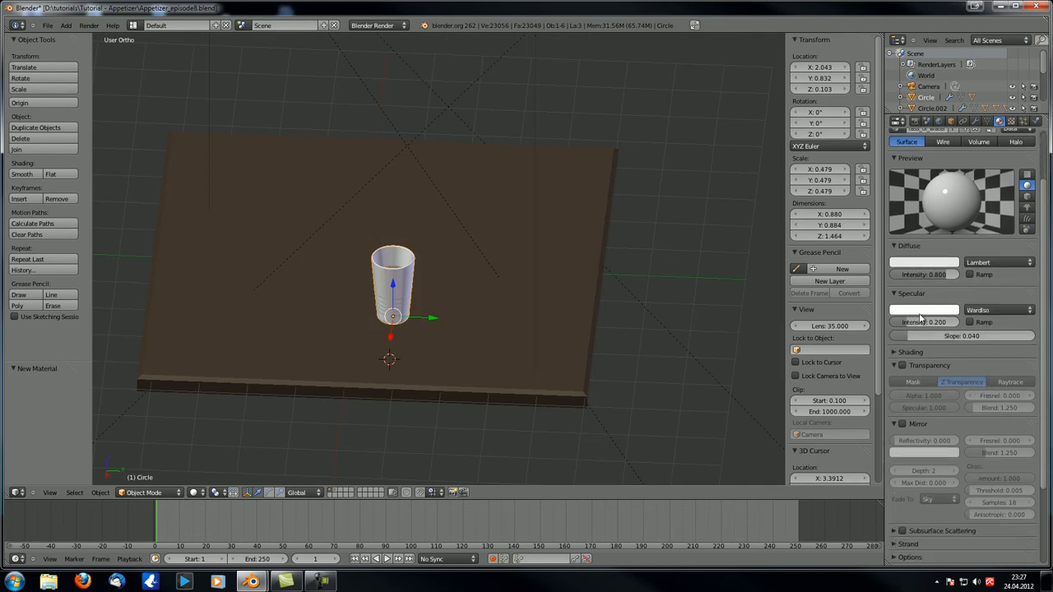
- Enable raytraced transparency on the Glass_of_water material
left_click(1008, 382)
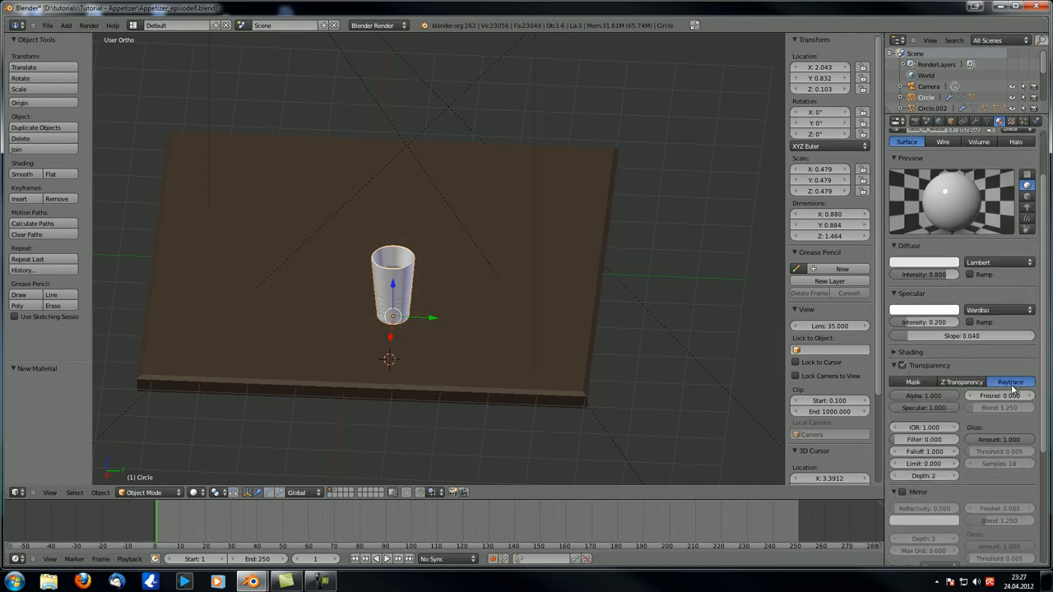
left_click(924, 428)
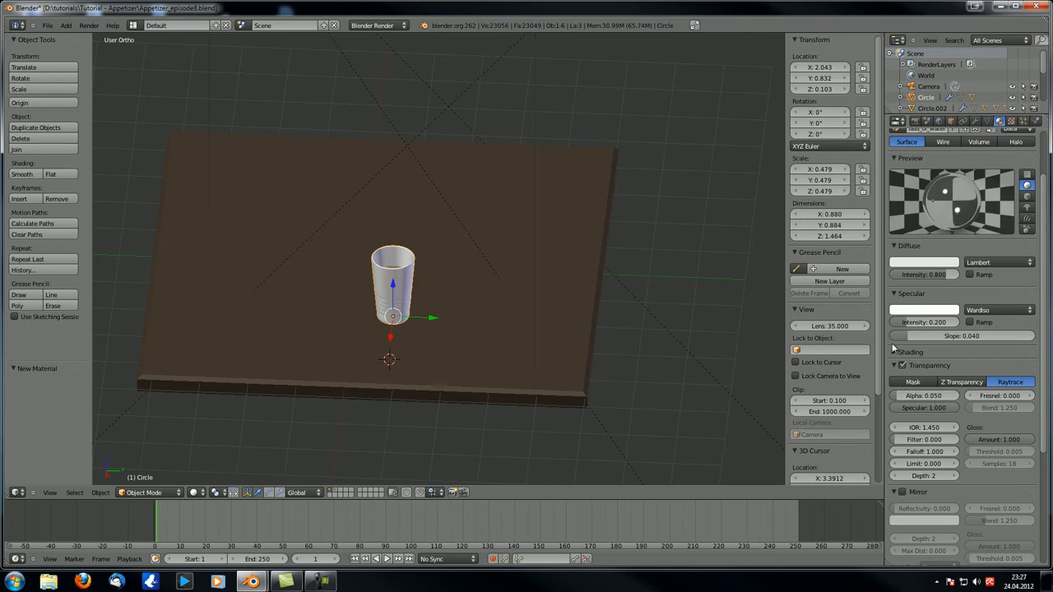
mouse_move(924, 440)
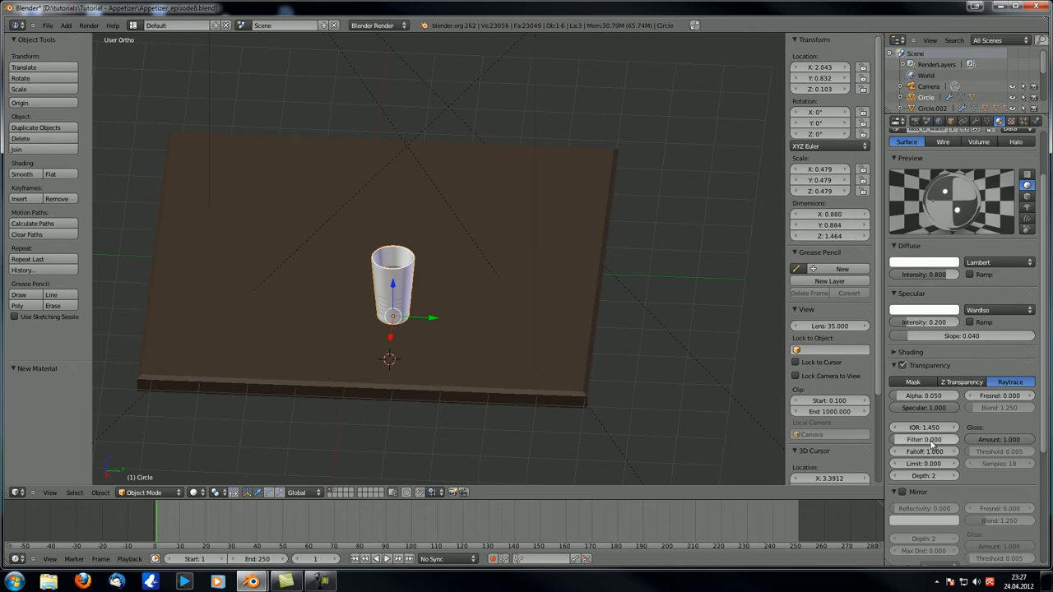
mouse_move(928, 475)
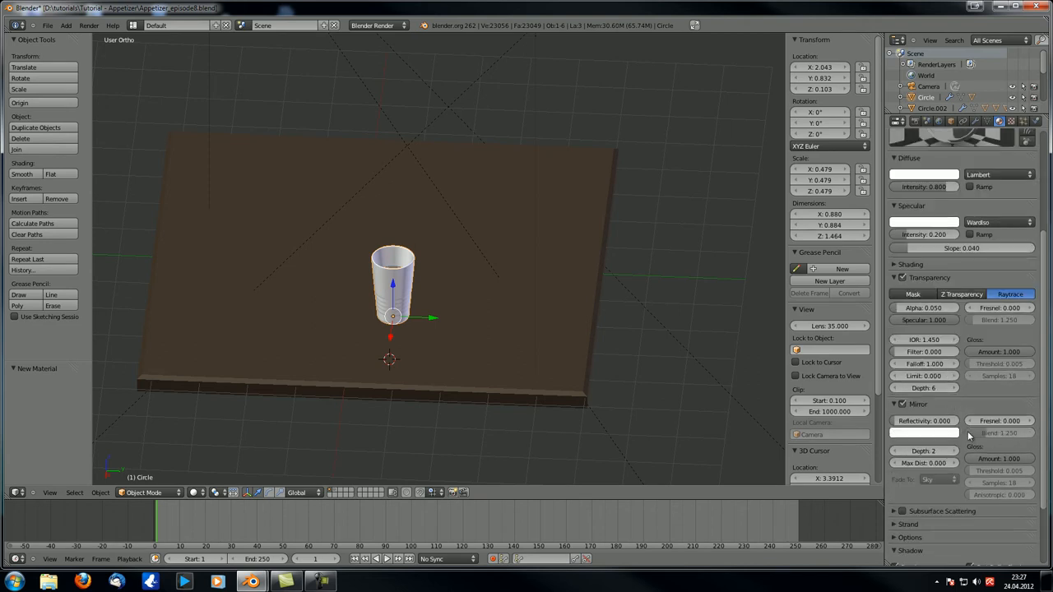
- Enable mirror reflections on the glass, setting reflectivity, bounce depth and Fresnel
left_click(925, 421)
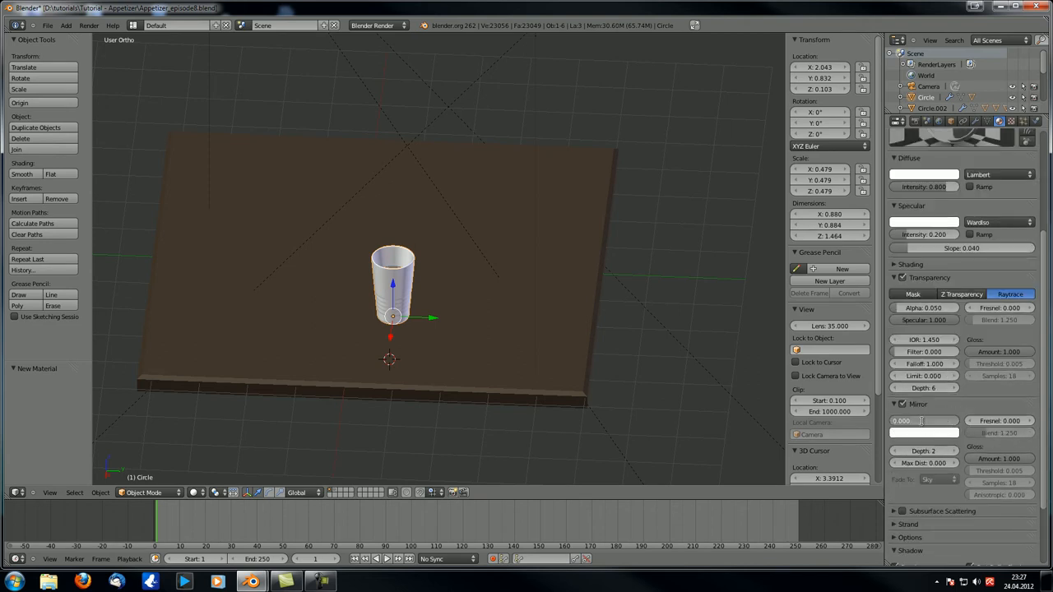
left_click(924, 421)
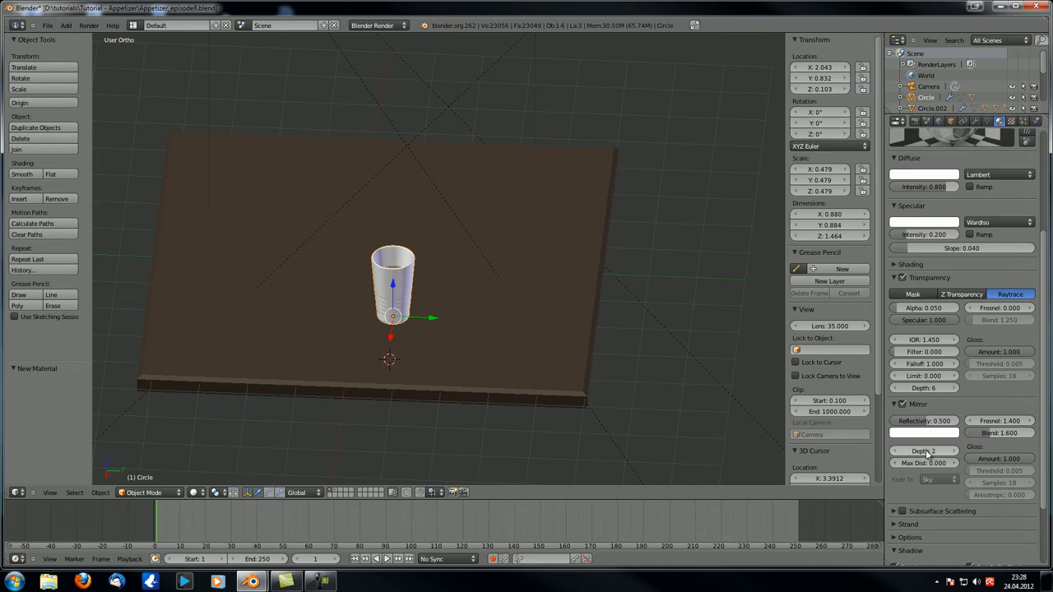
left_click(926, 450)
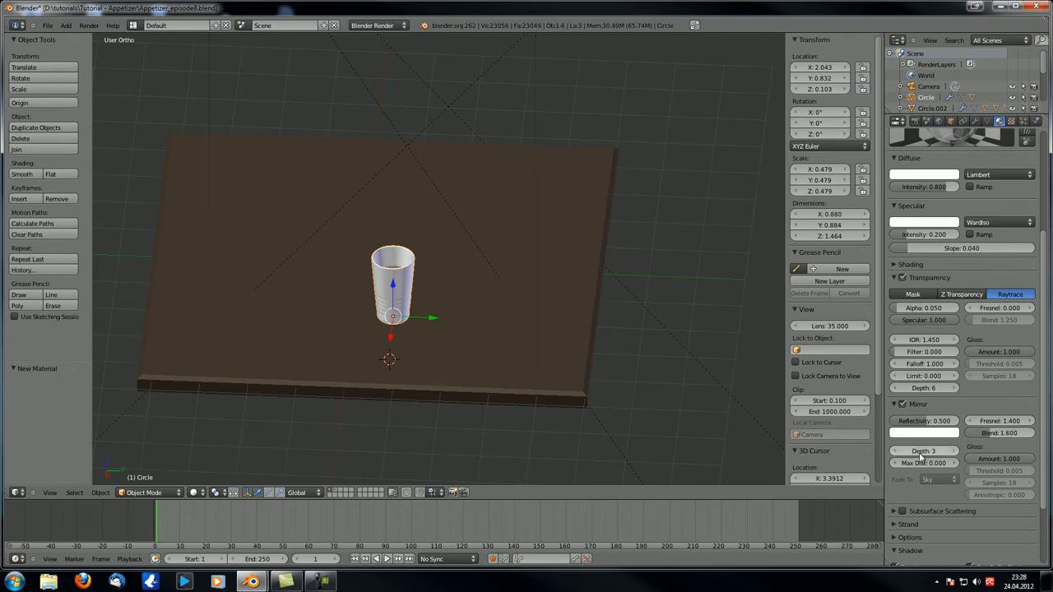
mouse_move(923, 464)
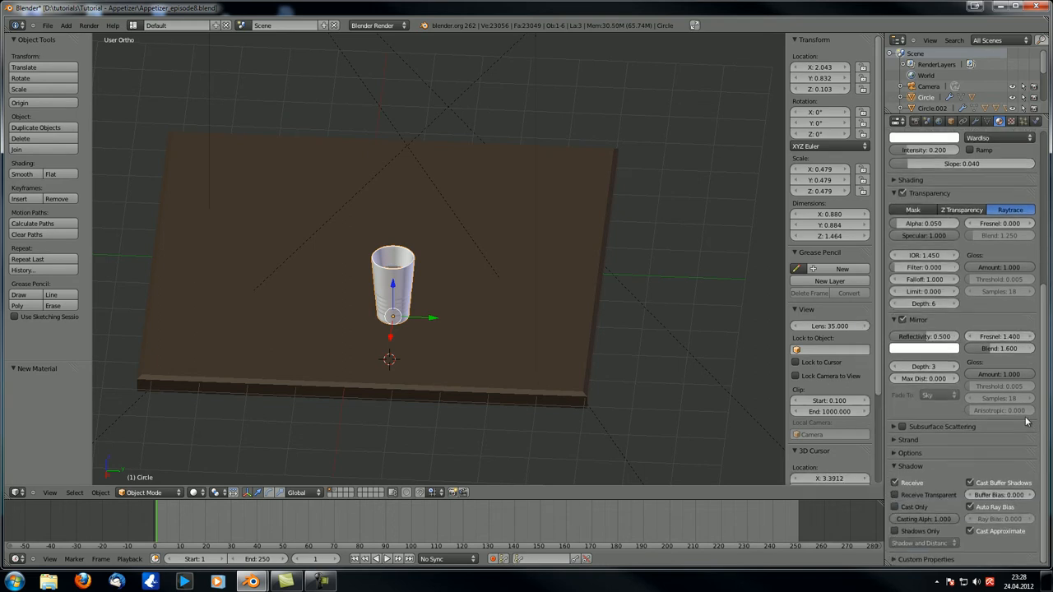
left_click(894, 493)
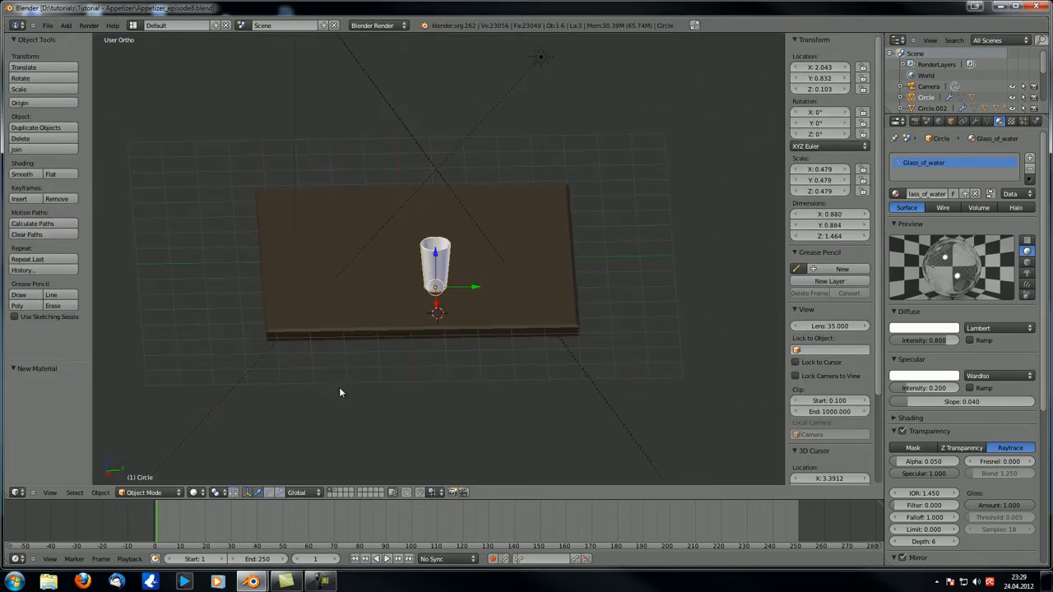
- Render the glass of water on the wooden table through the camera (F12)
key("F12")
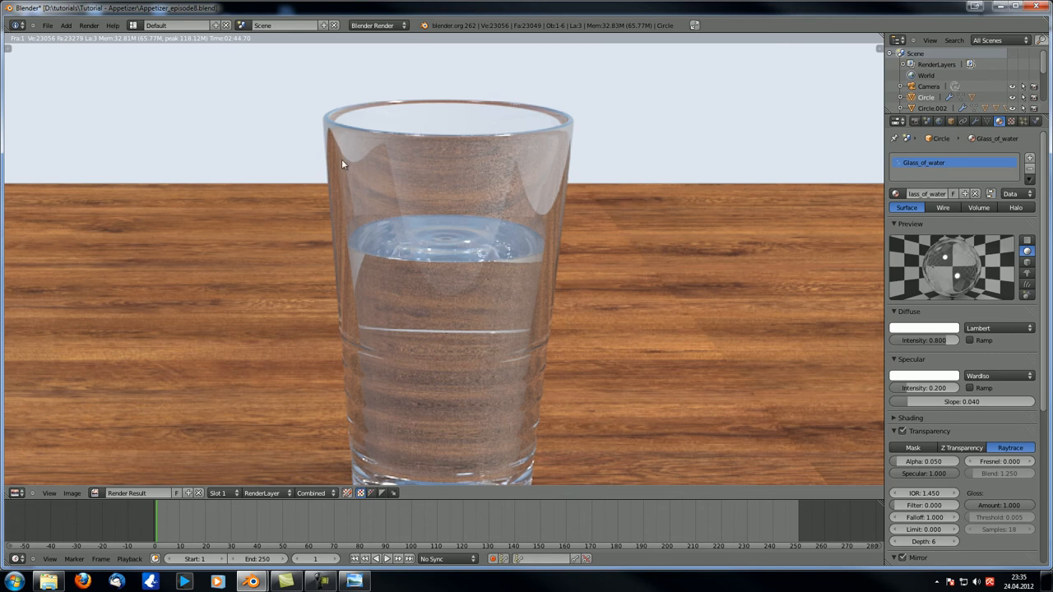
mouse_move(566, 148)
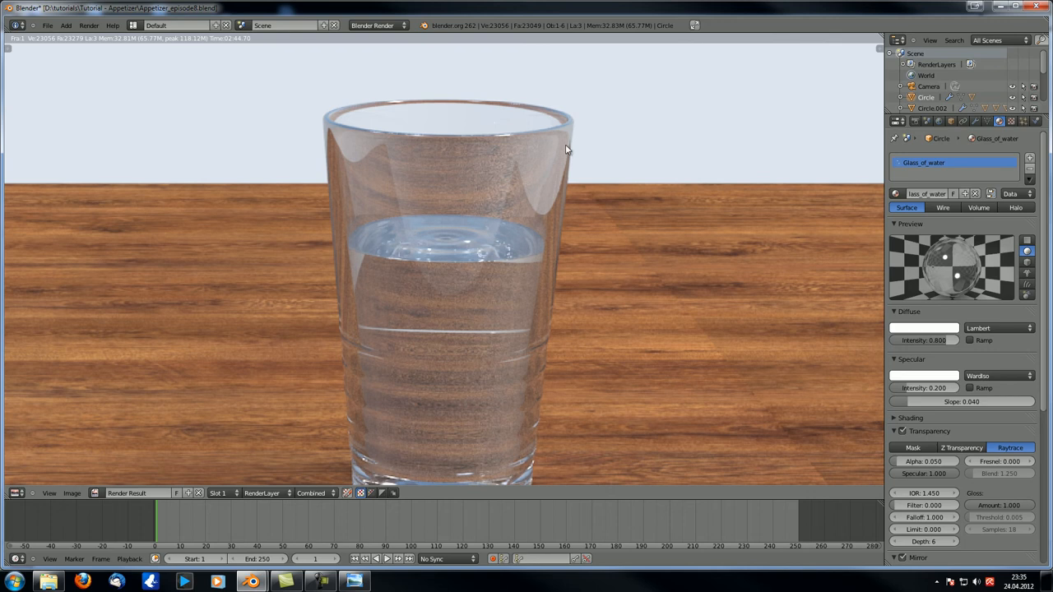
mouse_move(405, 145)
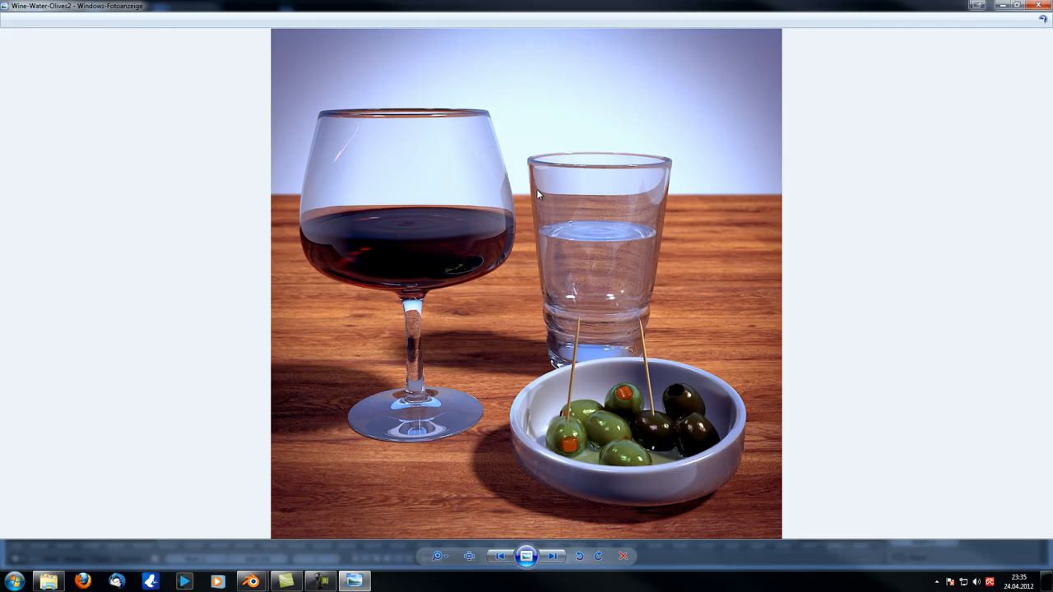
mouse_move(632, 7)
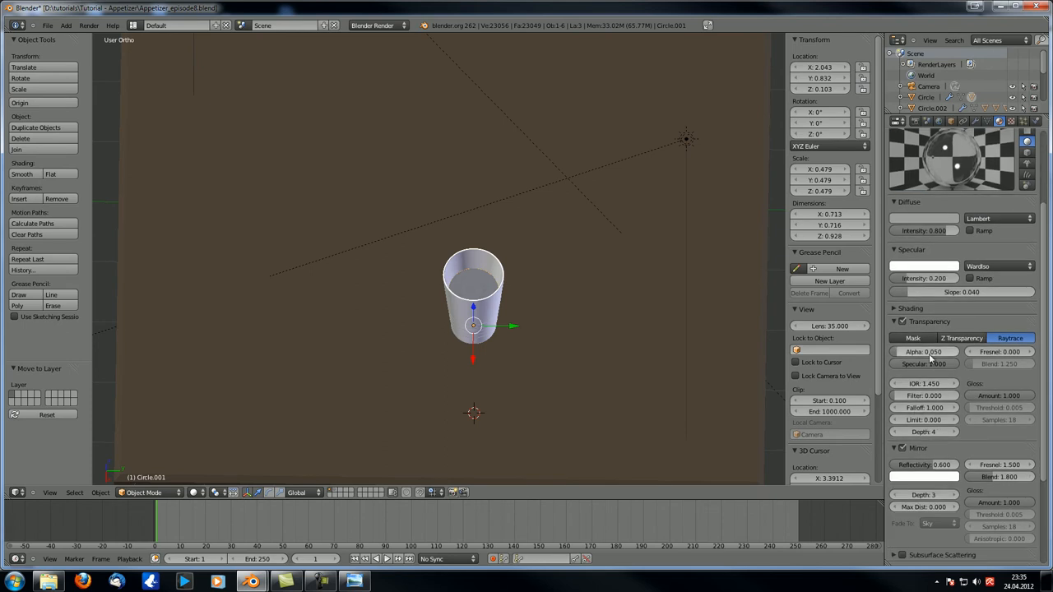
- Bring the reference photo of the wine glass, water glass and olives back up
left_click(925, 352)
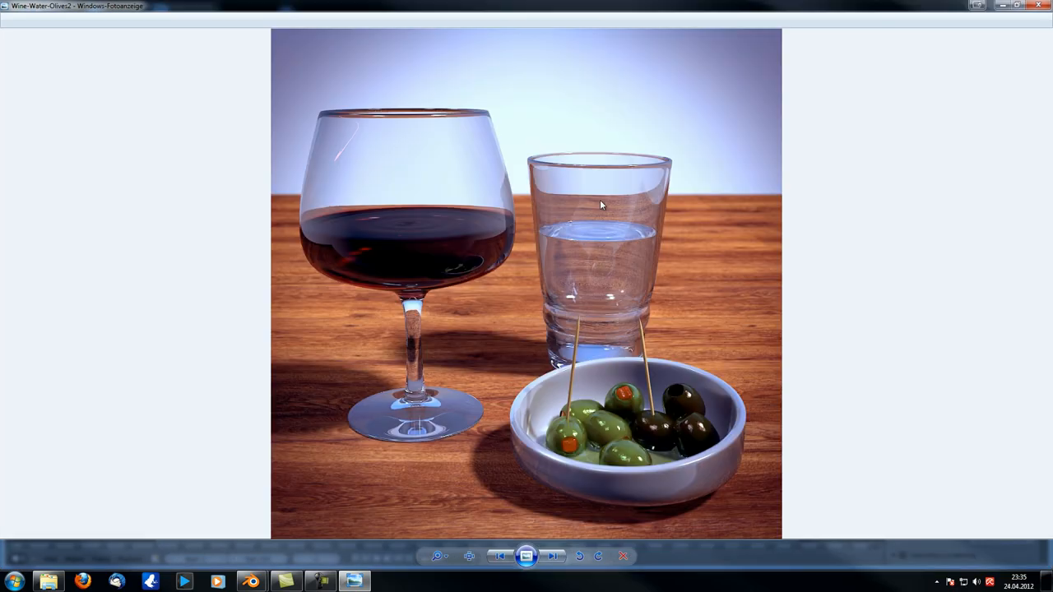
mouse_move(599, 185)
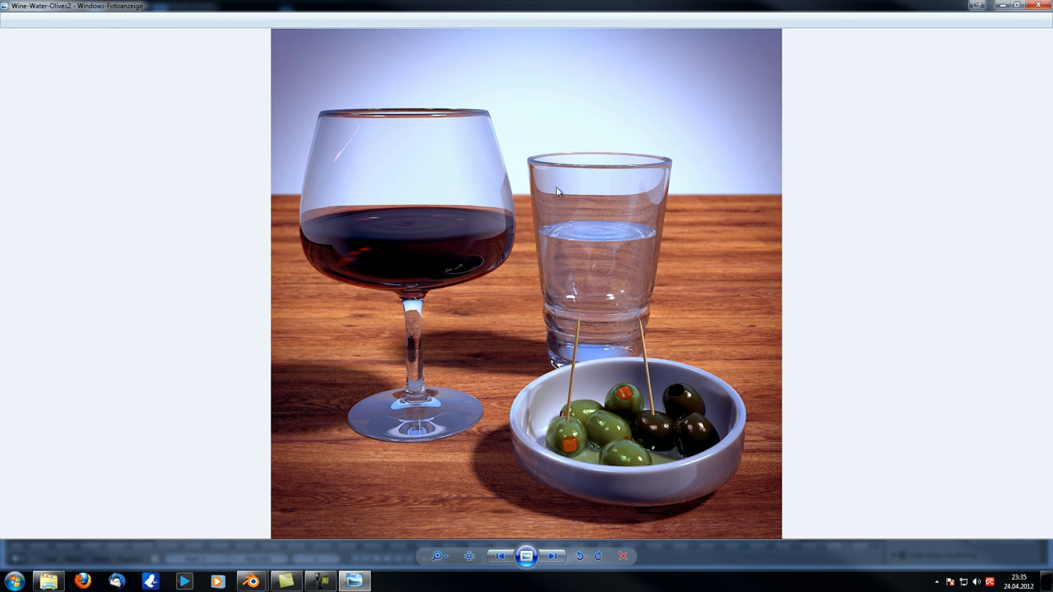
mouse_move(594, 168)
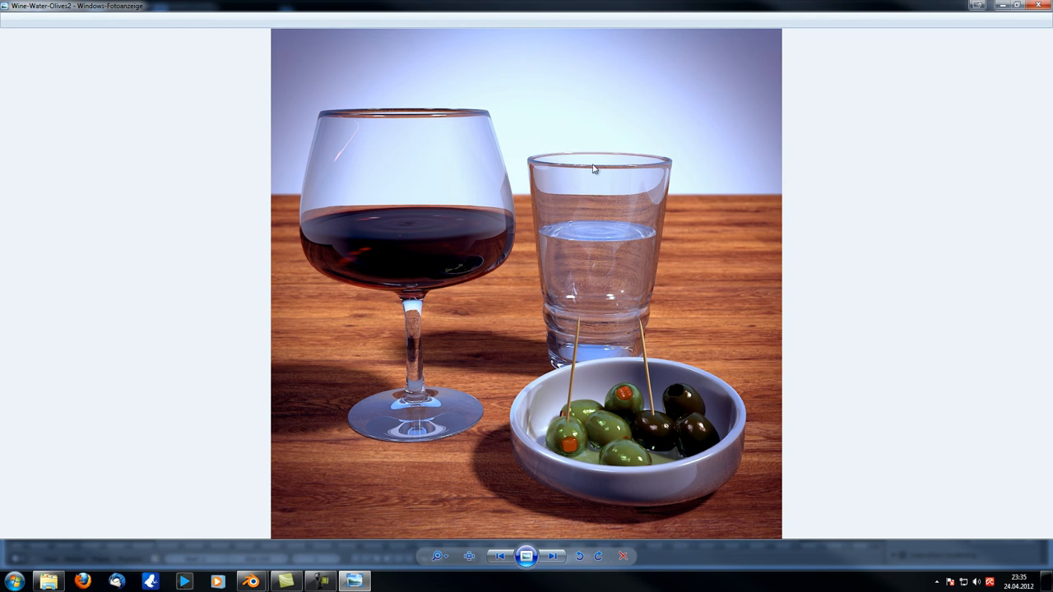
mouse_move(596, 188)
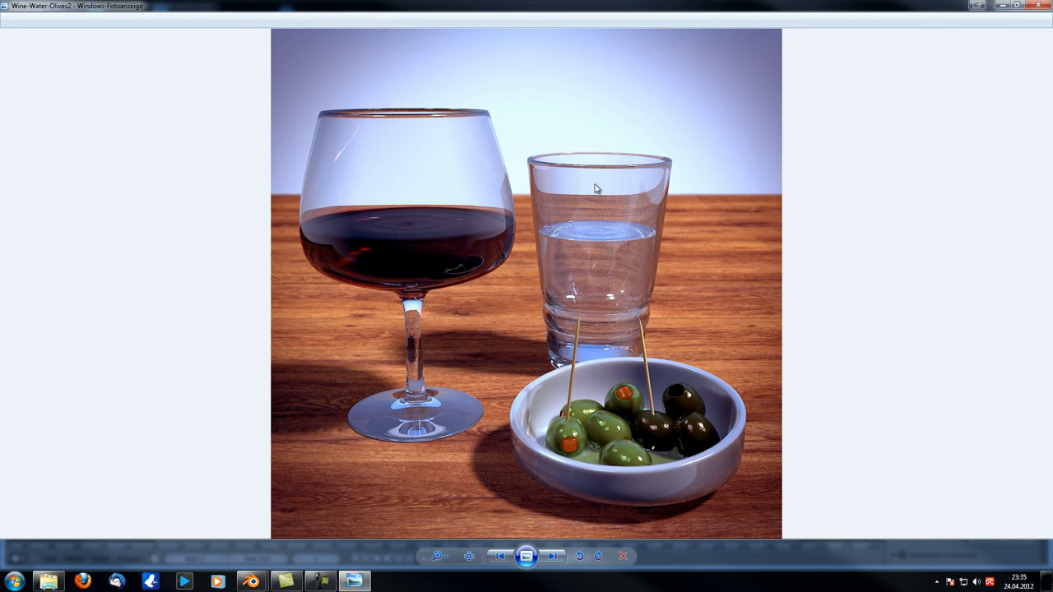
mouse_move(602, 125)
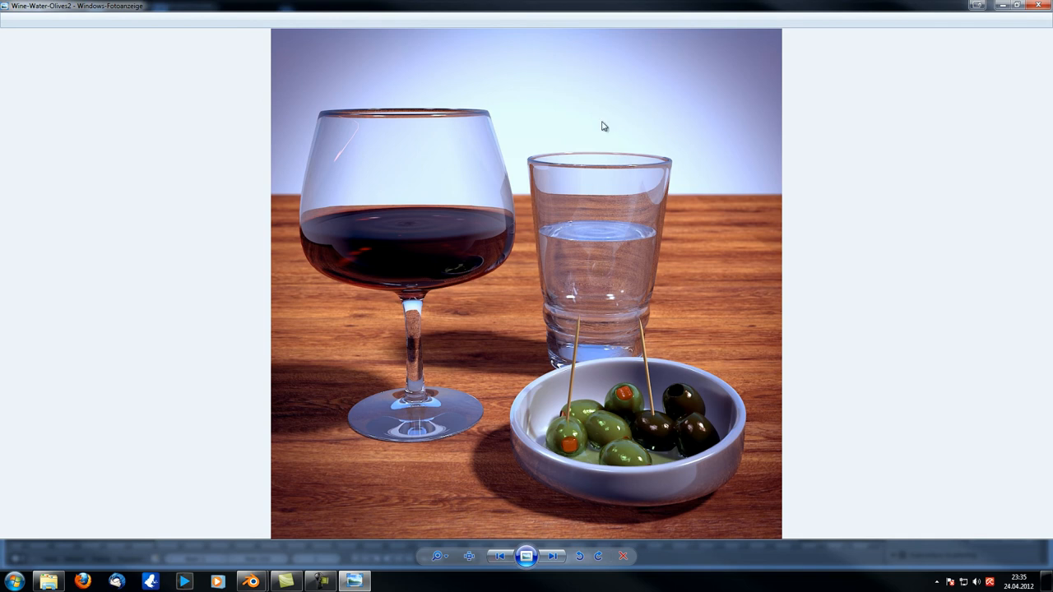
mouse_move(574, 165)
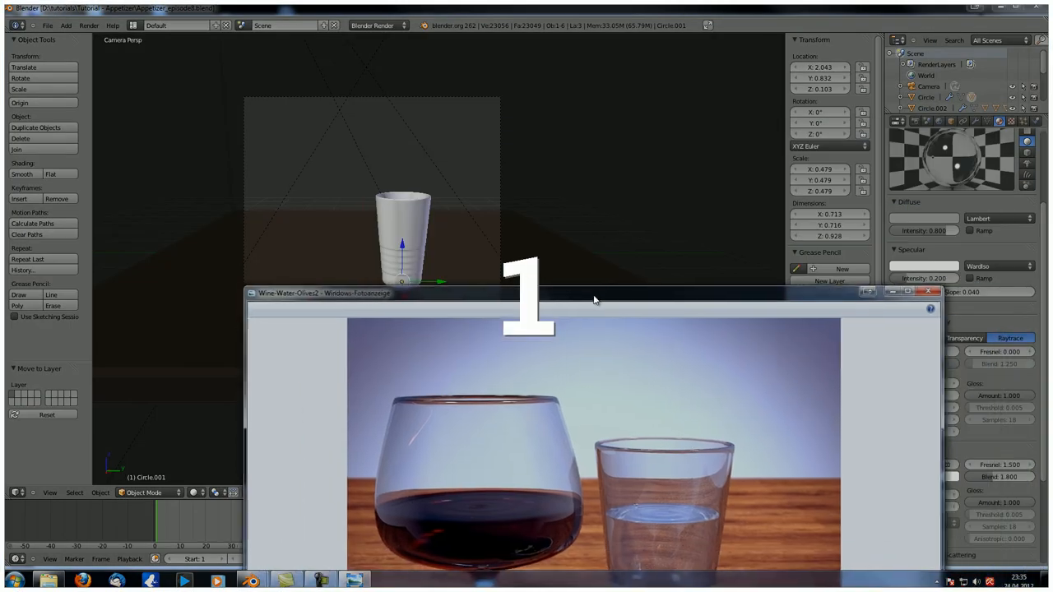
- Move the reference picture window aside and maximize it to full screen
left_click_drag(592, 293, 556, 283)
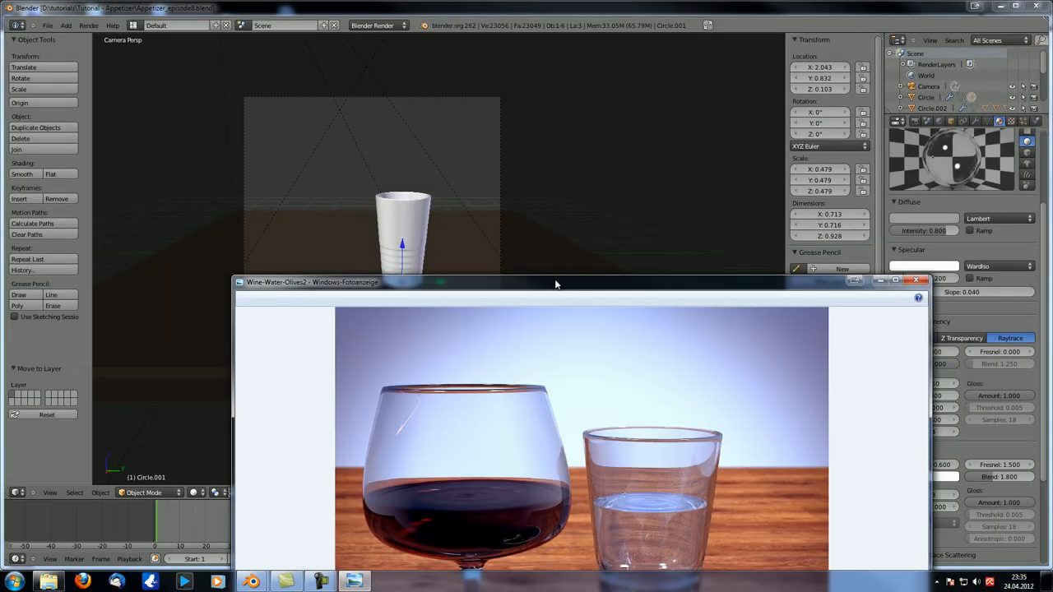
left_click(905, 280)
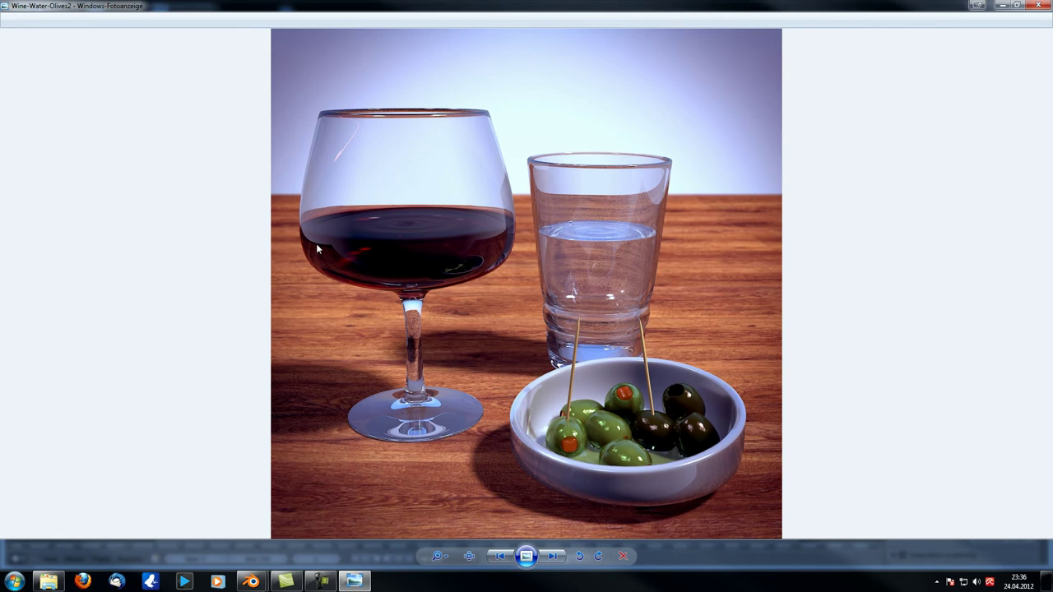
mouse_move(489, 332)
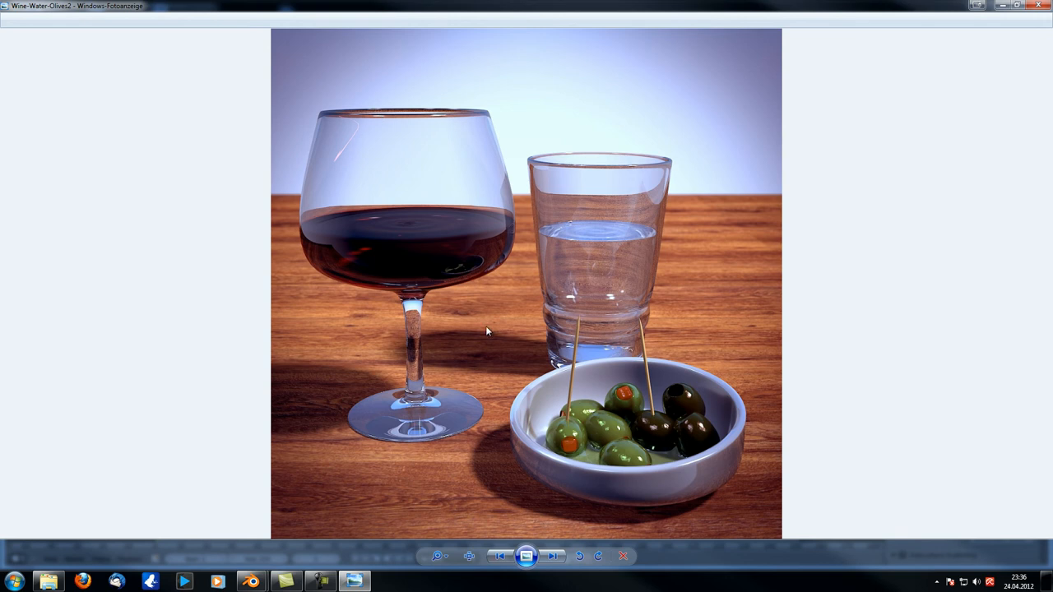
mouse_move(532, 304)
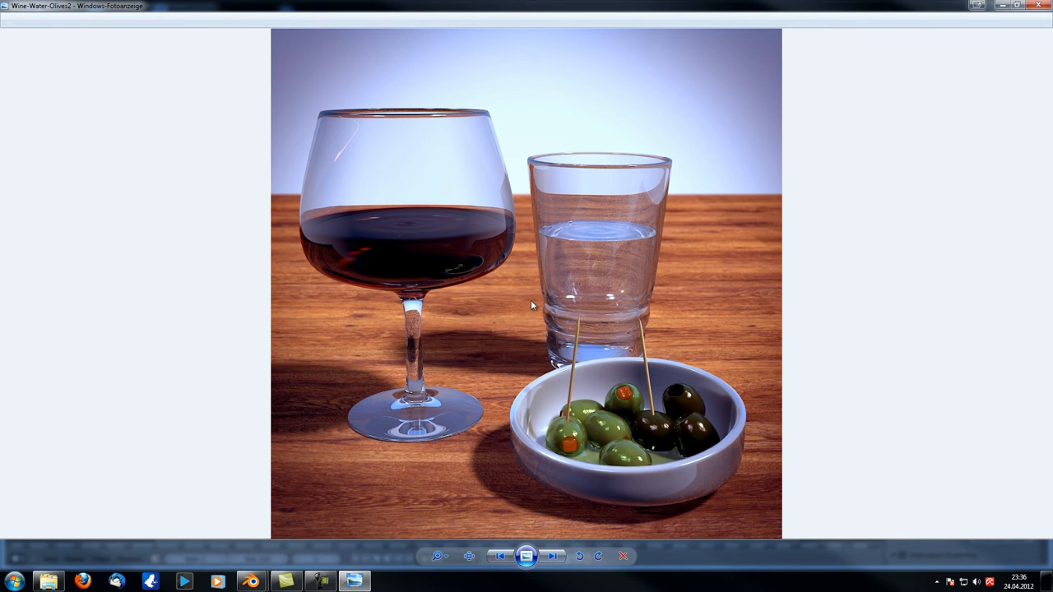
mouse_move(533, 304)
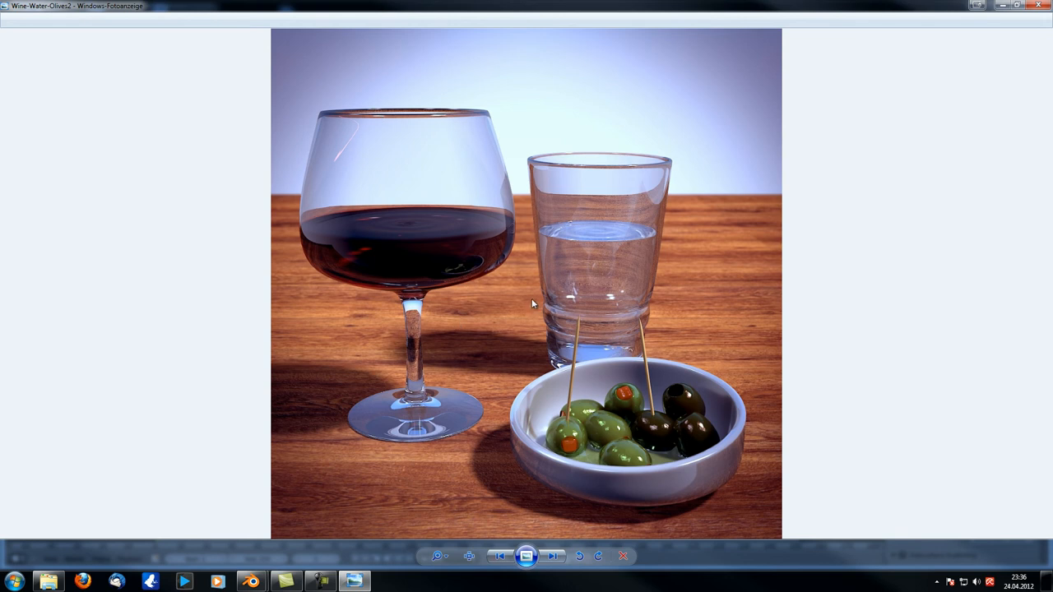
mouse_move(575, 275)
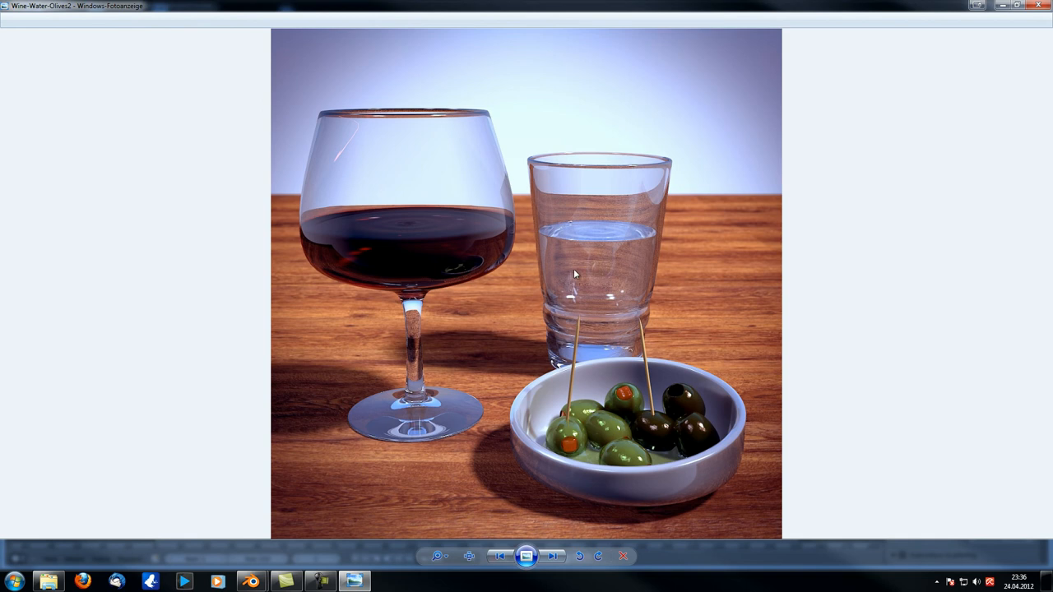
mouse_move(540, 293)
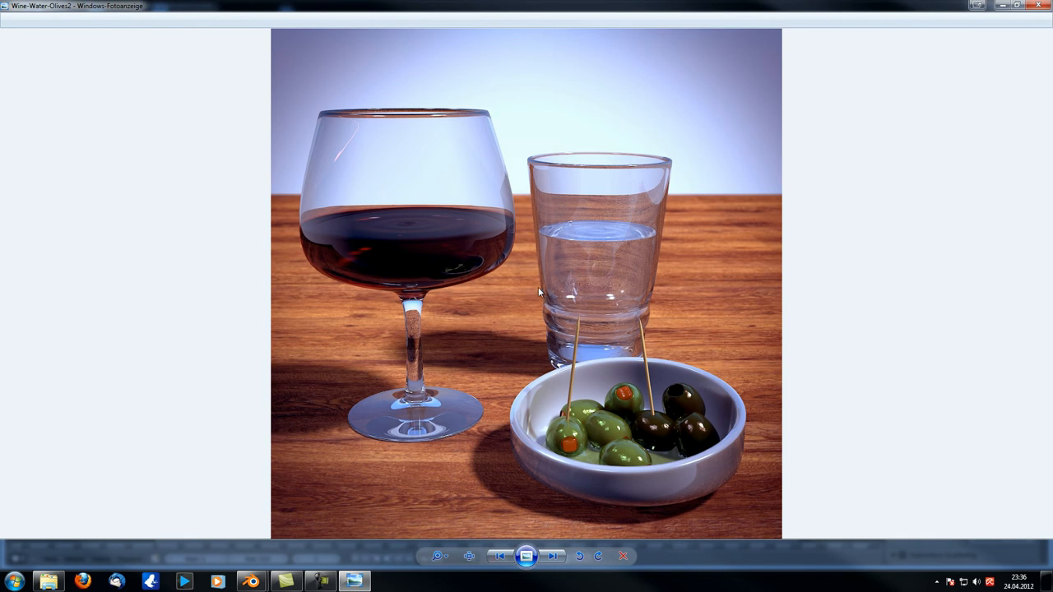
mouse_move(576, 459)
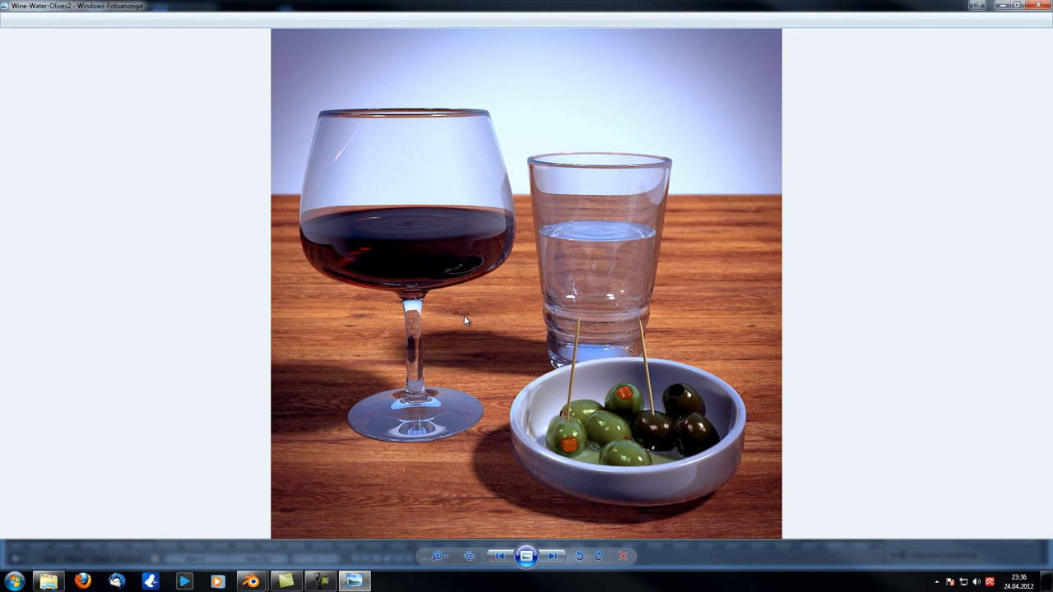
mouse_move(999, 10)
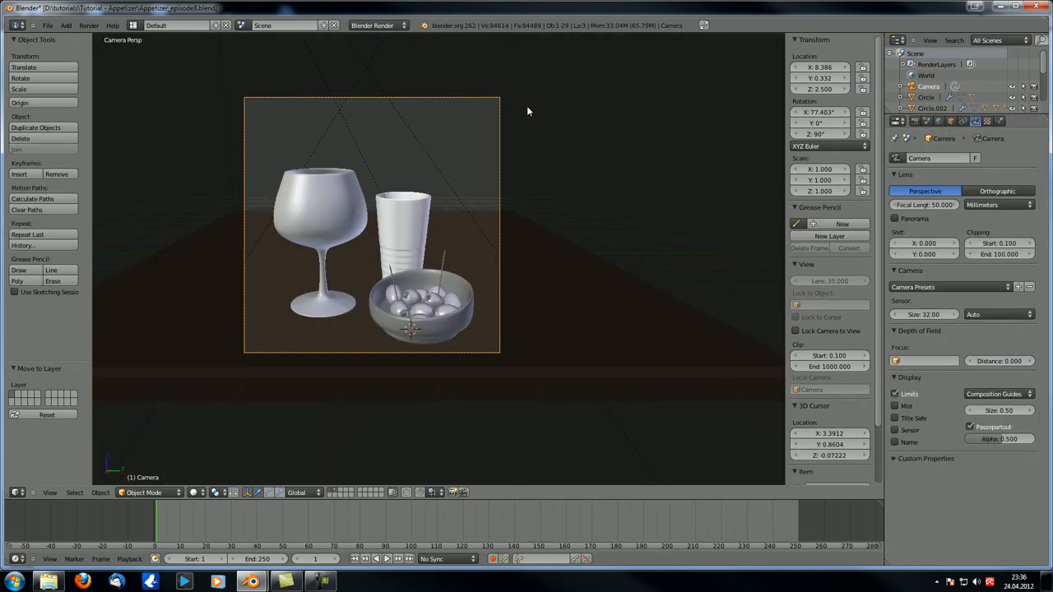
- Select the scene camera so it can be moved closer to the glasses and bowl
left_click(925, 204)
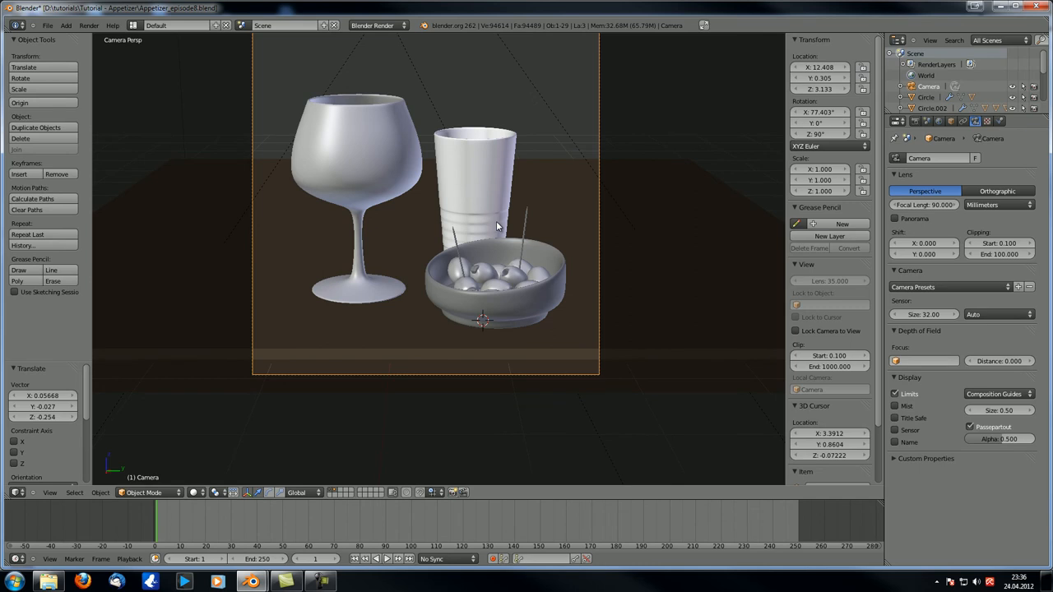
mouse_move(499, 237)
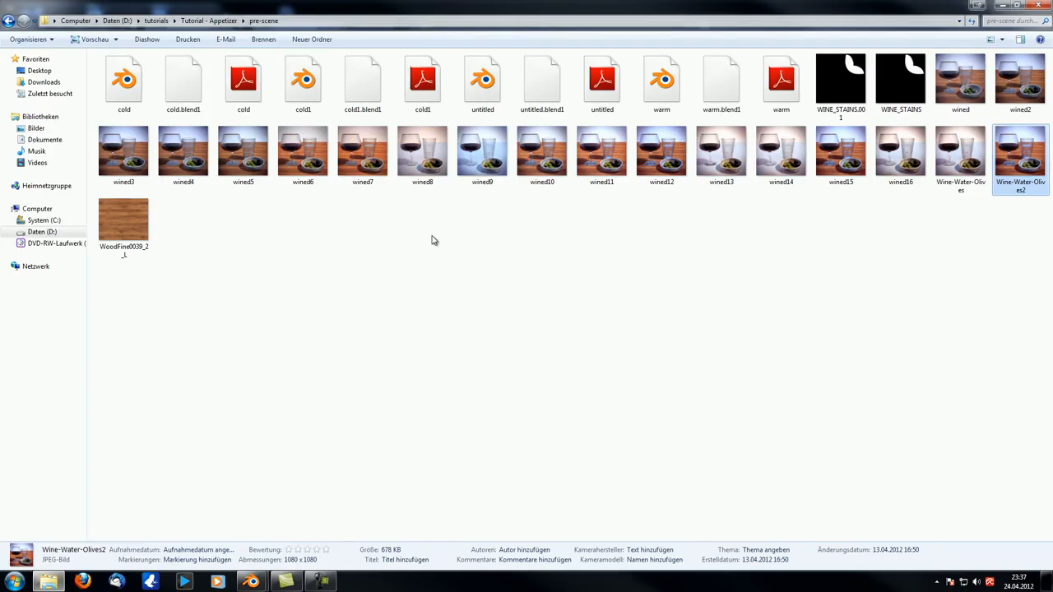
- Open a file from the scene's render folder in Windows Explorer
double_click(1020, 151)
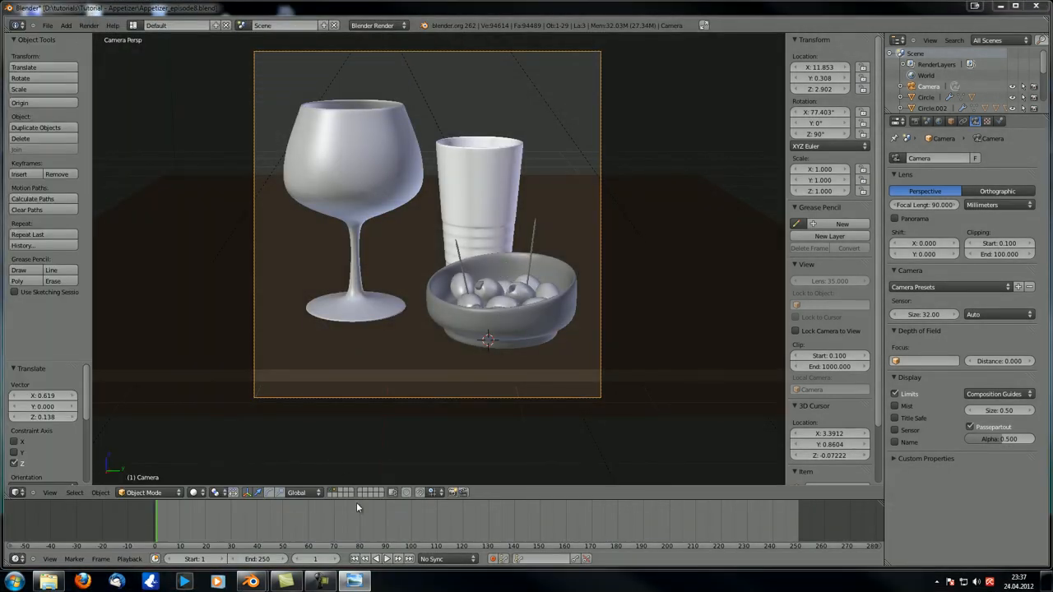
mouse_move(408, 299)
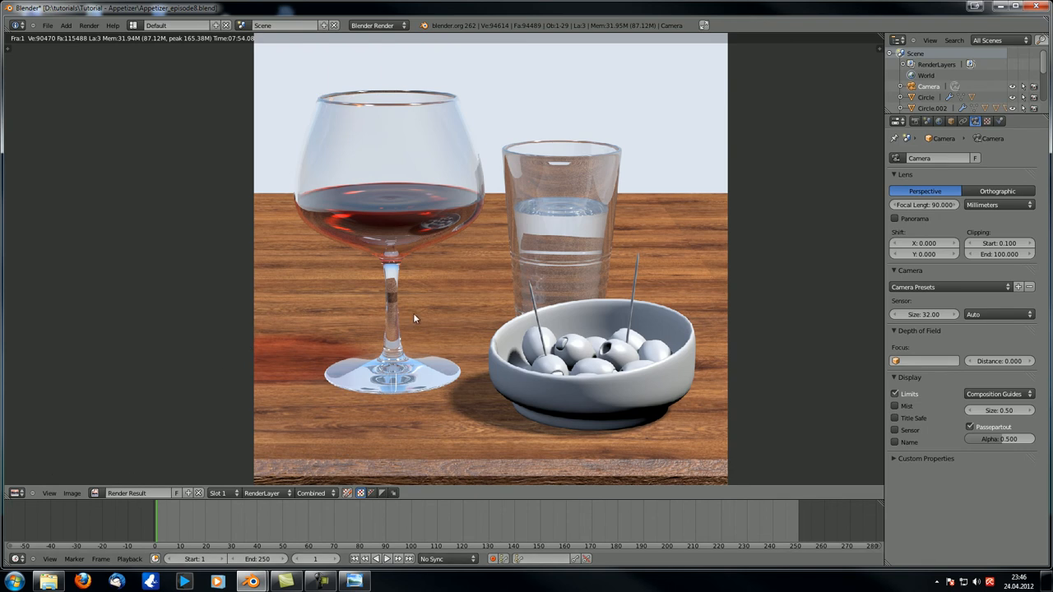
mouse_move(411, 326)
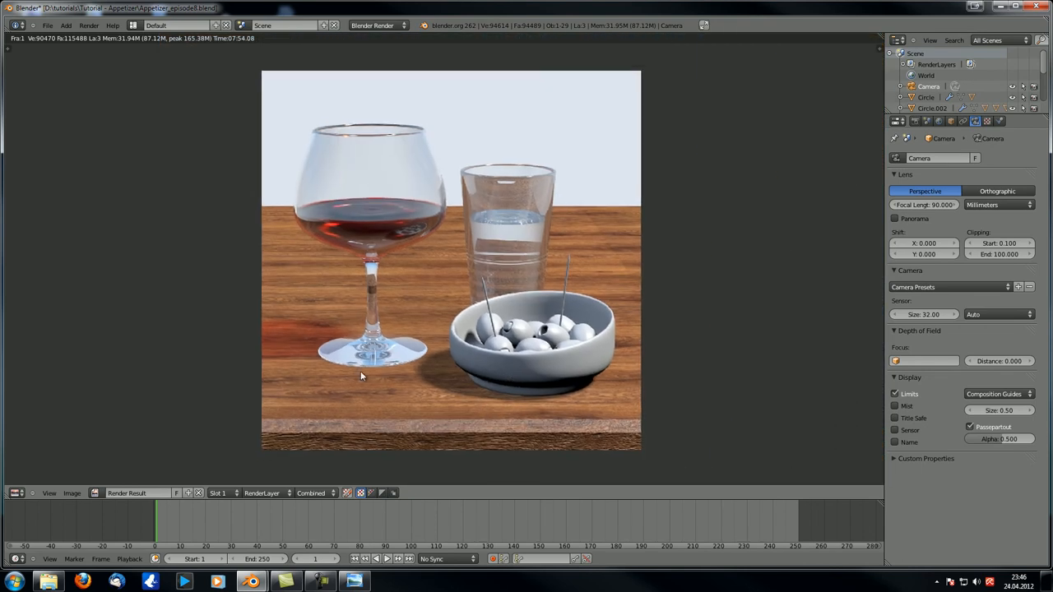
- Switch the image editor area back to the 3D View of the glasses and olive bowl
left_click(12, 494)
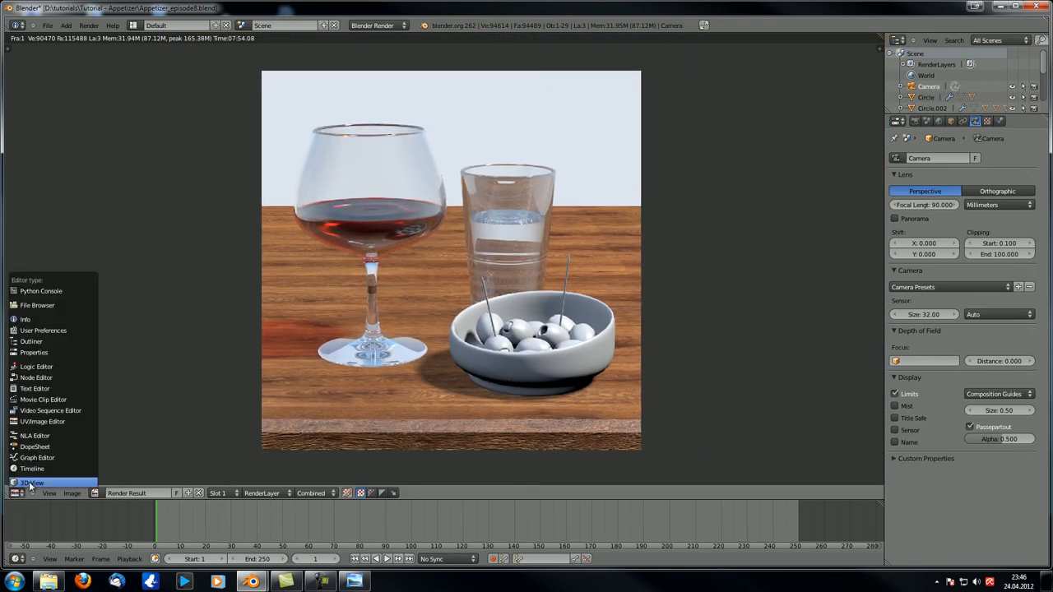
left_click(32, 481)
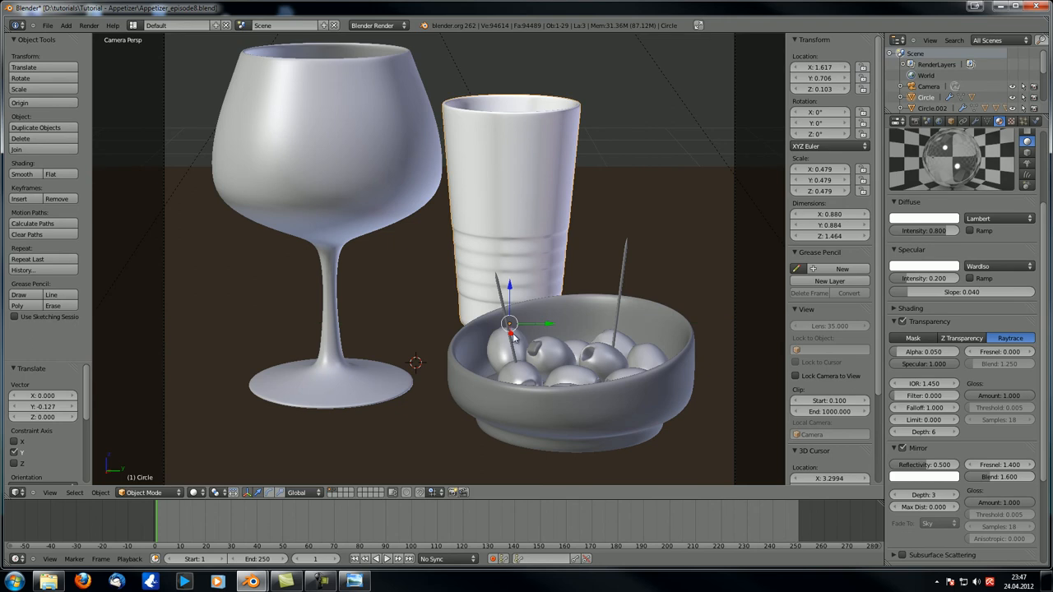
- Rotate the olive bowl slightly around Z and confirm its new orientation
left_click_drag(510, 323, 507, 328)
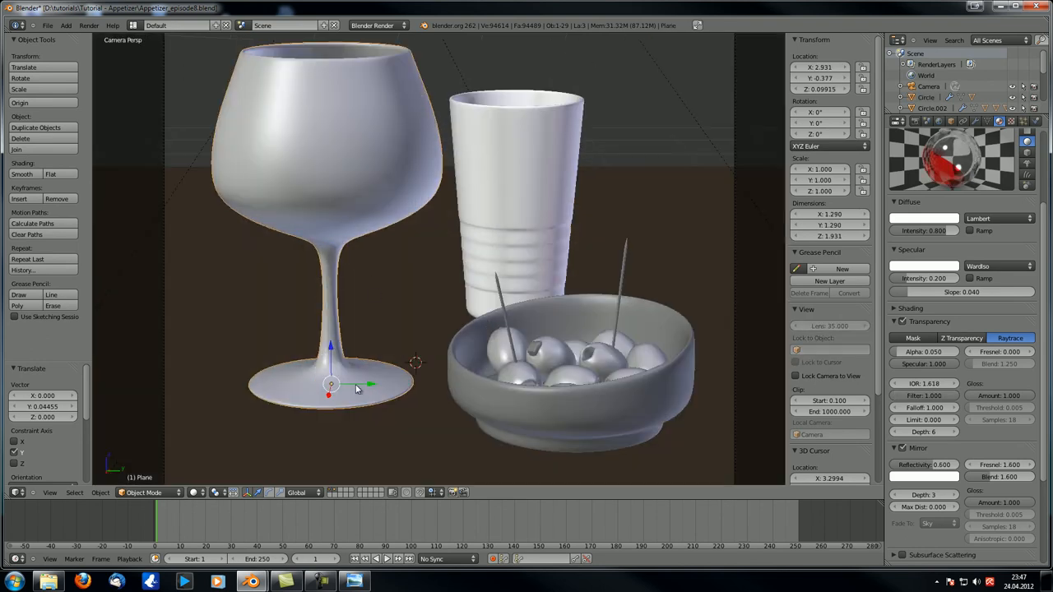
left_click_drag(359, 388, 332, 403)
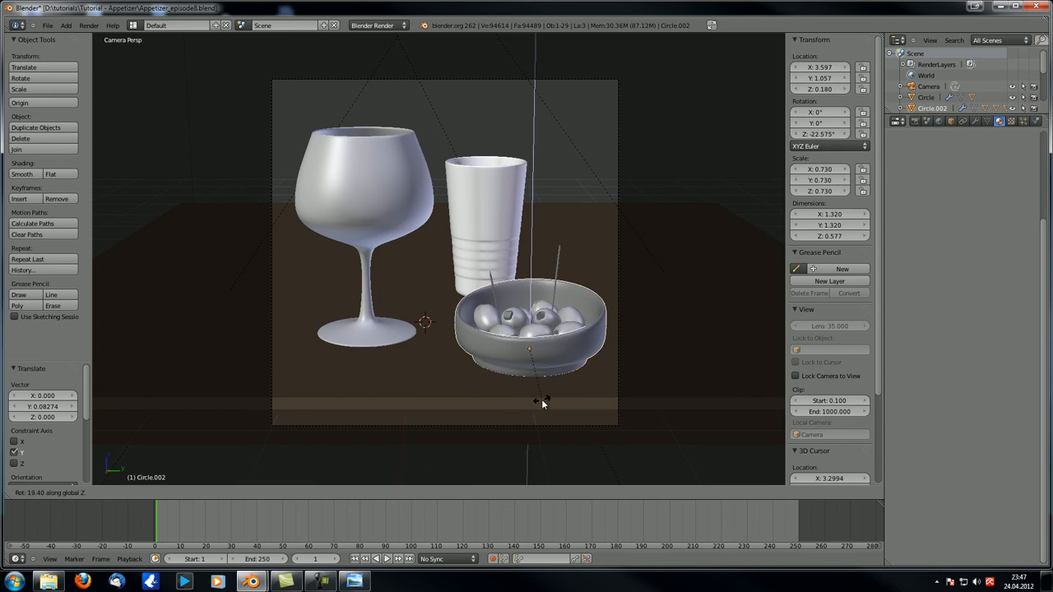
left_click(564, 457)
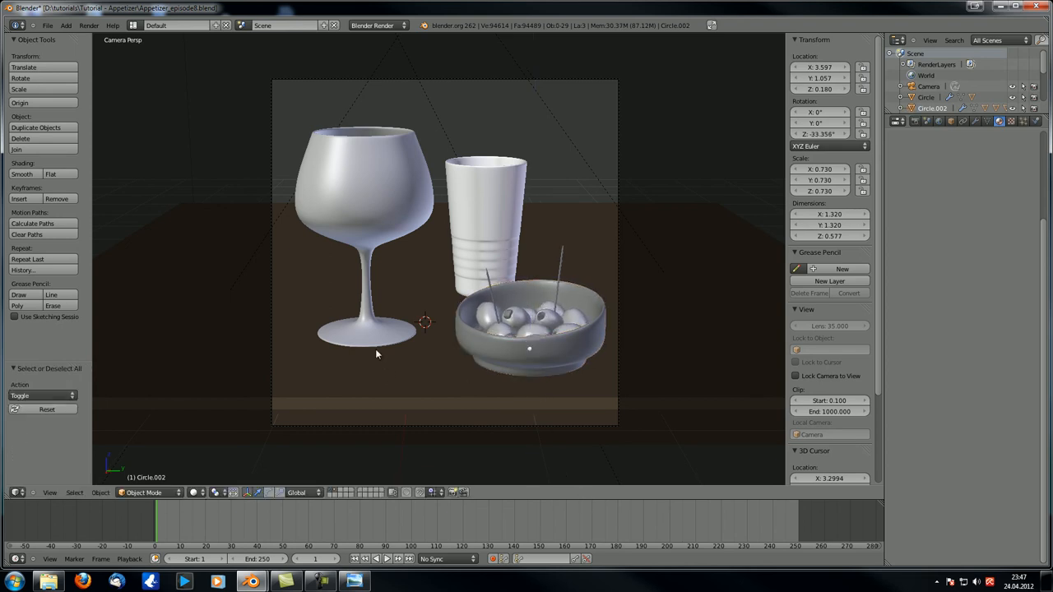
mouse_move(375, 349)
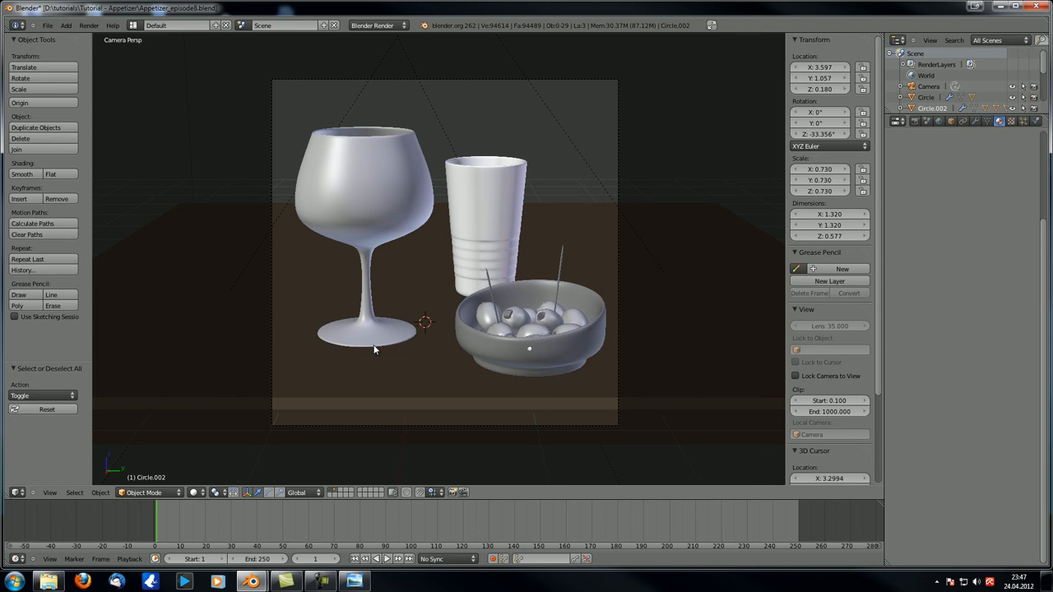
- Select the camera and move it to reframe the wine glass and water glass
left_click(926, 85)
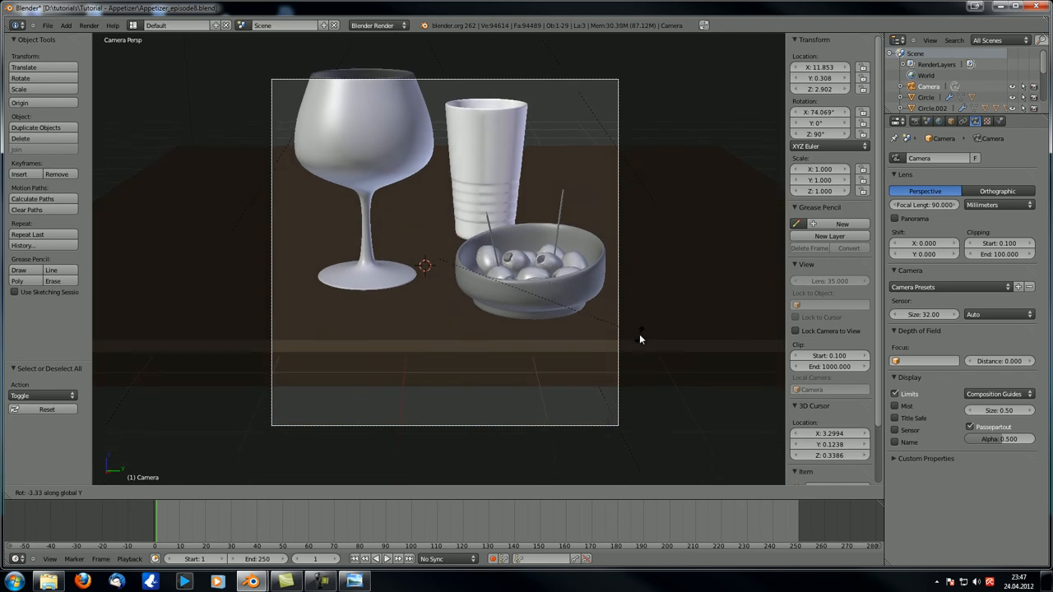
left_click_drag(642, 338, 645, 255)
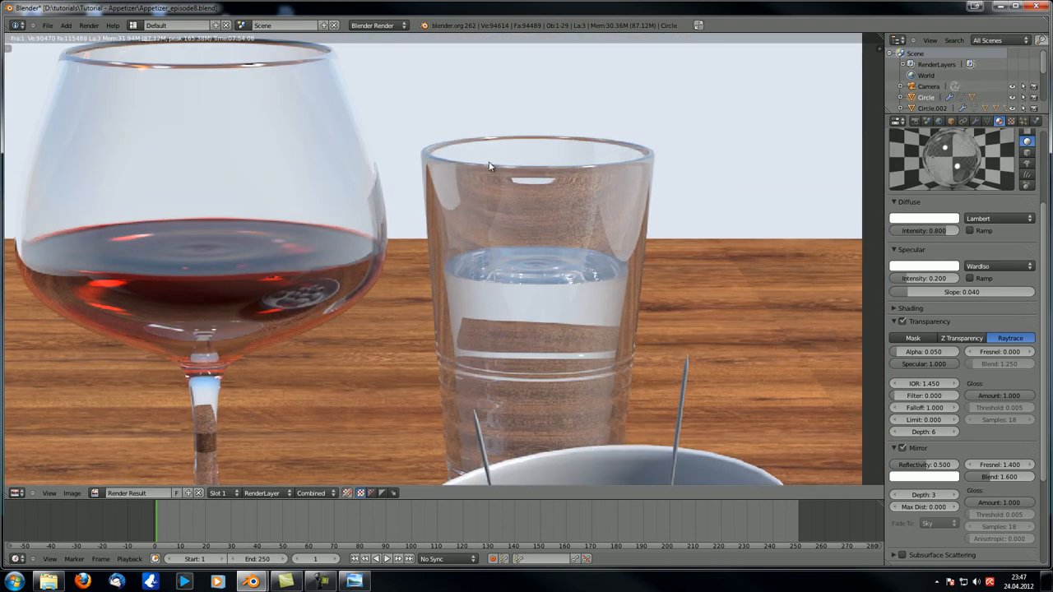
mouse_move(546, 261)
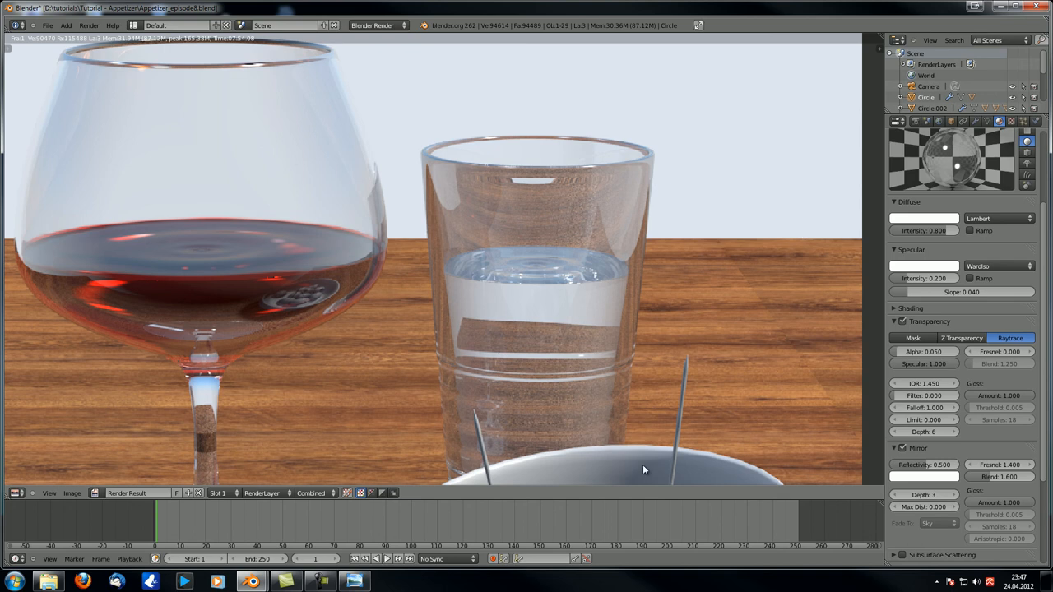
mouse_move(469, 298)
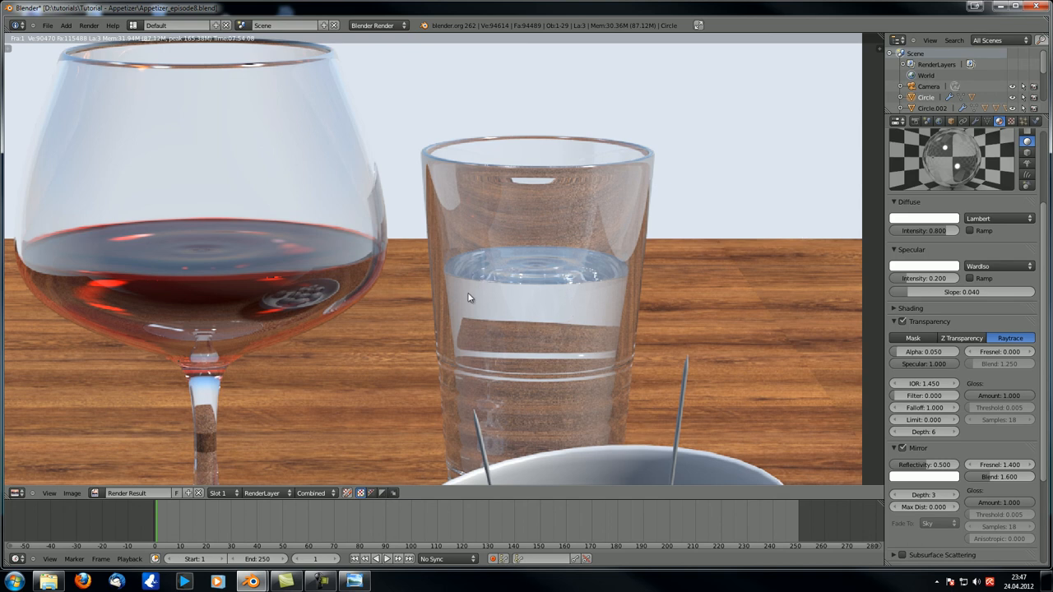
mouse_move(430, 135)
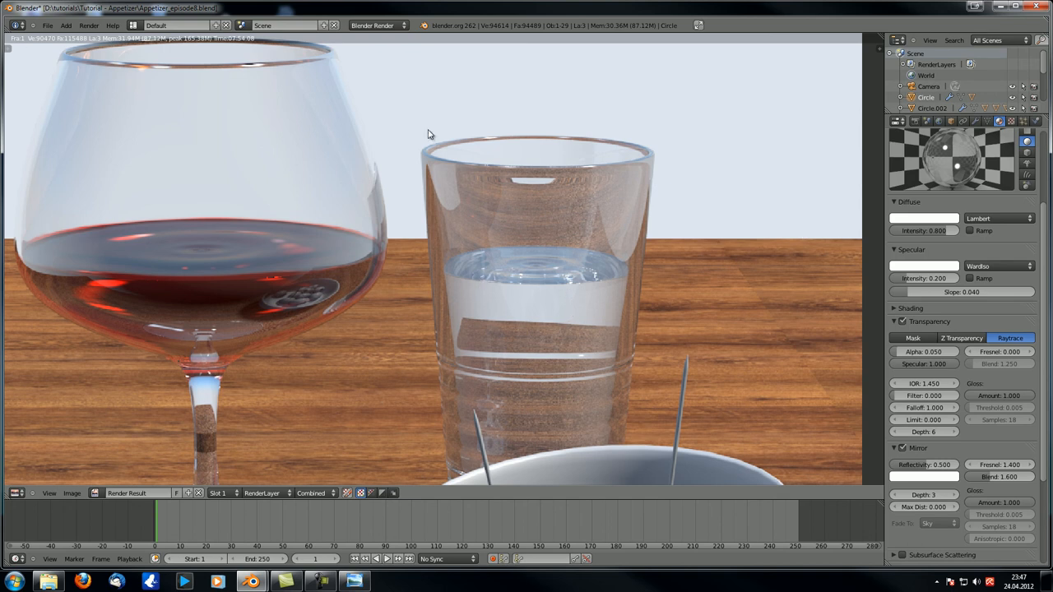
mouse_move(534, 370)
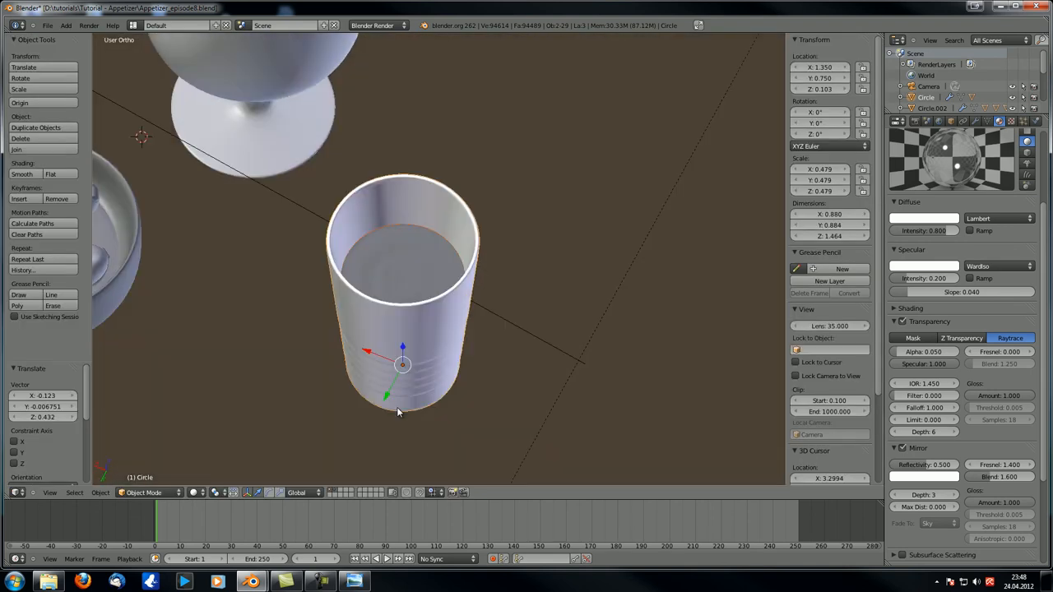
mouse_move(393, 412)
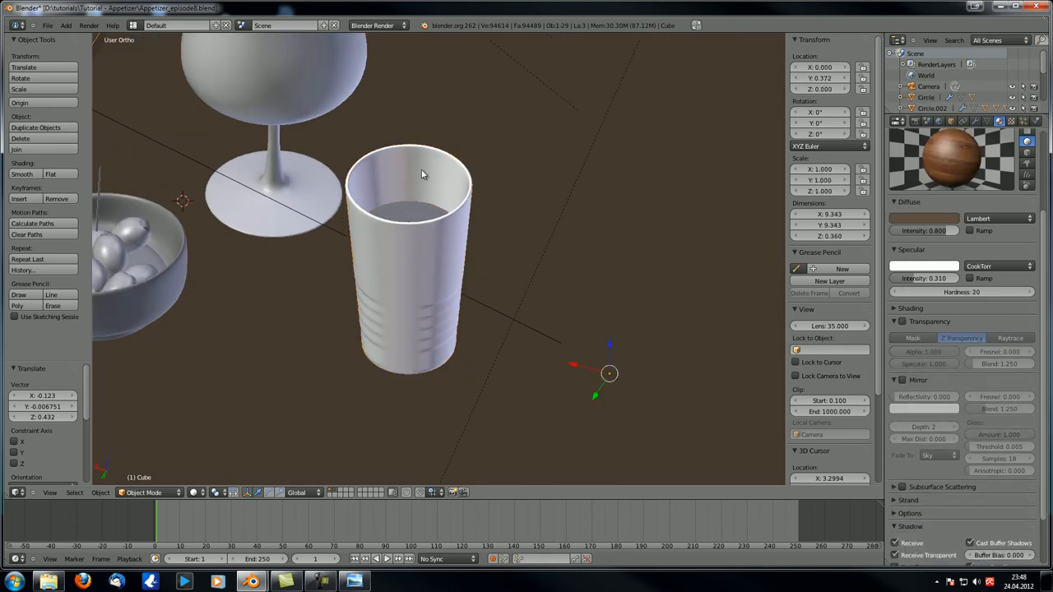
- Enter Edit Mode on the glass mesh and view it straight from the front
key("Tab")
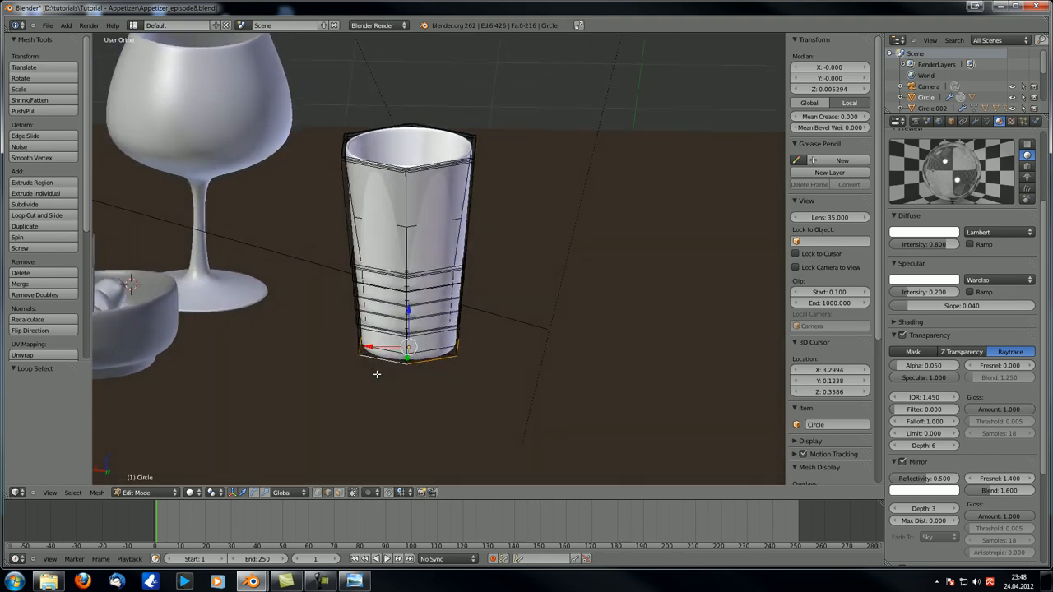
mouse_move(482, 402)
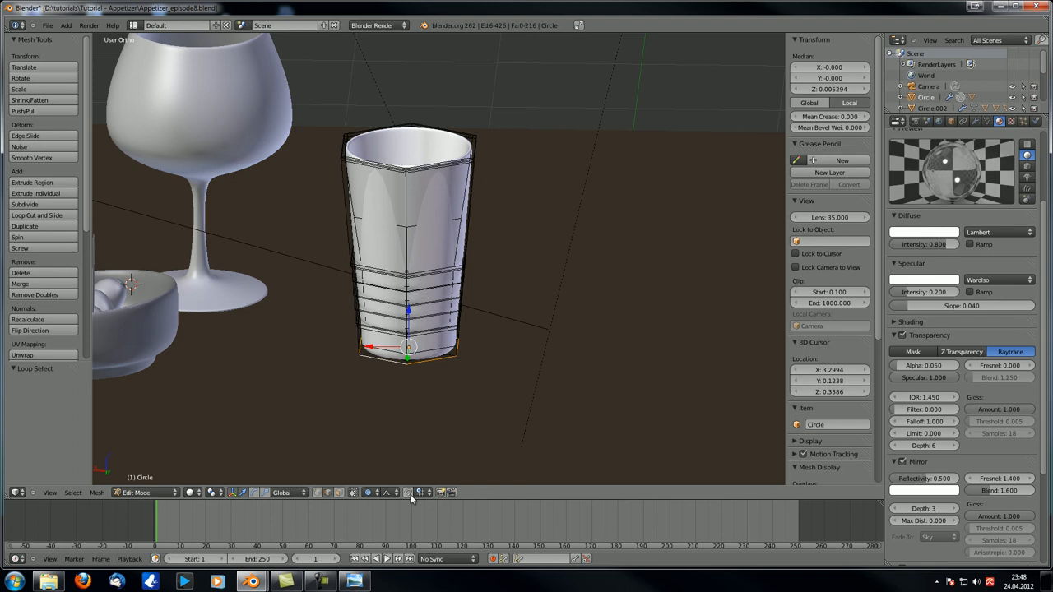
left_click(385, 494)
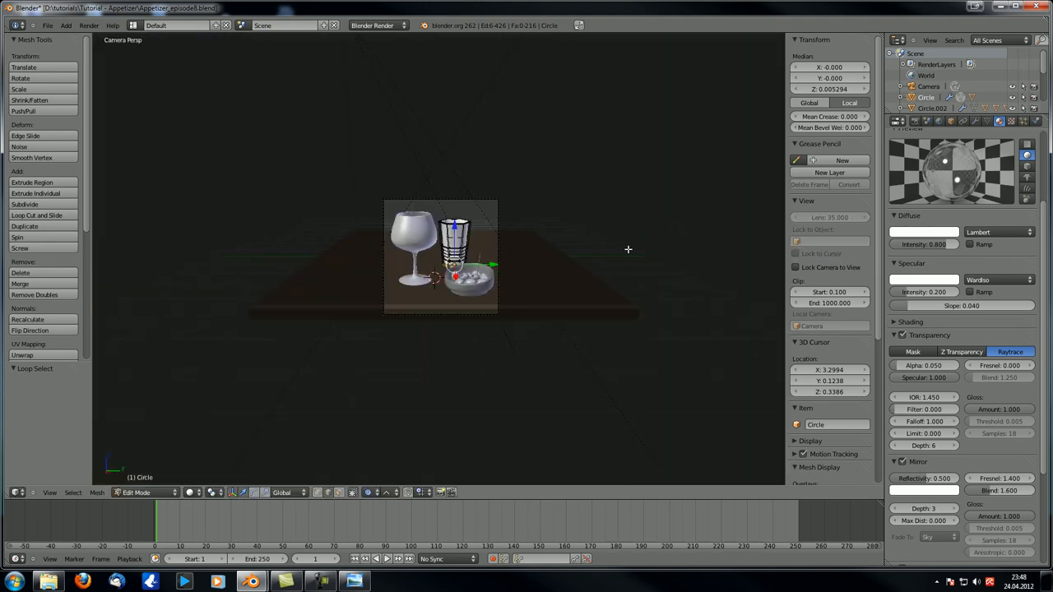
key("KP_1")
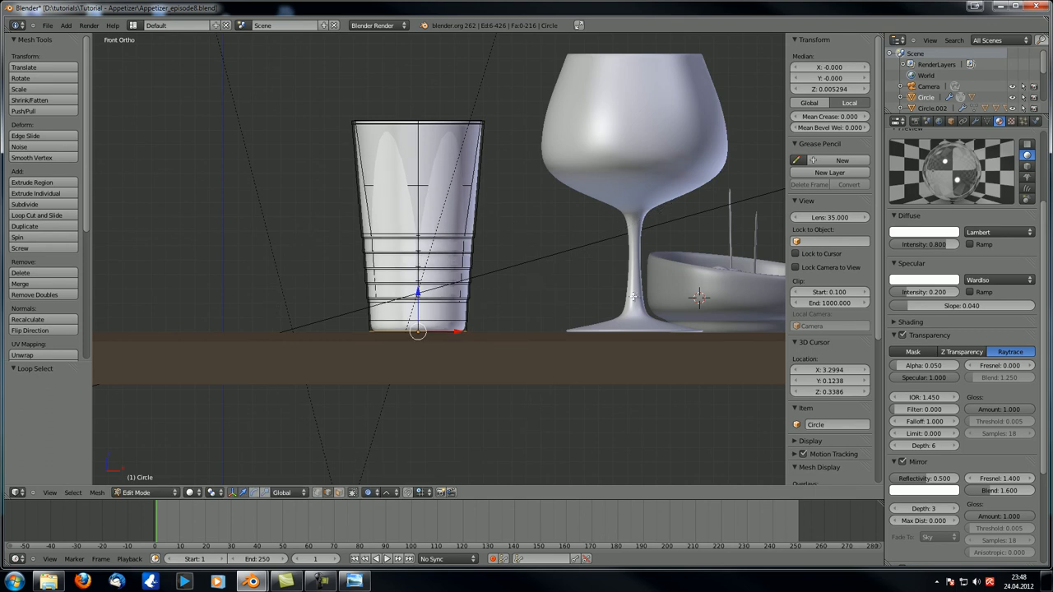
mouse_move(459, 335)
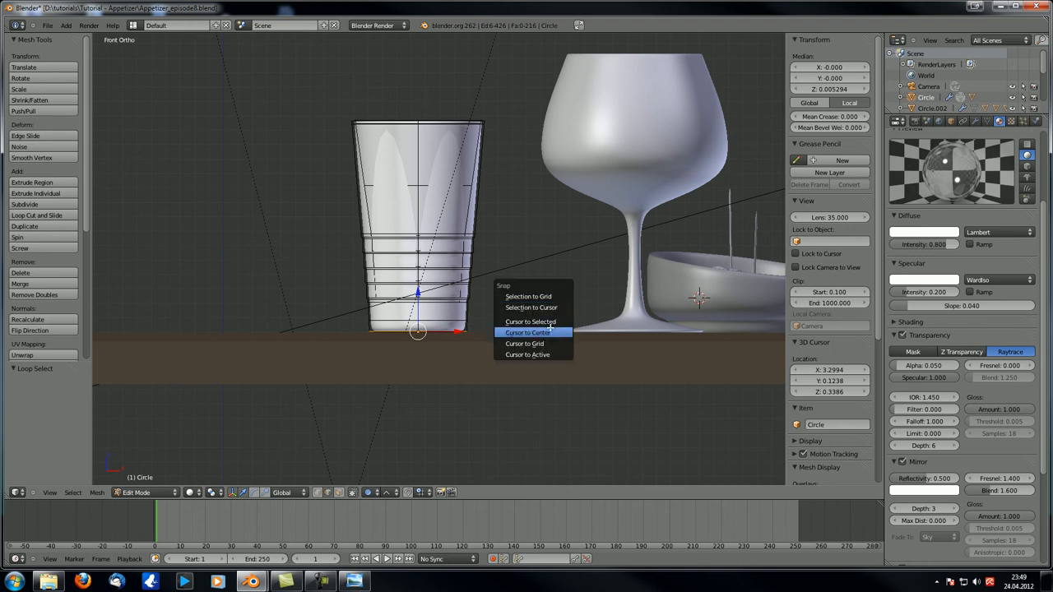
- Place the 3D cursor at the glass base, scale the selected vertices to about 1.12, and leave Edit Mode
left_click(530, 321)
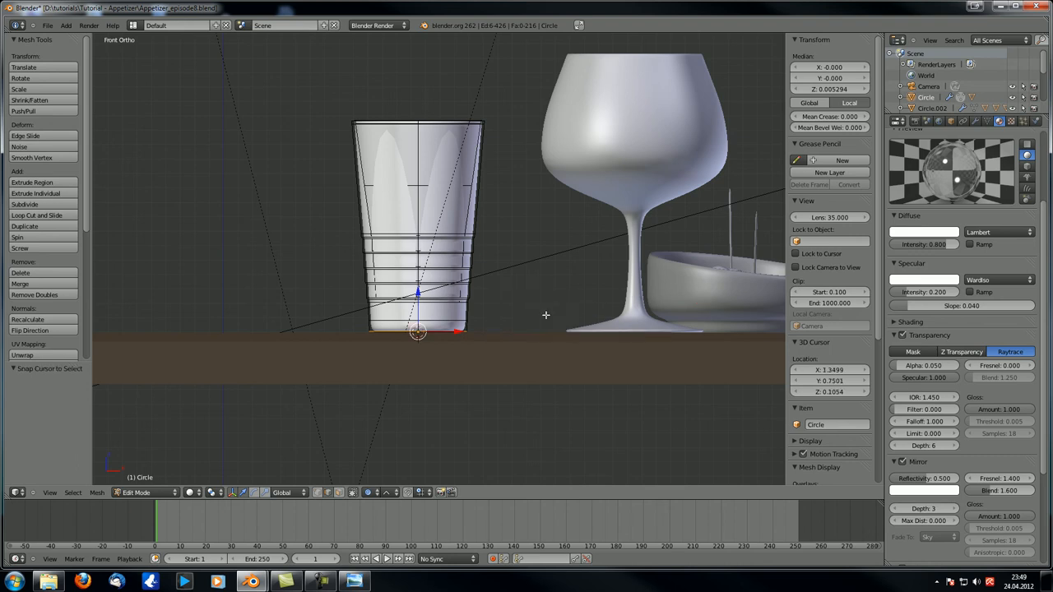
mouse_move(550, 306)
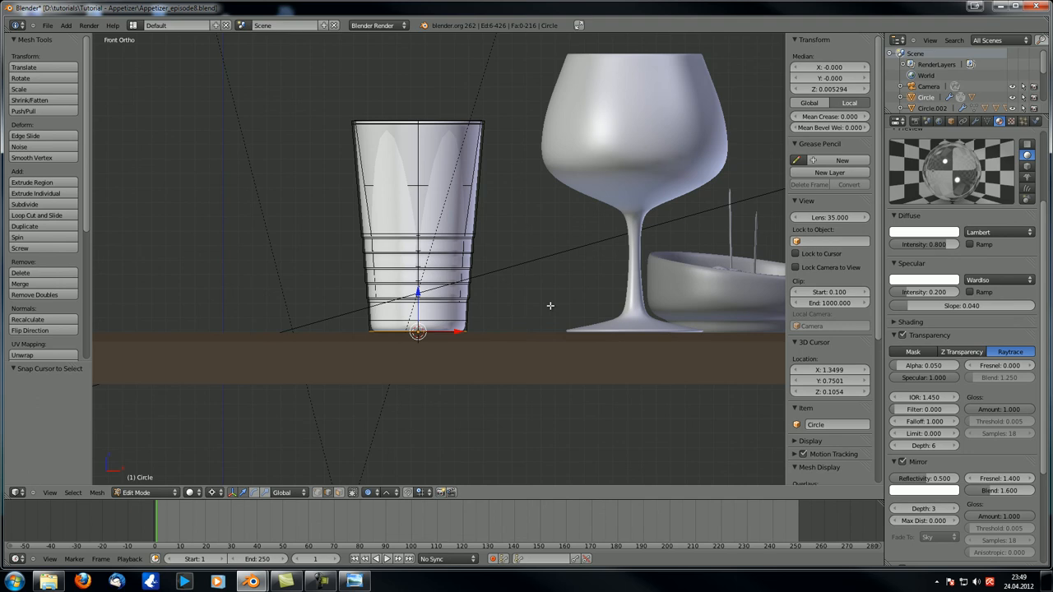
mouse_move(579, 204)
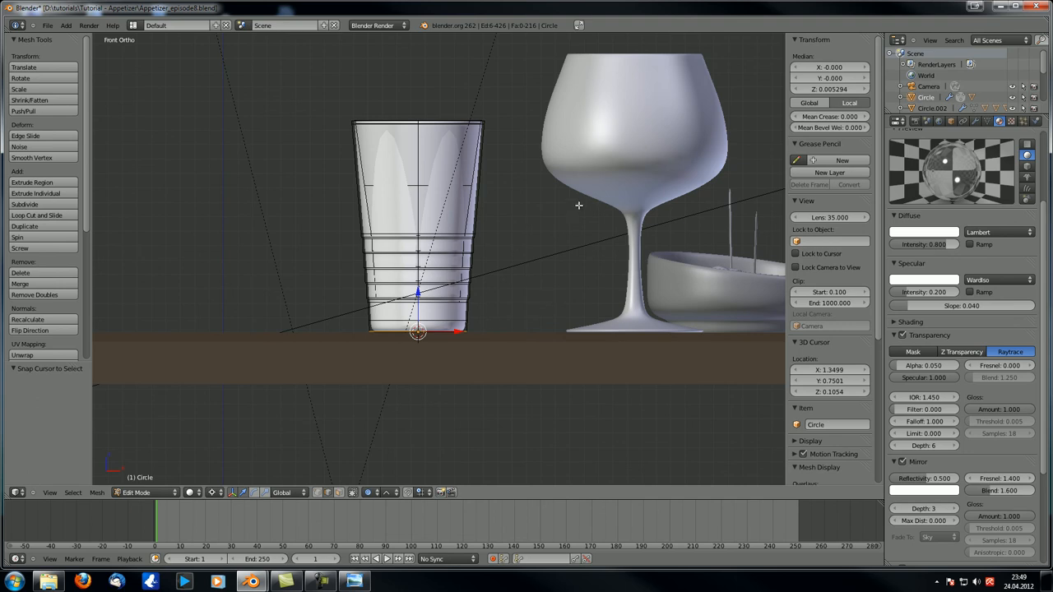
key("s")
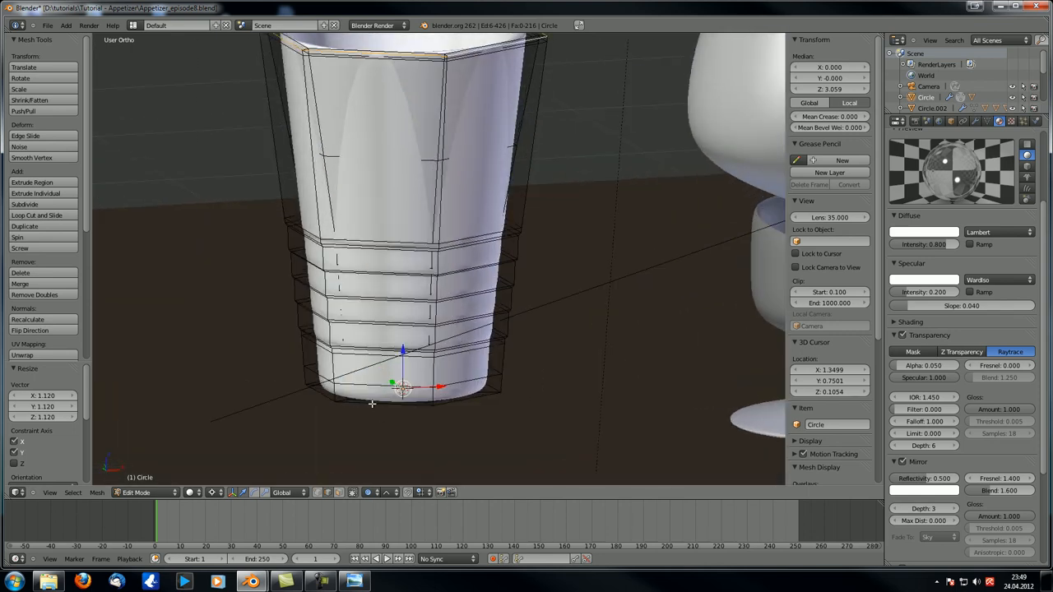
key("Tab")
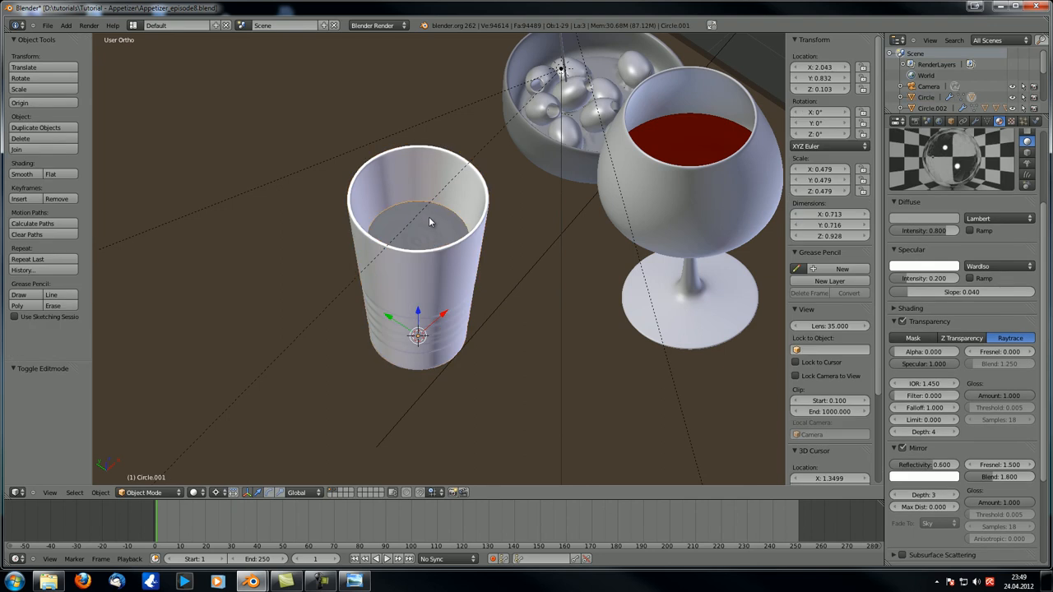
- Edit the water mesh in front view to fit inside the glass, then check it through the camera
key("Tab")
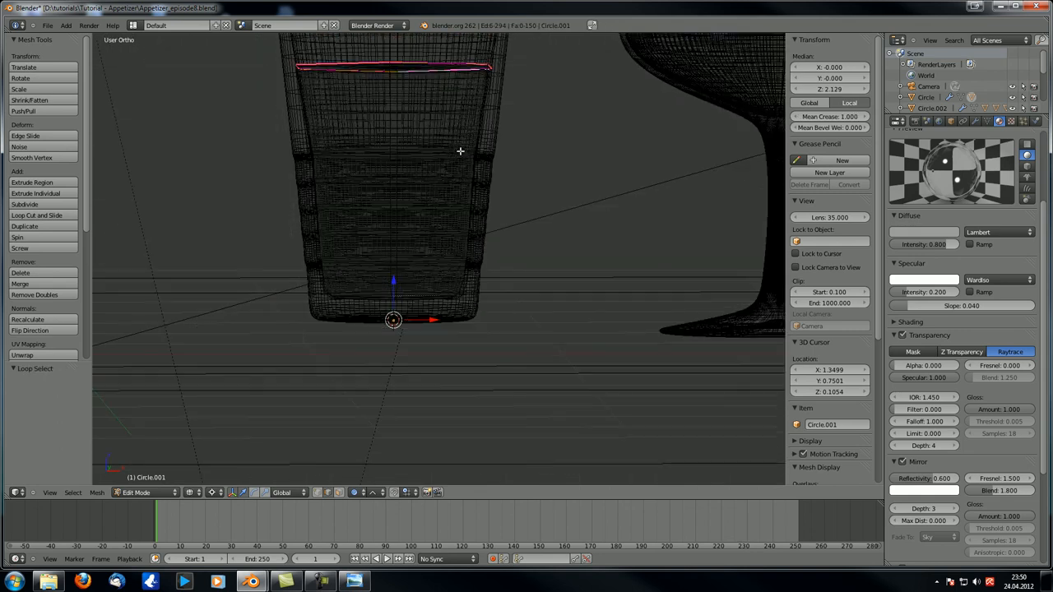
key("KP_1")
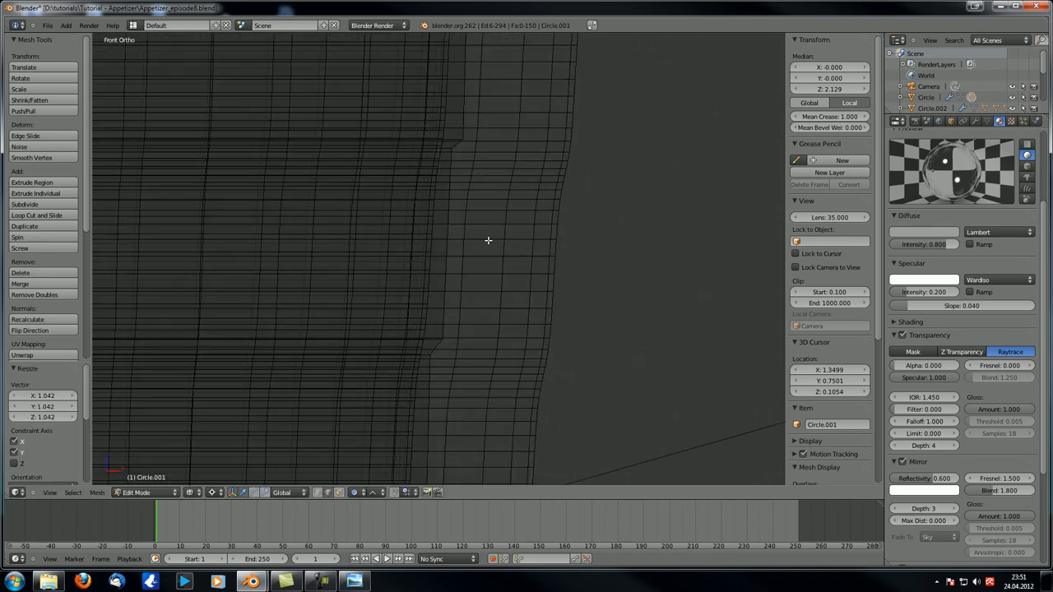
key("Tab")
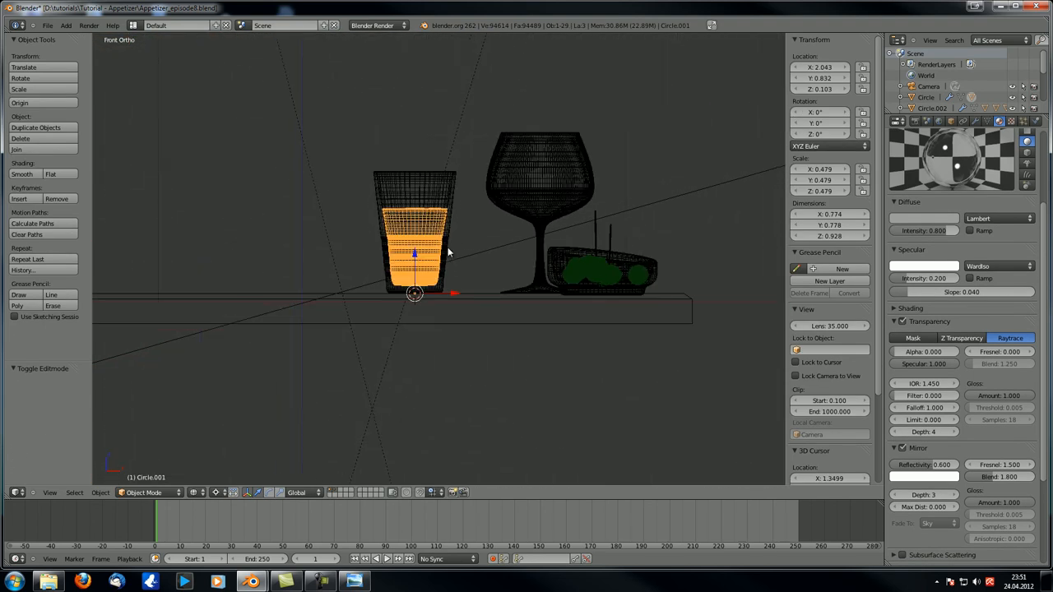
key("KP_0")
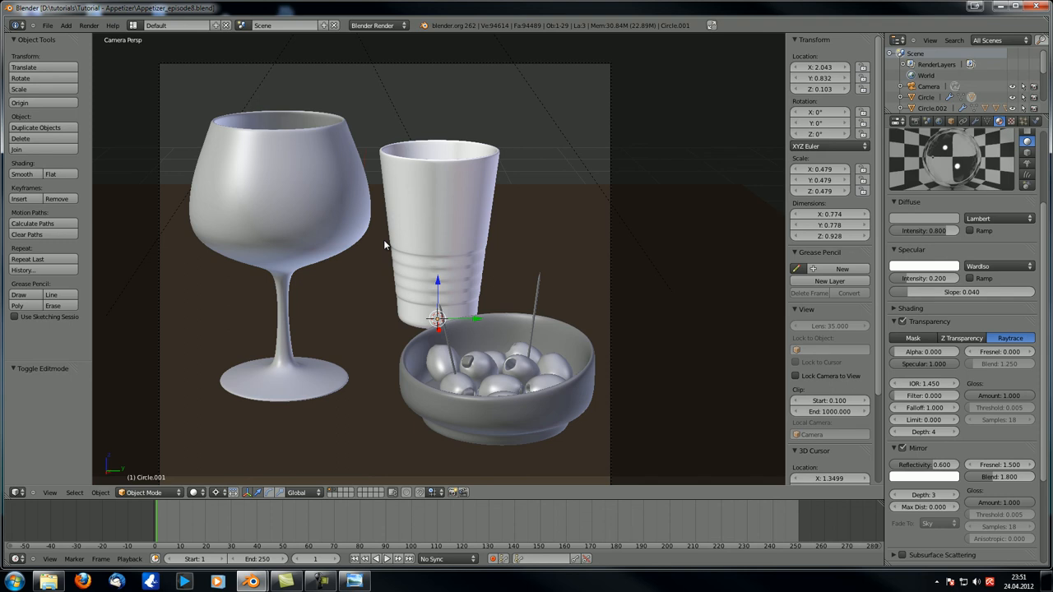
mouse_move(342, 520)
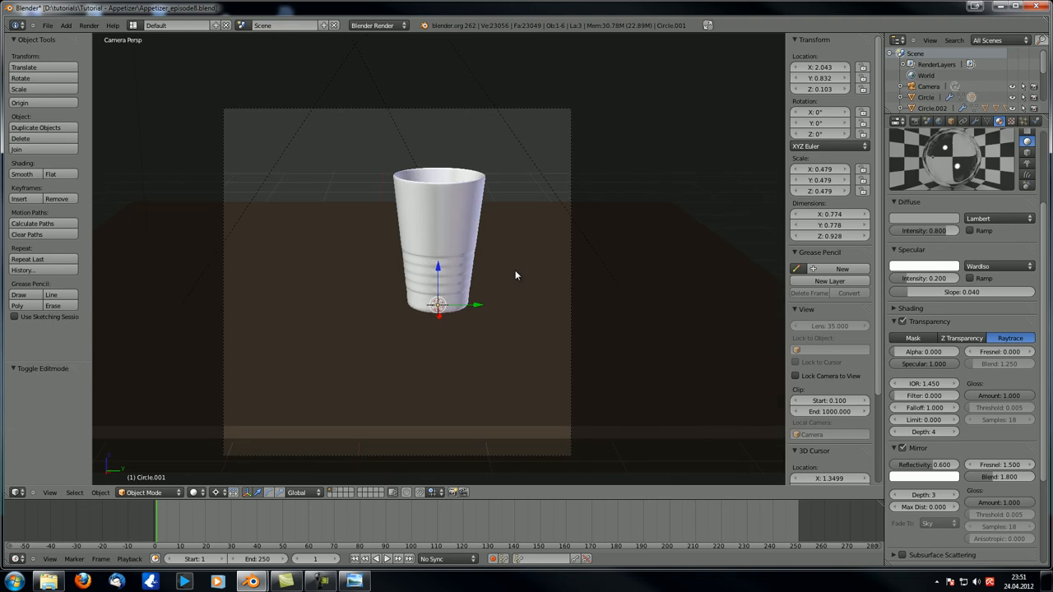
mouse_move(517, 310)
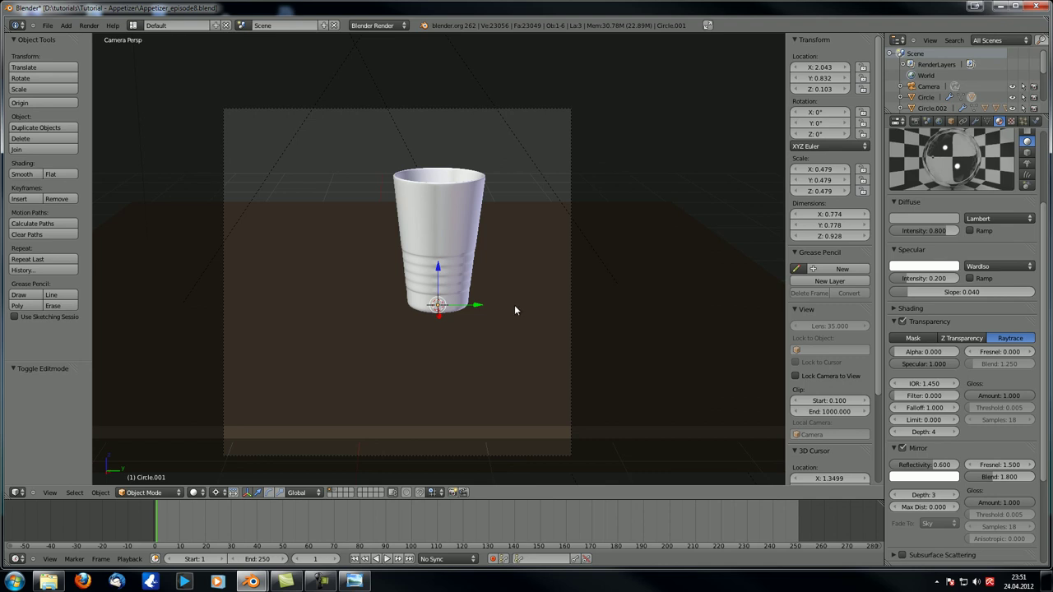
mouse_move(573, 311)
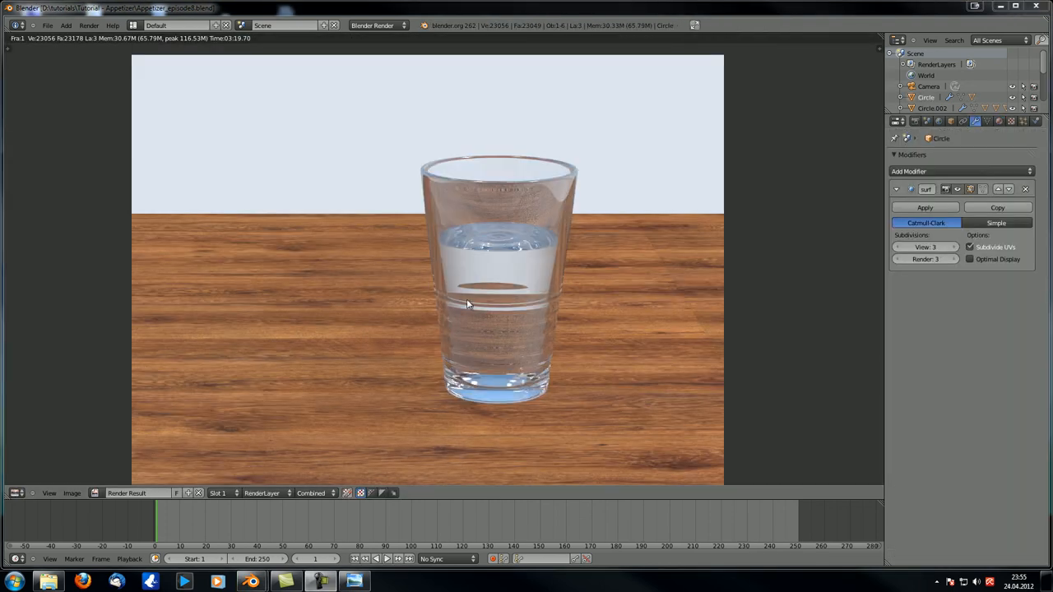
mouse_move(258, 263)
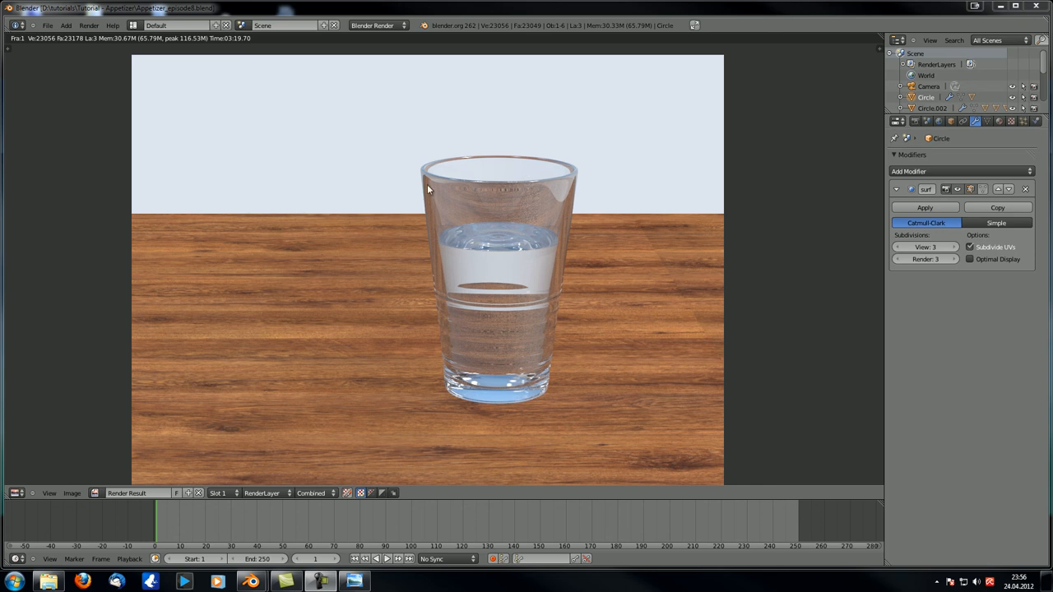
mouse_move(440, 204)
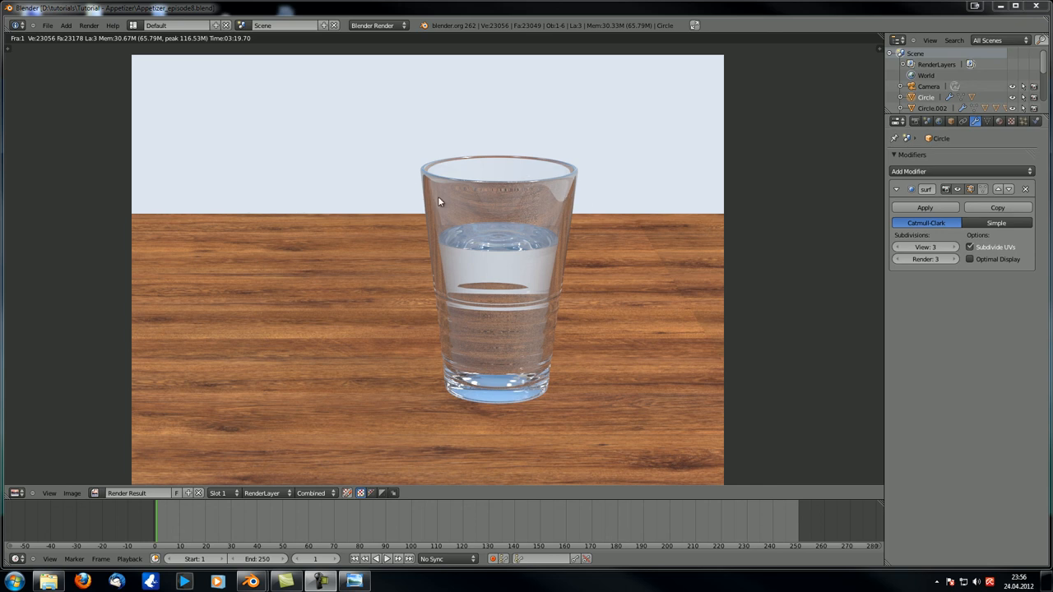
mouse_move(349, 215)
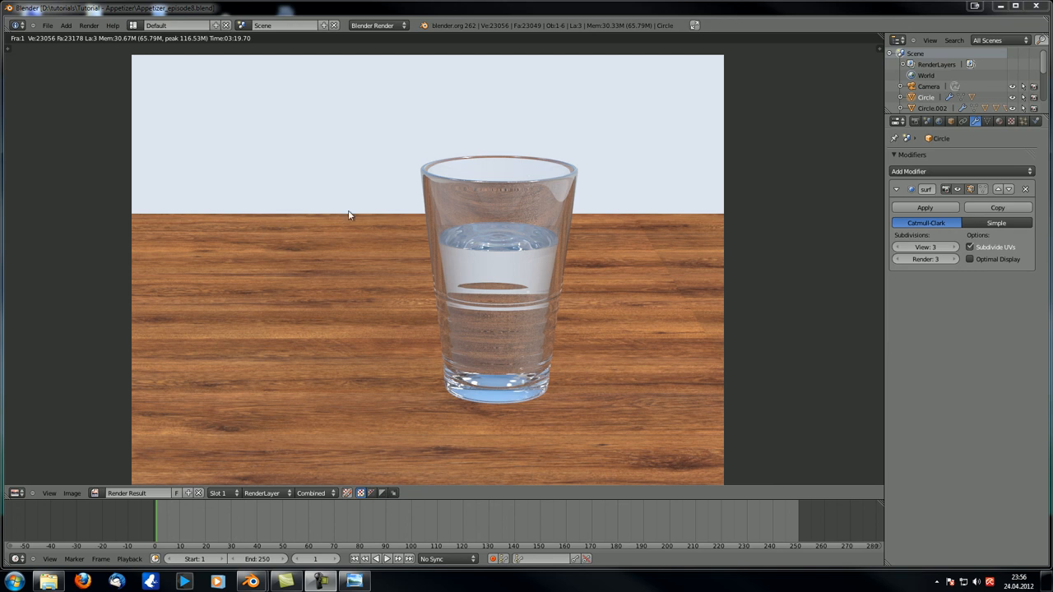
mouse_move(414, 349)
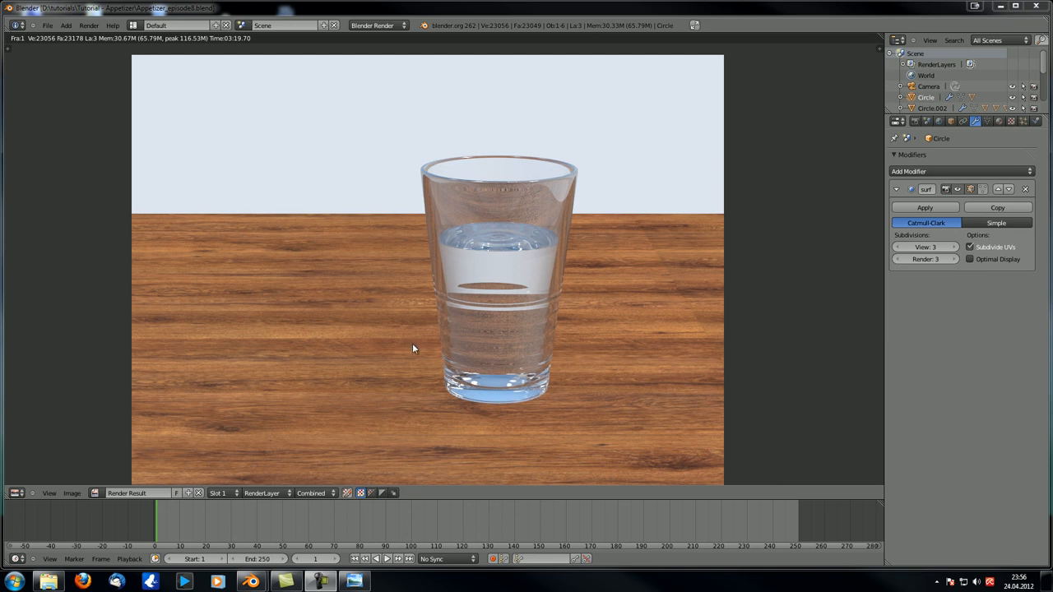
mouse_move(391, 383)
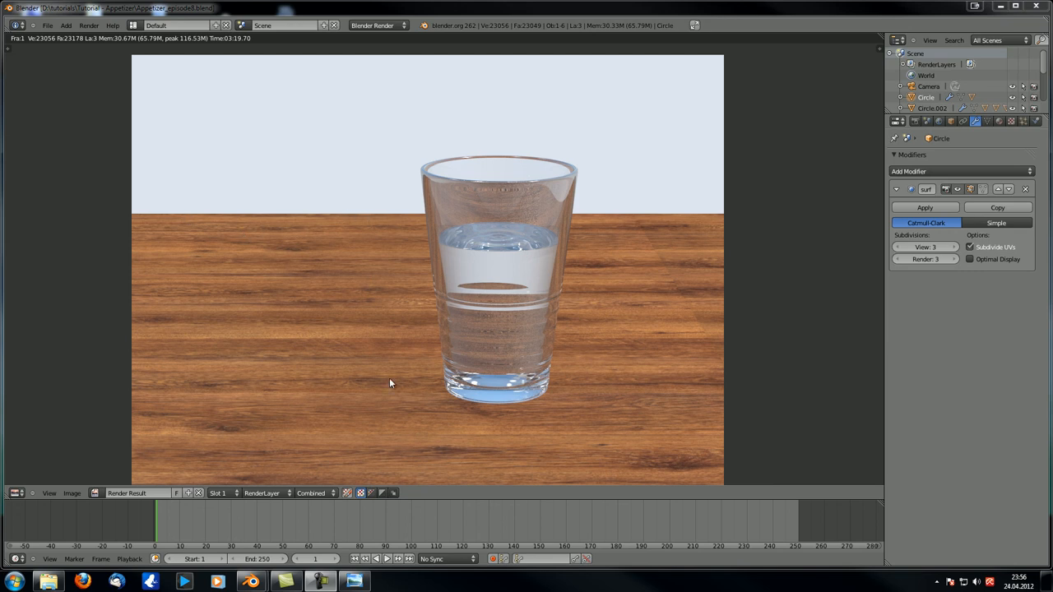
mouse_move(426, 286)
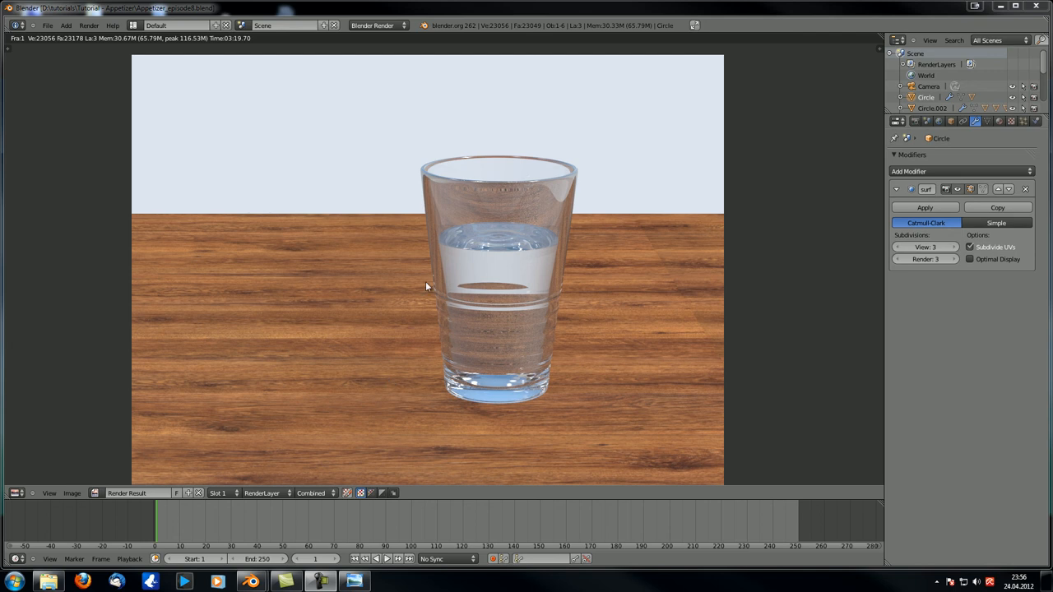
mouse_move(400, 270)
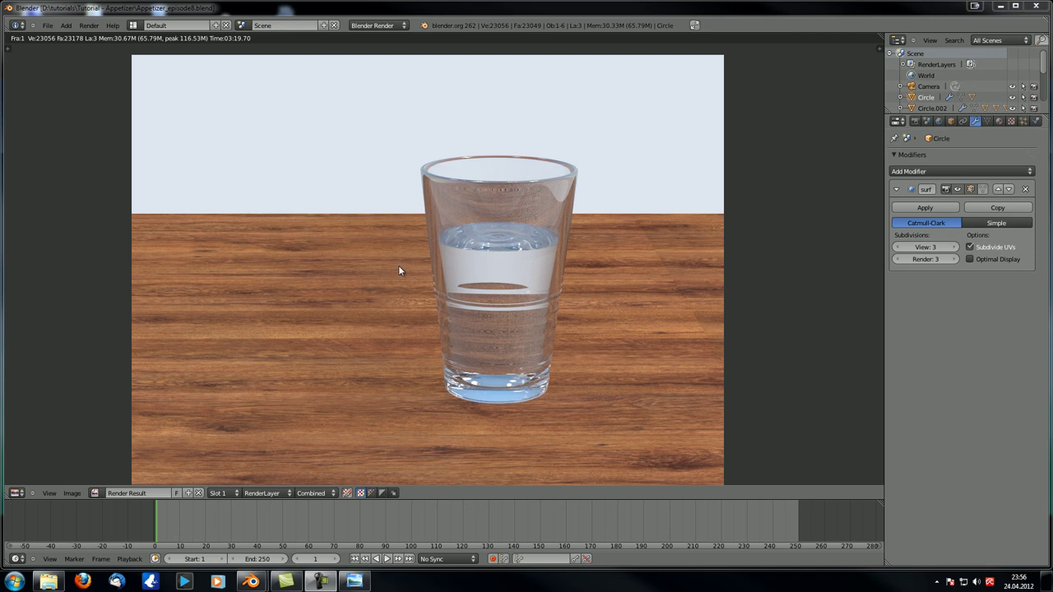
mouse_move(408, 260)
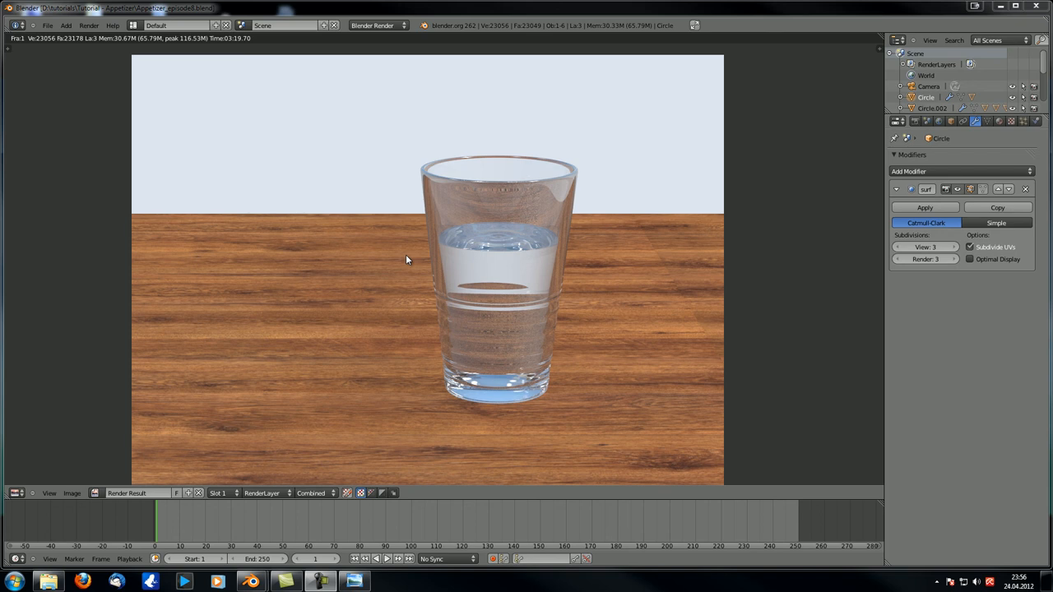
mouse_move(518, 125)
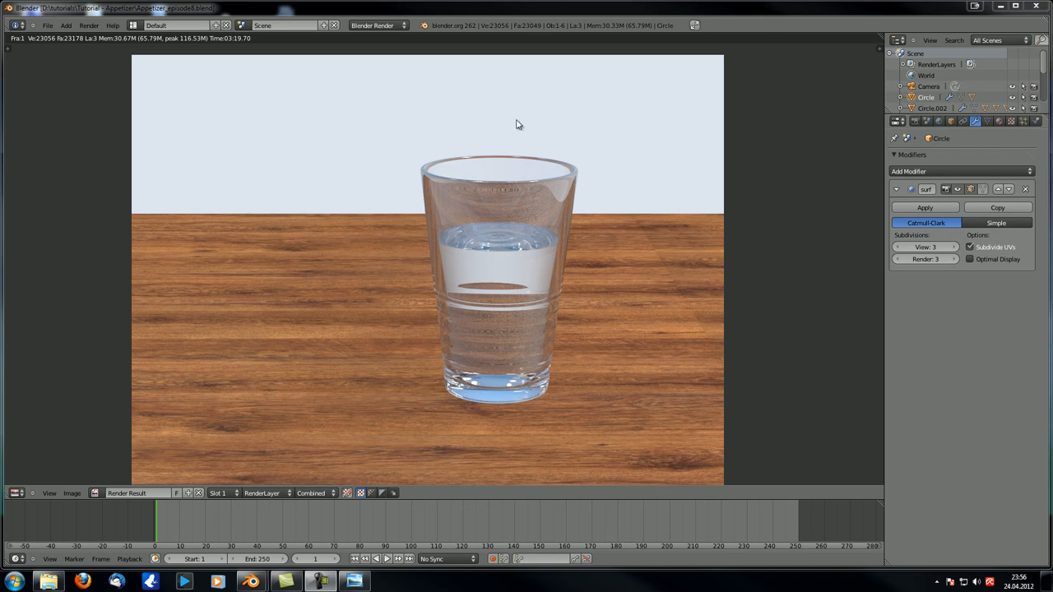
mouse_move(458, 319)
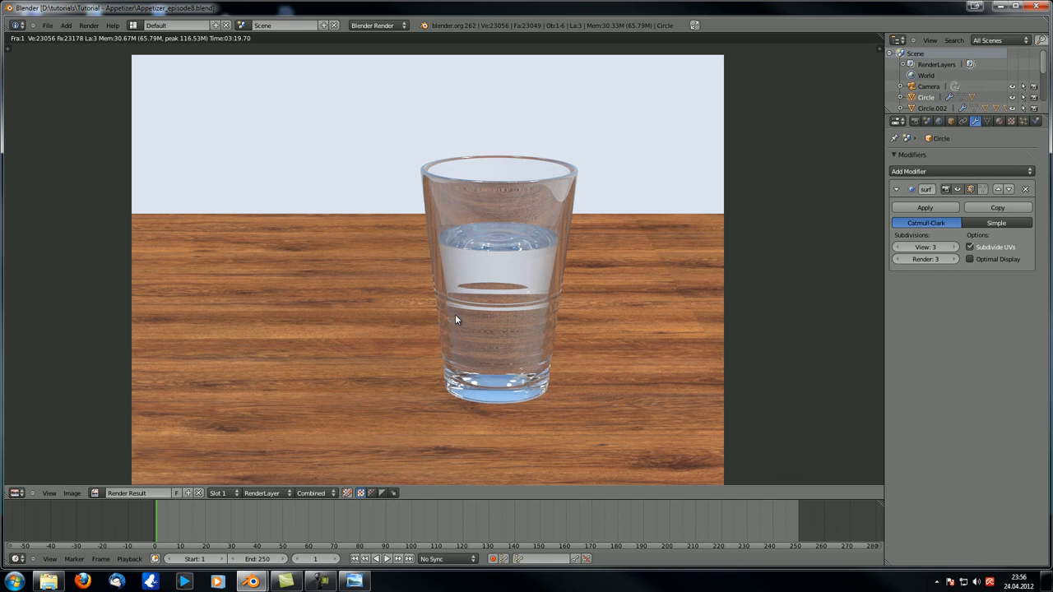
mouse_move(523, 288)
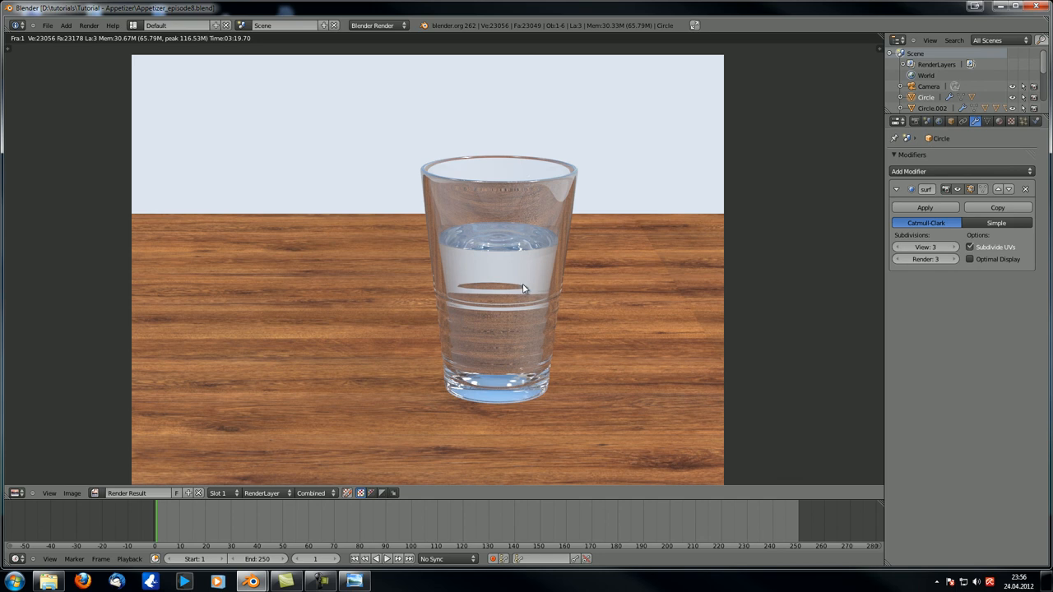